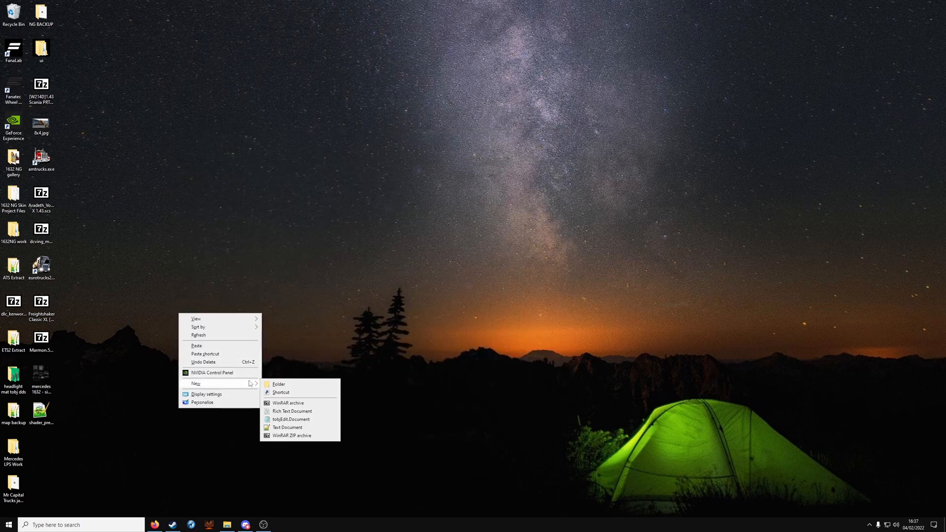
Step: Create desktop folders named 'w900 work' and 'blender'
click(278, 383)
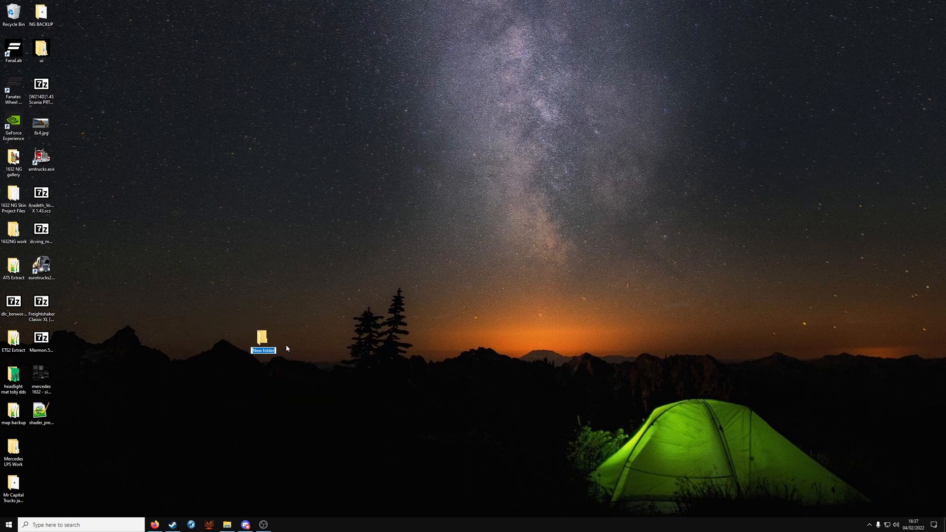
text(w900 work)
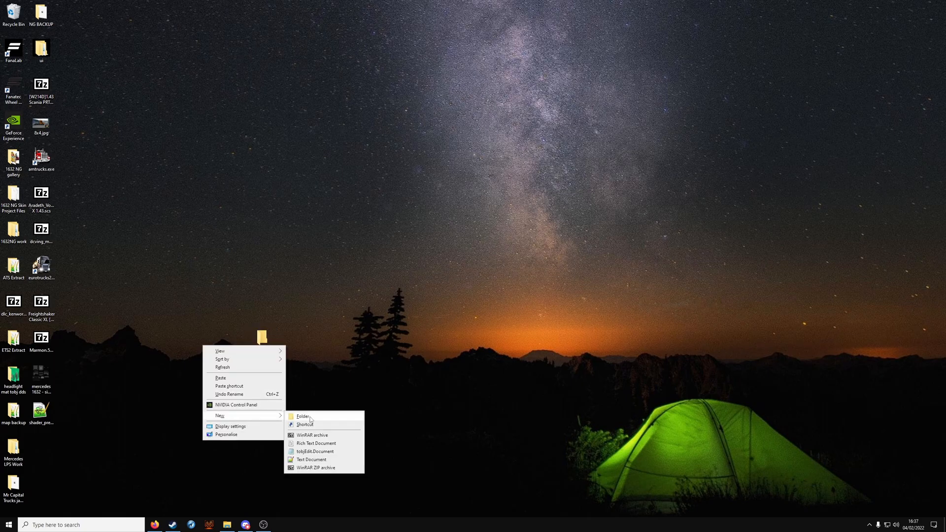
click(300, 416)
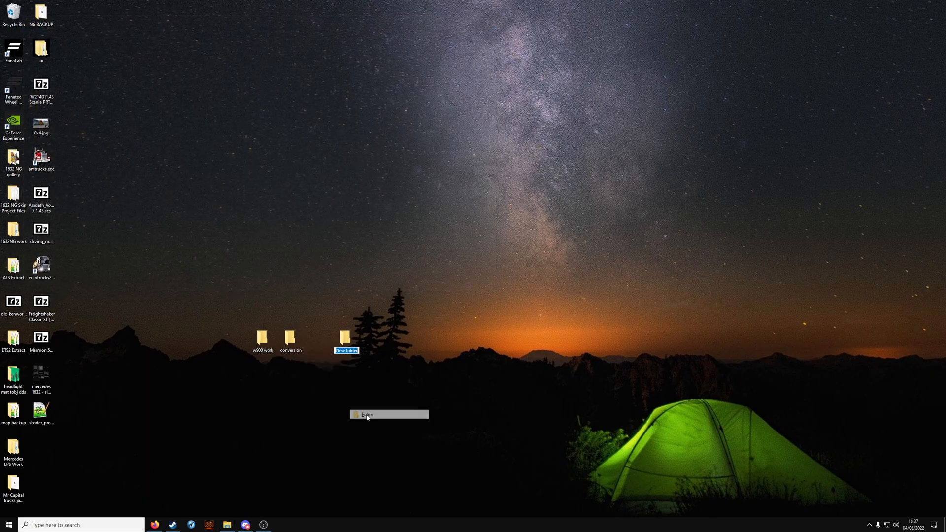
text(blender)
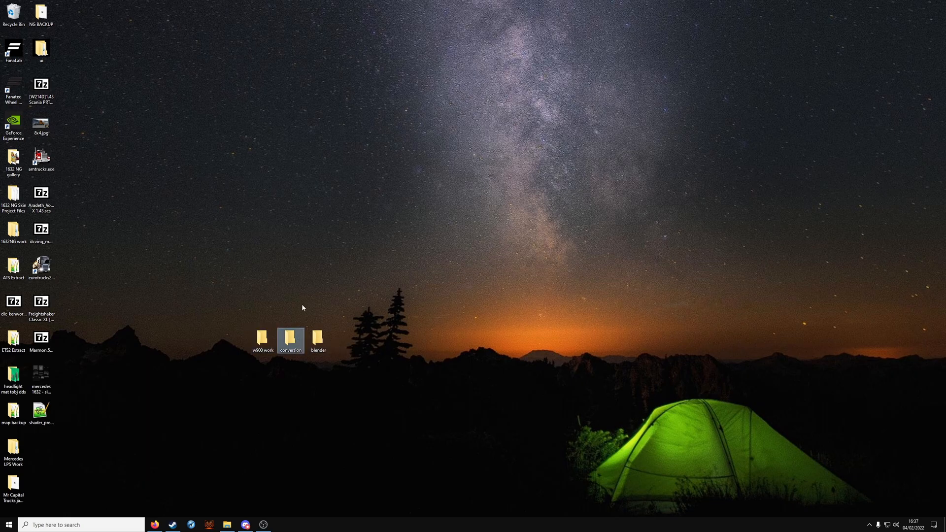
mouse_move(318, 336)
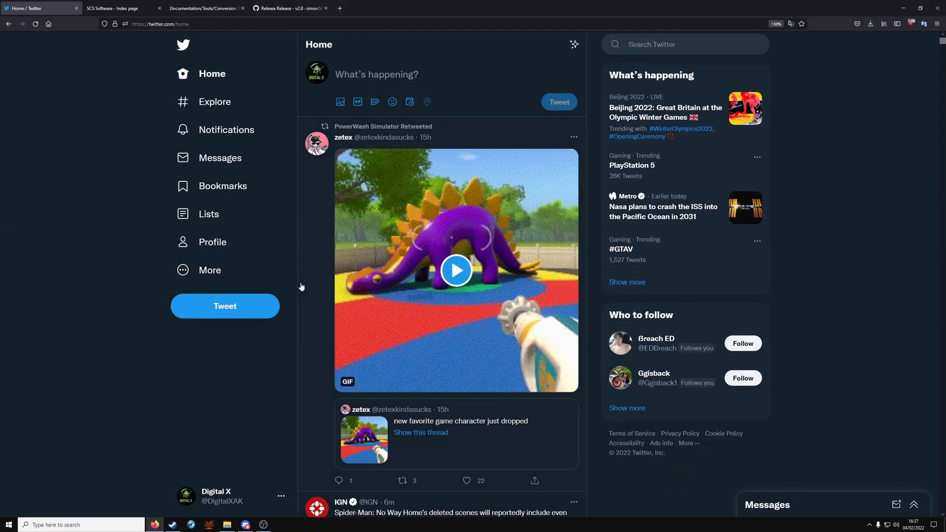
Step: Fetch the ConverterPIX wrapper release and the Conversion Tools package from the SCS tools pages
click(205, 8)
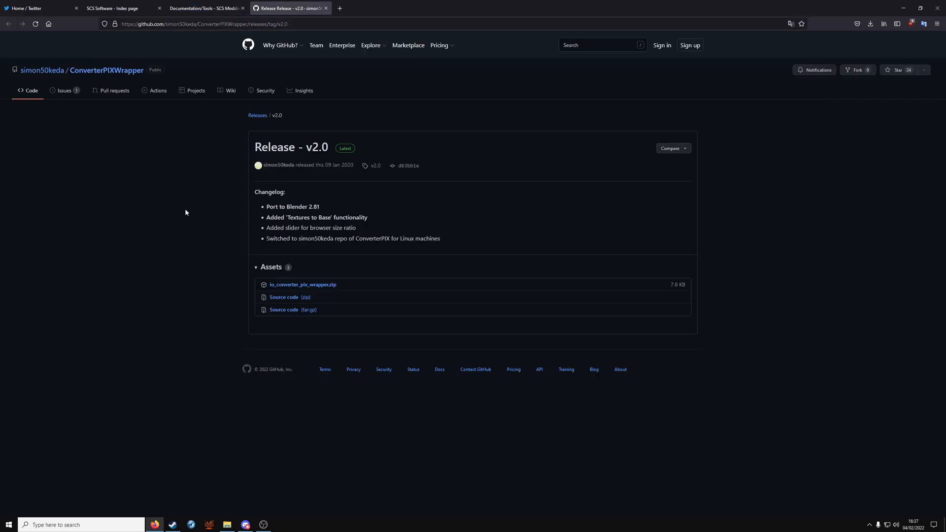
click(203, 8)
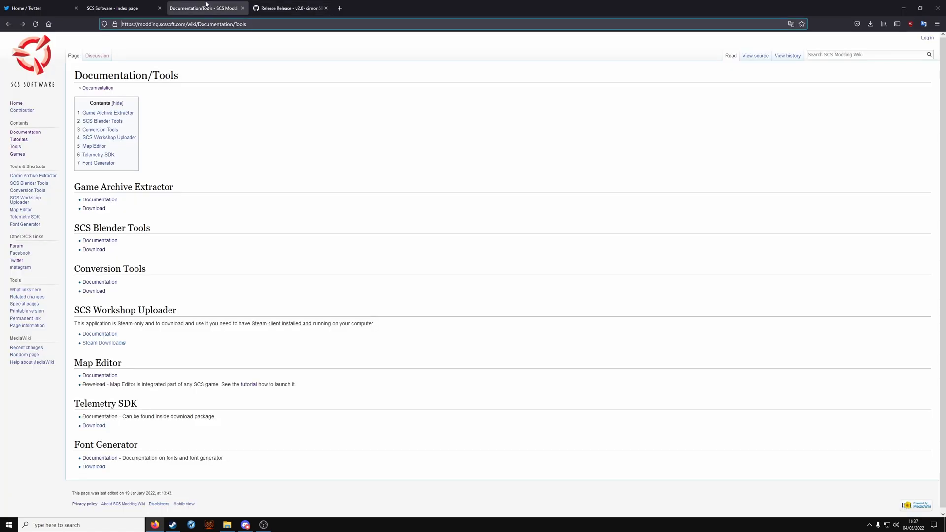
mouse_move(215, 197)
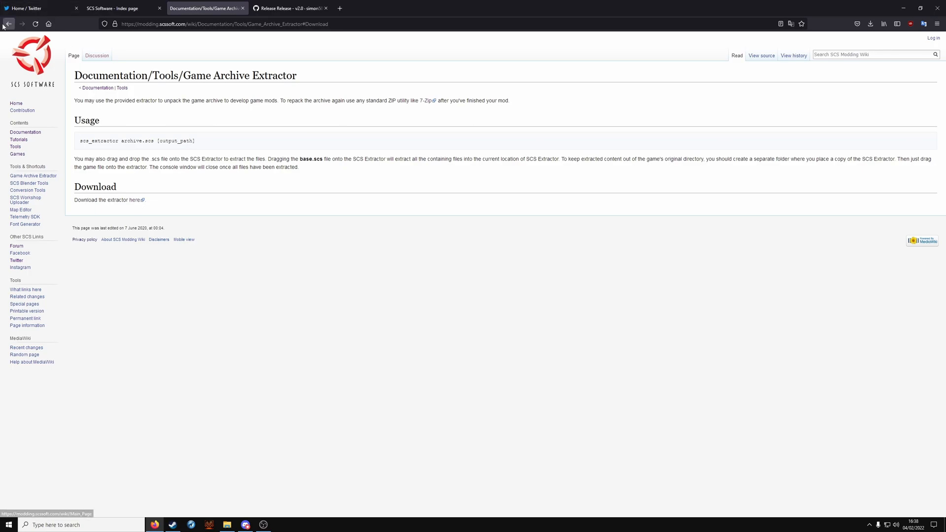
click(28, 183)
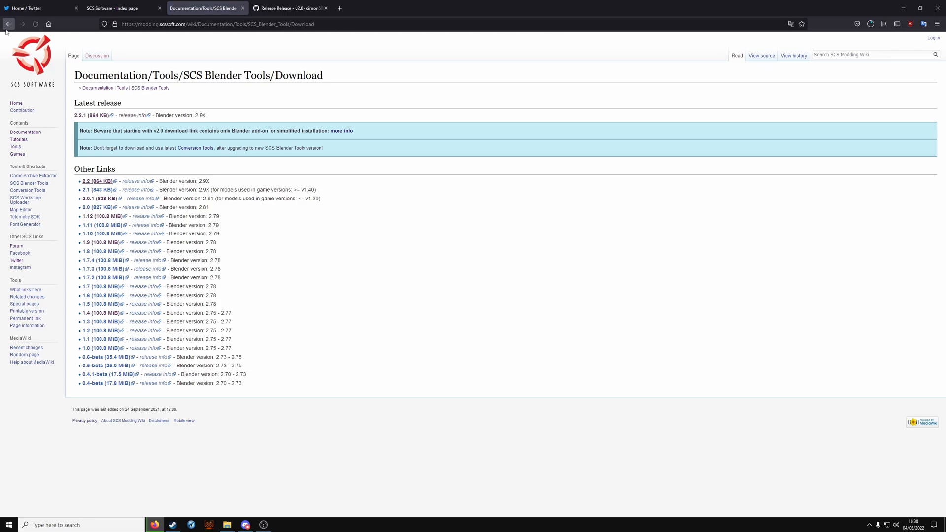
click(870, 23)
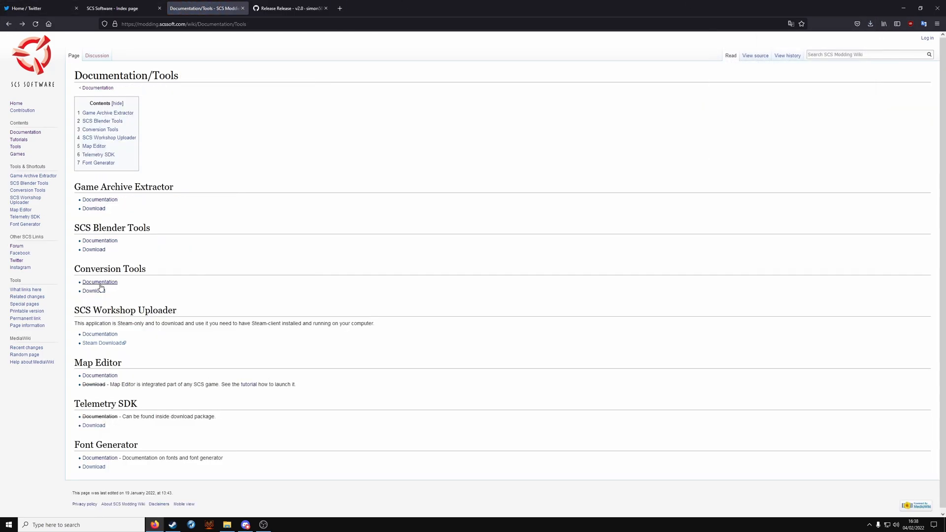
click(99, 282)
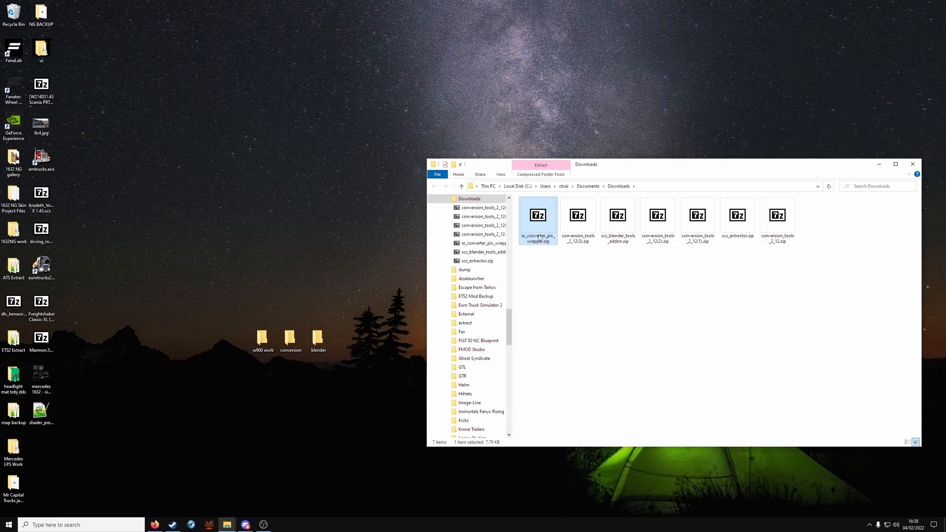
Step: Move the converter wrapper and SCS Blender Tools zips into the blender folder
drag(537, 217, 318, 330)
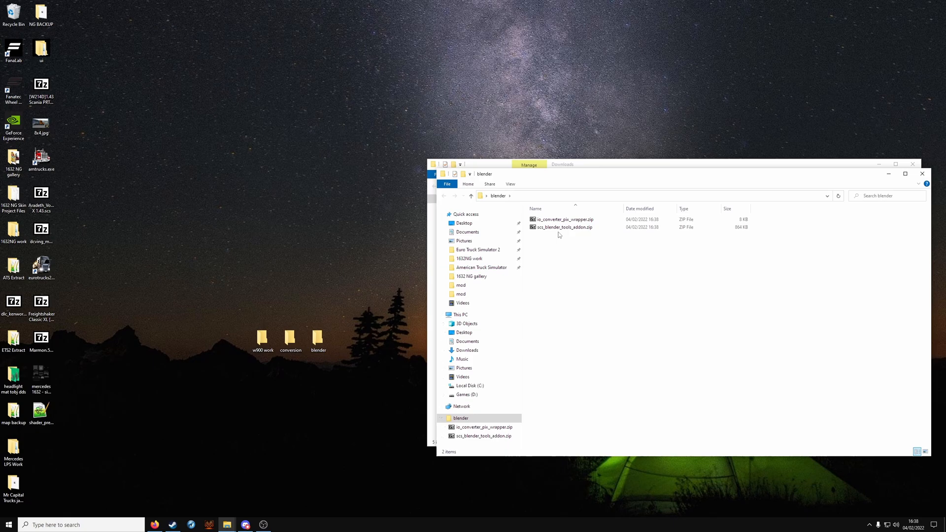
click(563, 227)
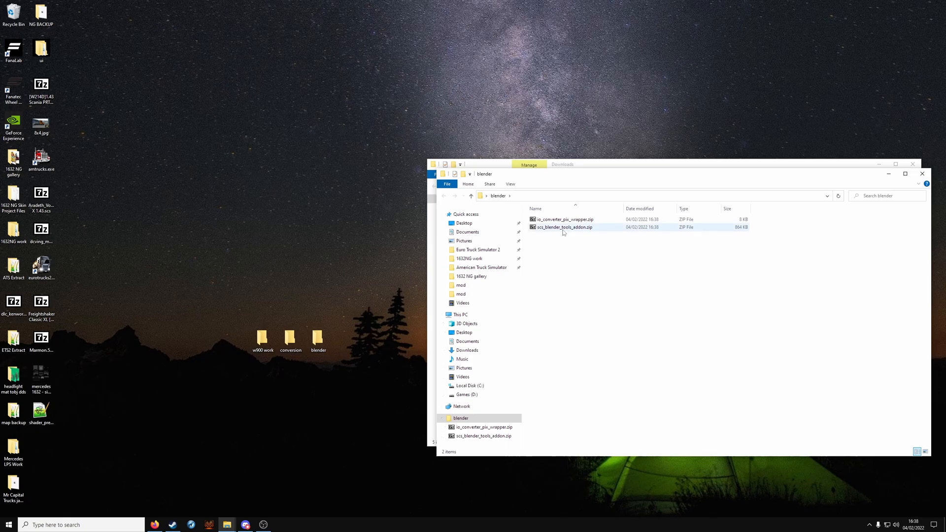
click(565, 219)
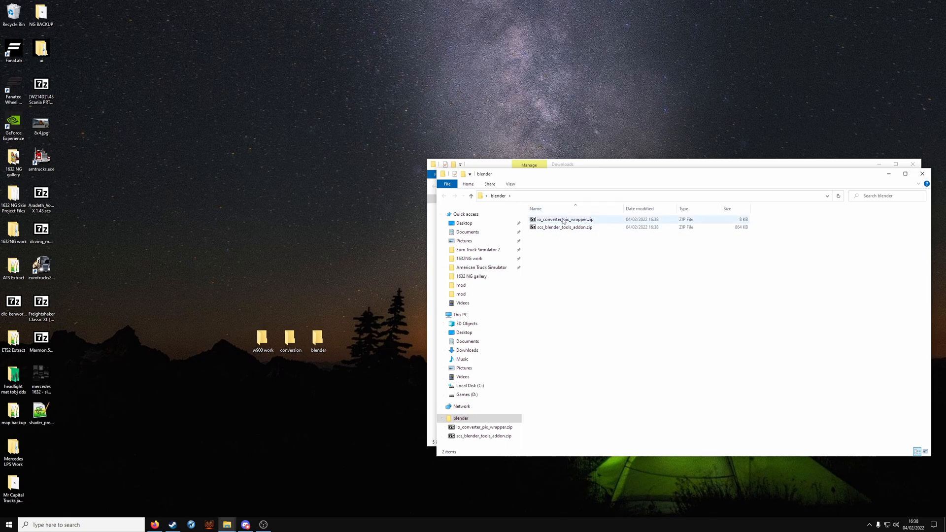
click(565, 227)
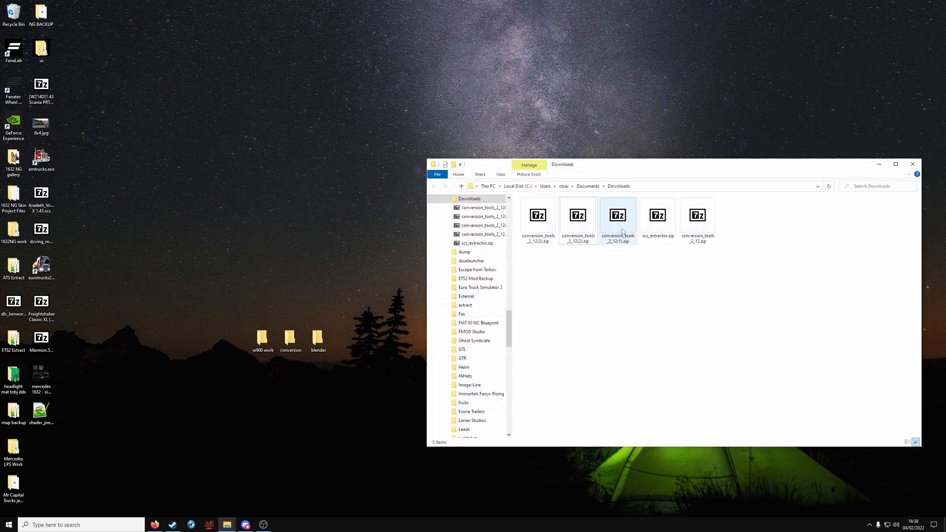
Step: Unpack the conversion_tools archive into the conversion folder with 7-Zip
double_click(618, 215)
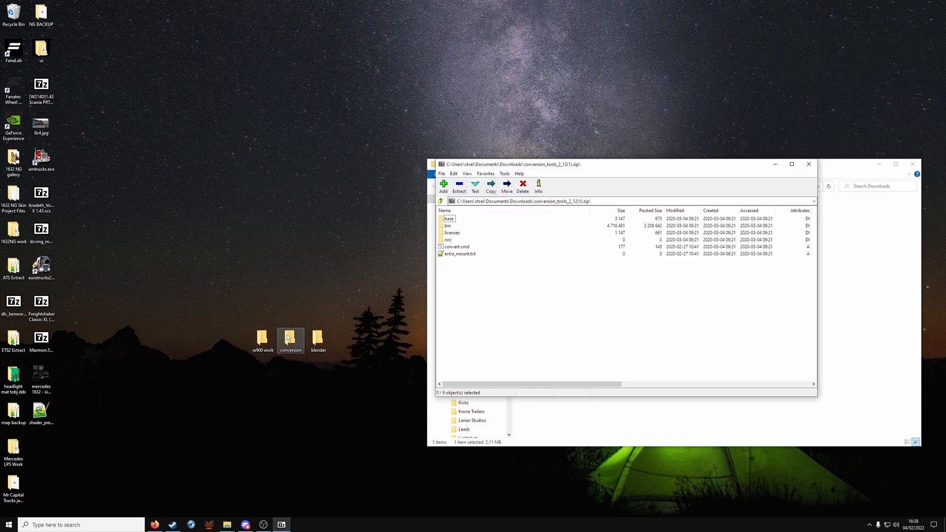
double_click(290, 337)
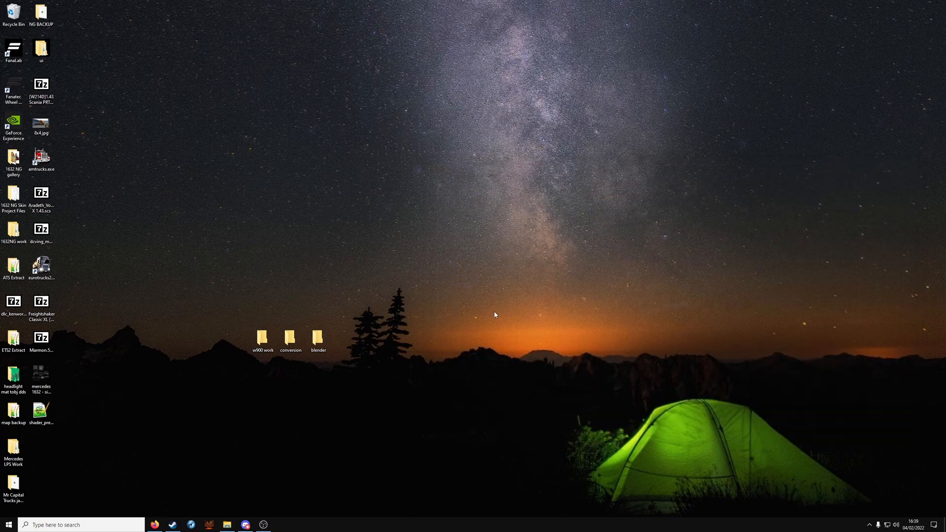
mouse_move(172, 524)
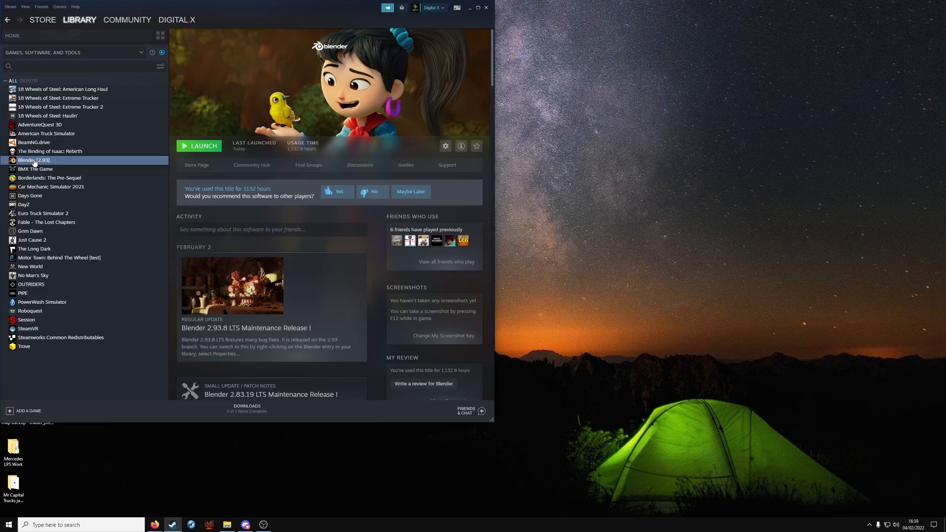
Step: Launch Blender from the Steam library and search for %appdata%
click(199, 146)
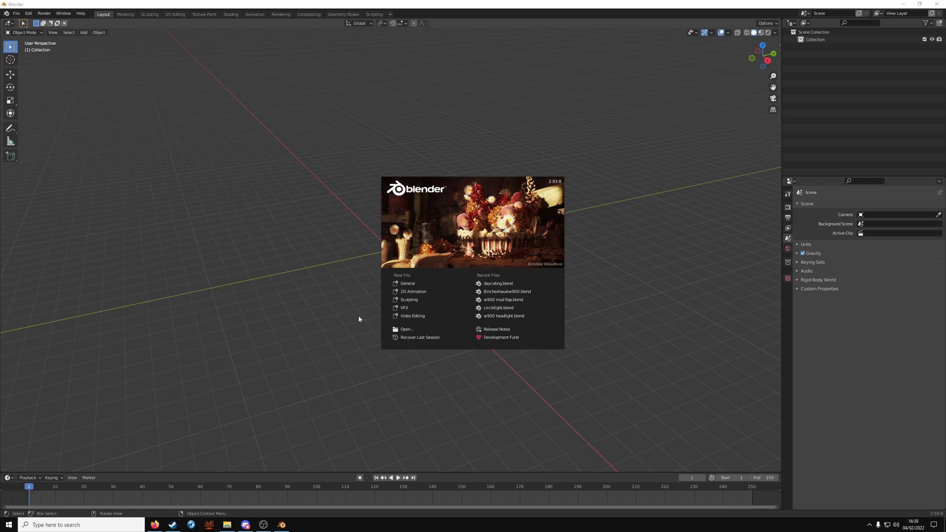
click(8, 527)
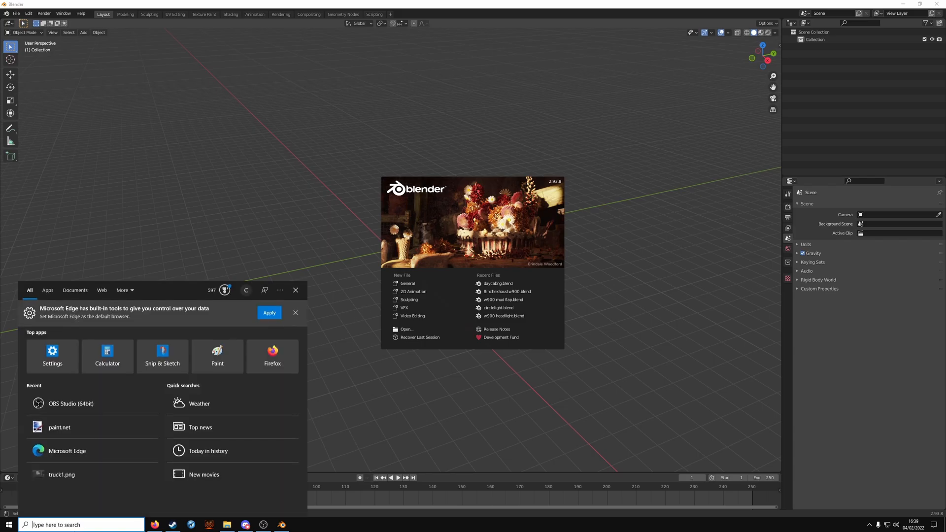
text(%appda)
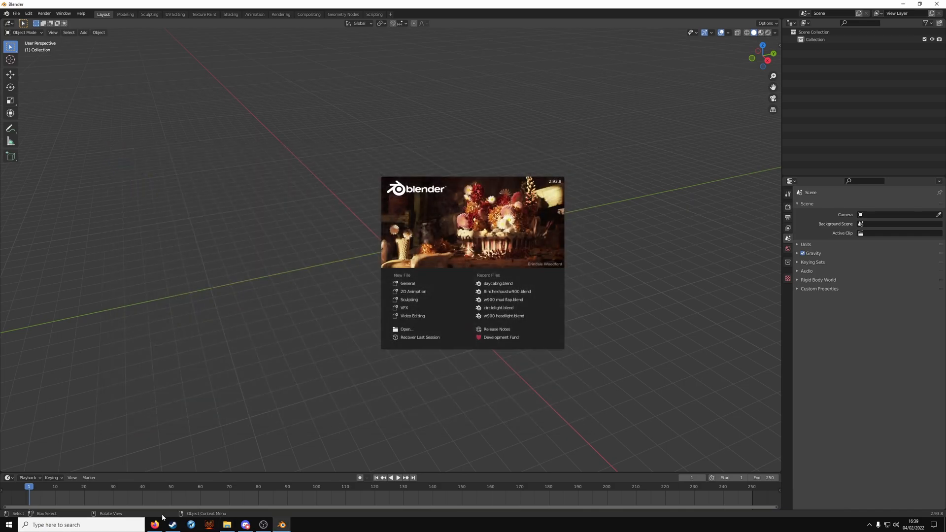
text(%appd)
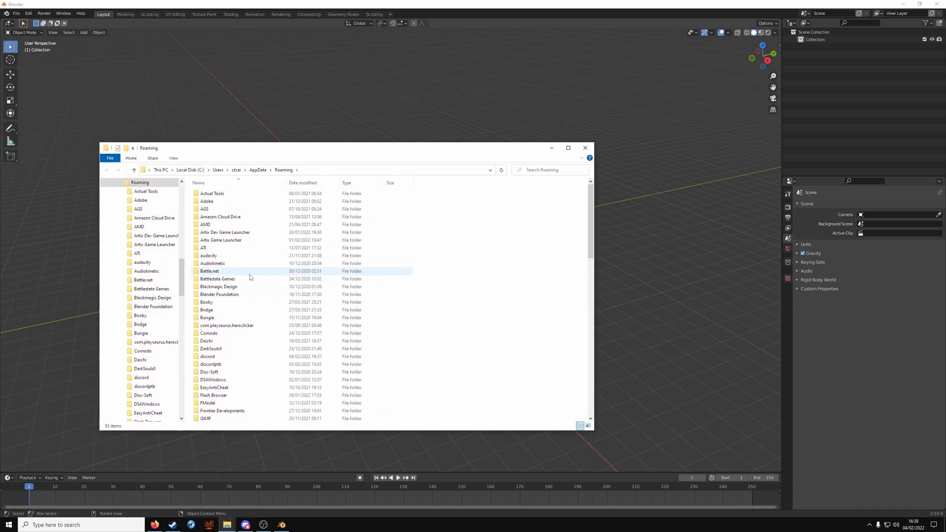
Step: Check the Blender 2.93 scripts addons folder under Blender Foundation, then close it
double_click(153, 307)
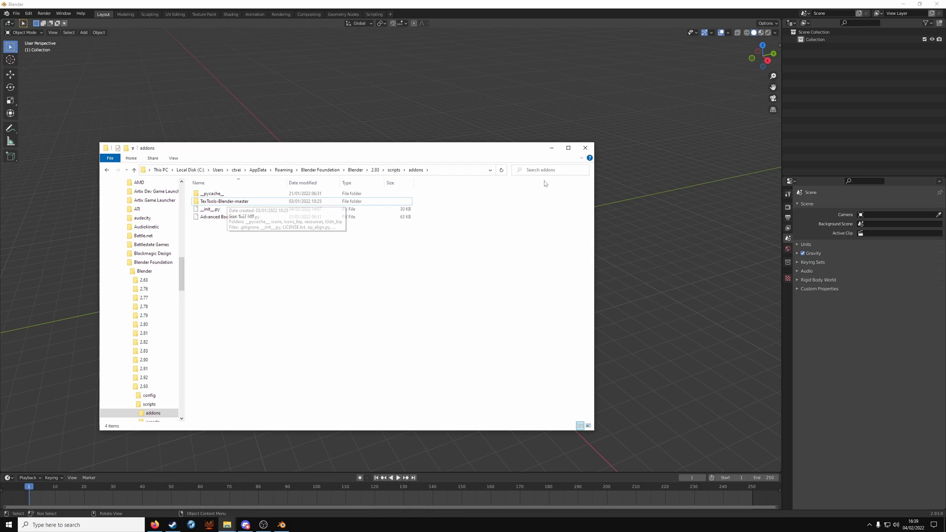
click(585, 148)
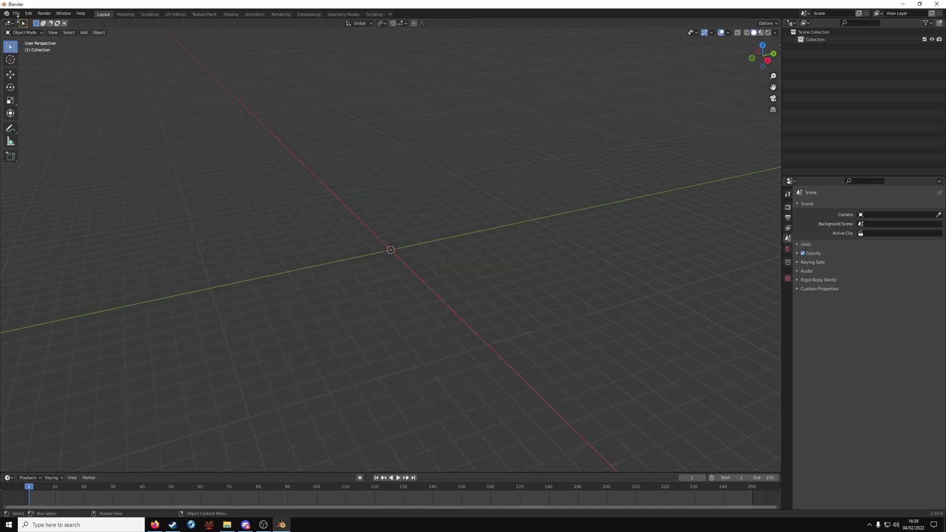
Step: Install the ConverterPIX Wrapper add-on from the blender folder and enable it
click(30, 13)
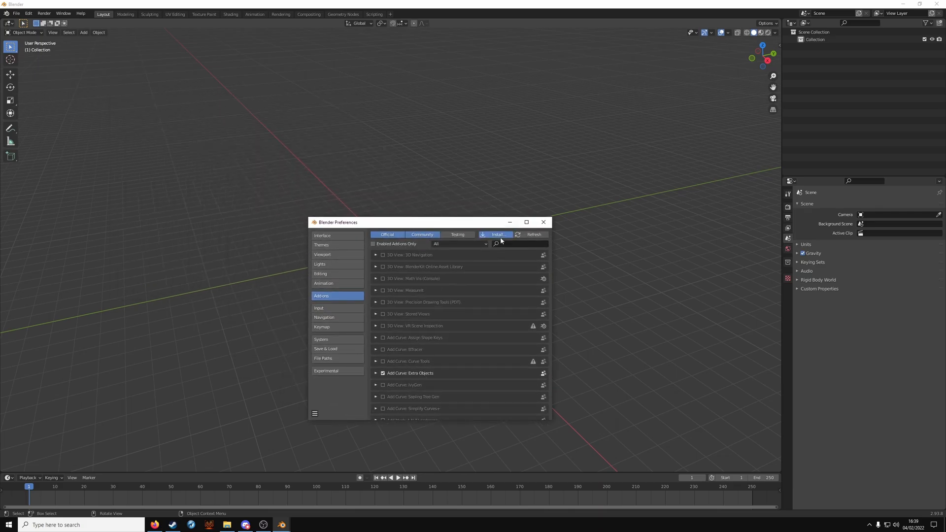
click(494, 234)
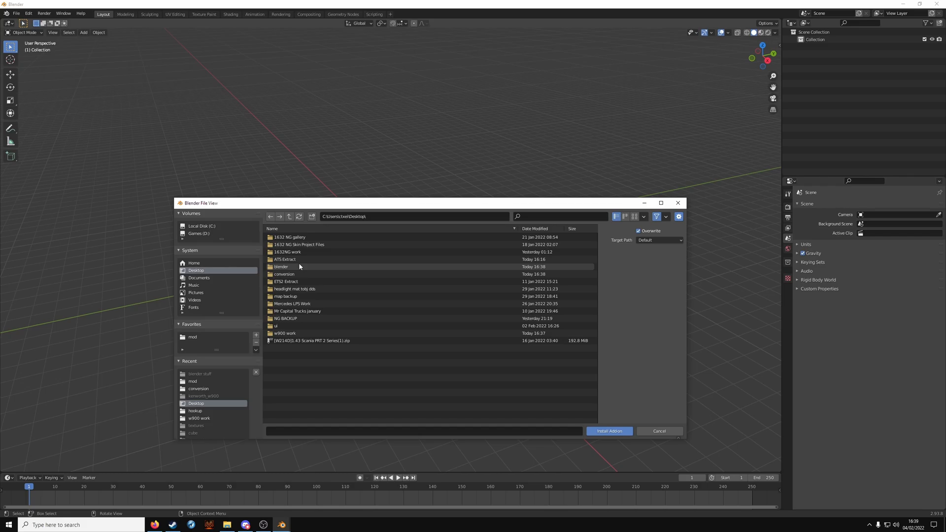
double_click(282, 266)
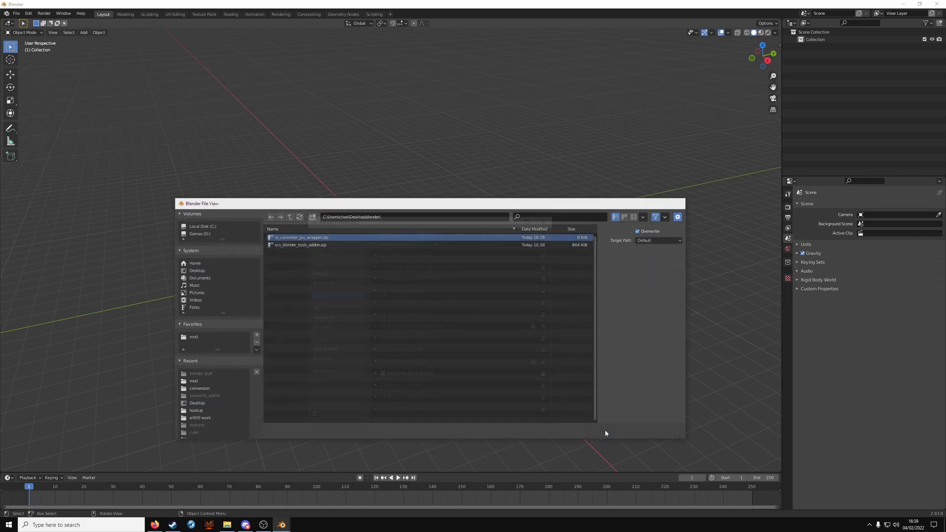
click(302, 238)
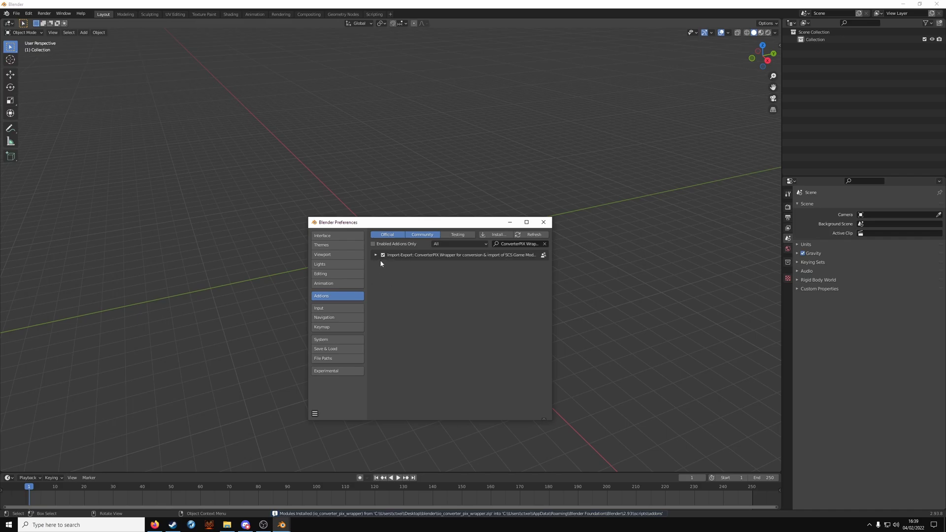
click(544, 223)
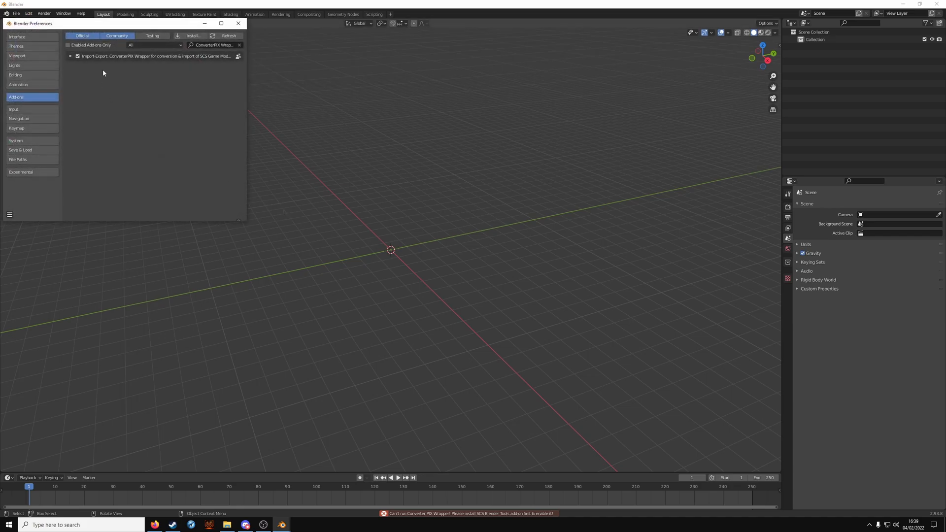
Step: Install and enable the SCS Blender Tools add-on, verify with an 'scs' search, and close Preferences
click(189, 36)
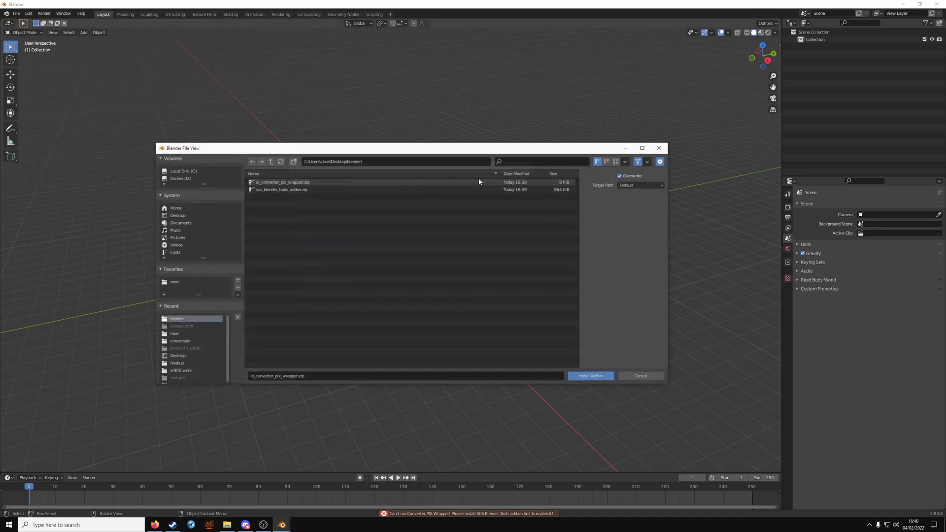
click(590, 376)
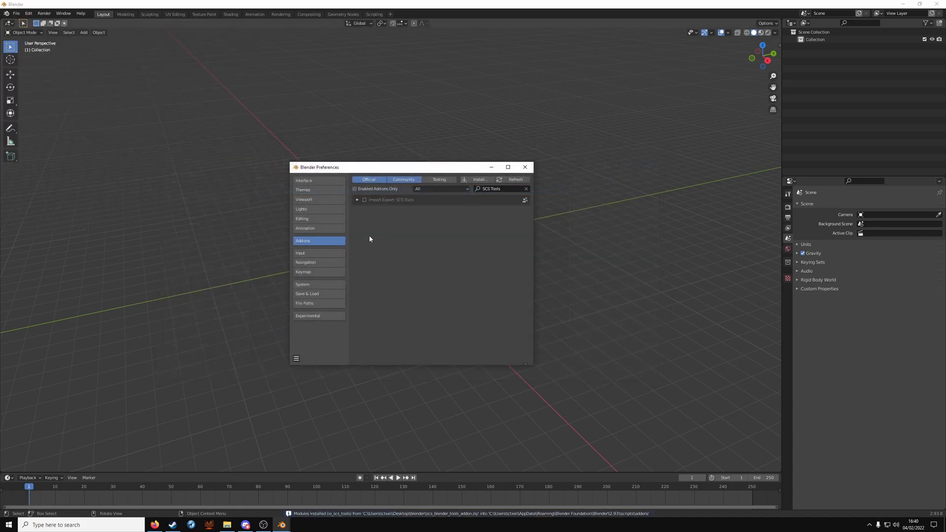
click(363, 199)
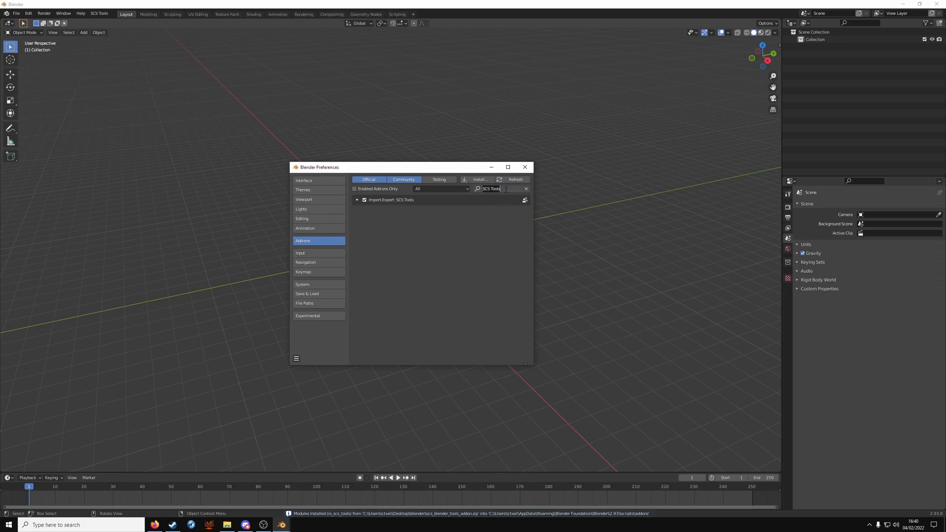
text(scs)
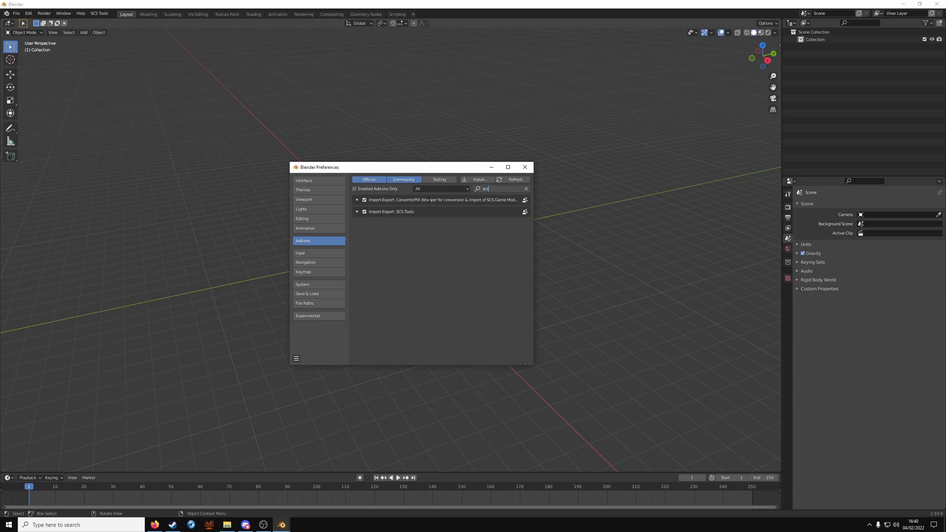
text(SCS Tools)
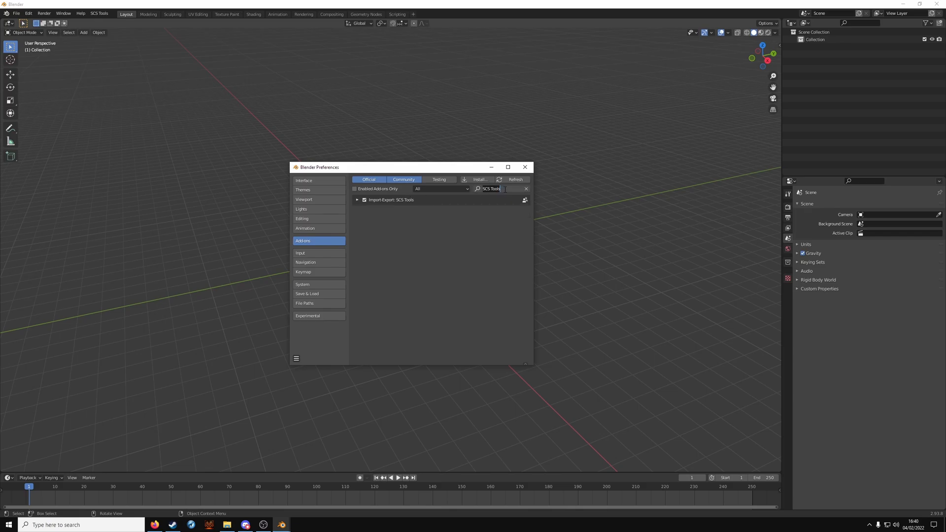
text(scs)
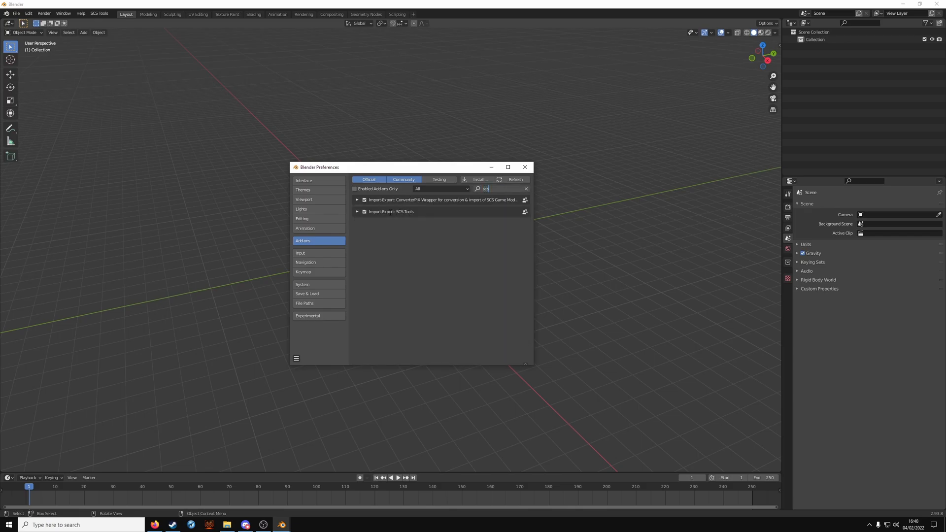
click(524, 166)
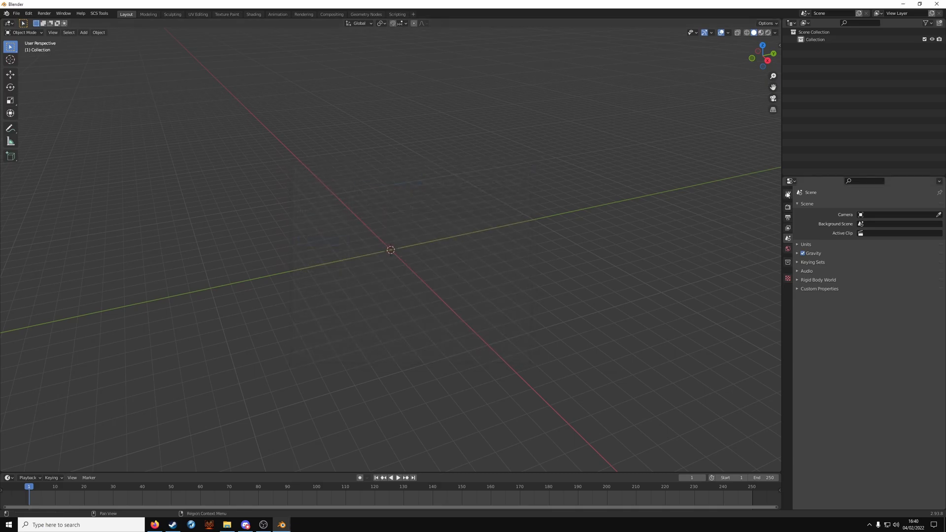
Step: Set the SCS project base path to the w900 work folder on the Desktop
click(787, 194)
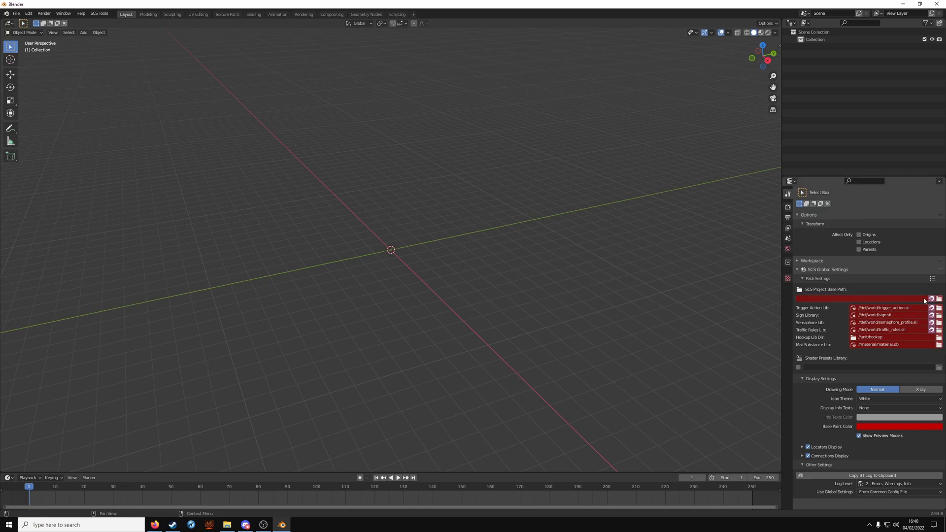
click(939, 299)
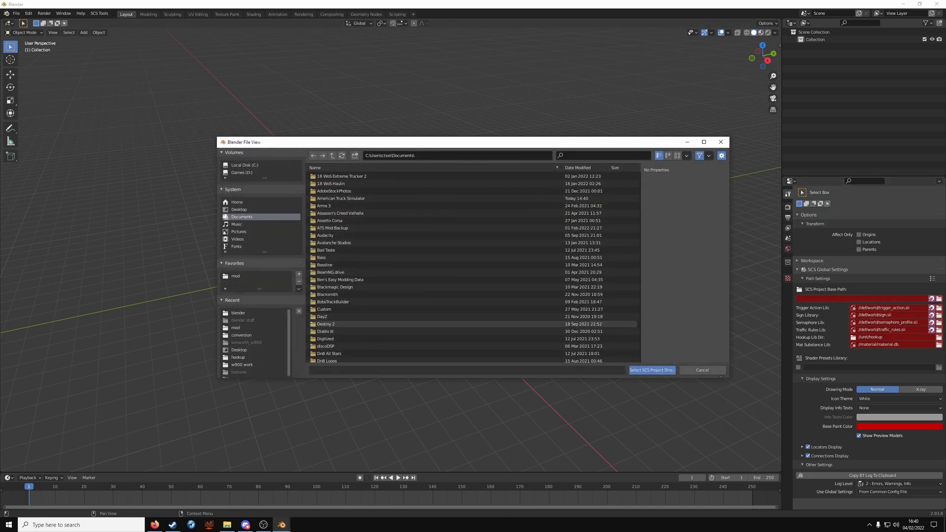
click(238, 209)
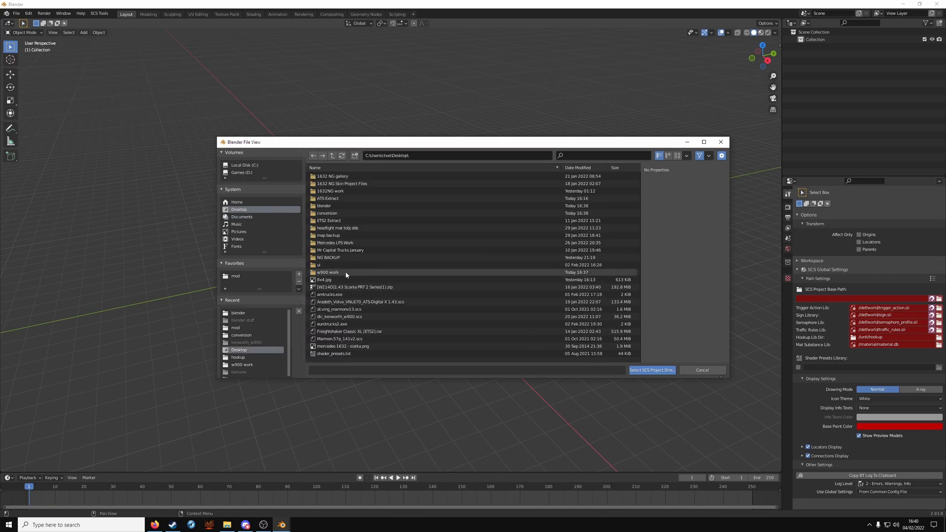
double_click(327, 272)
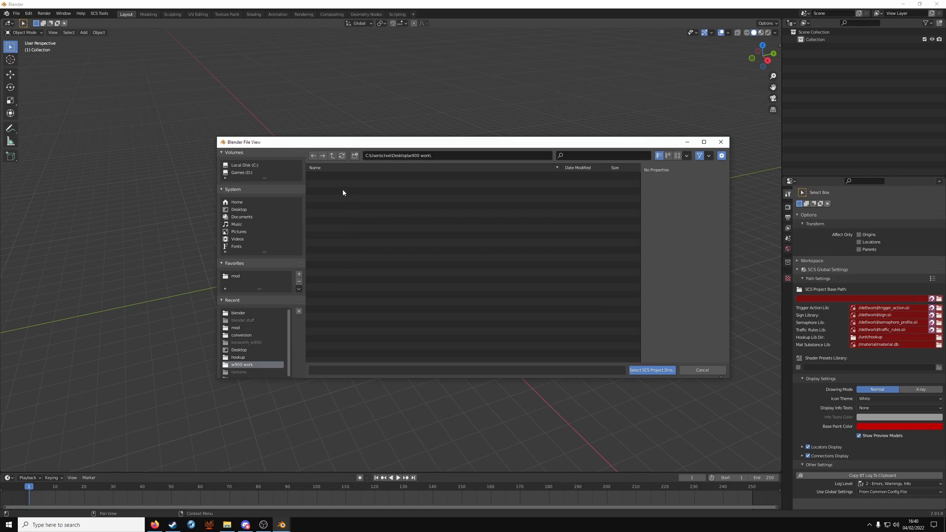
mouse_move(658, 370)
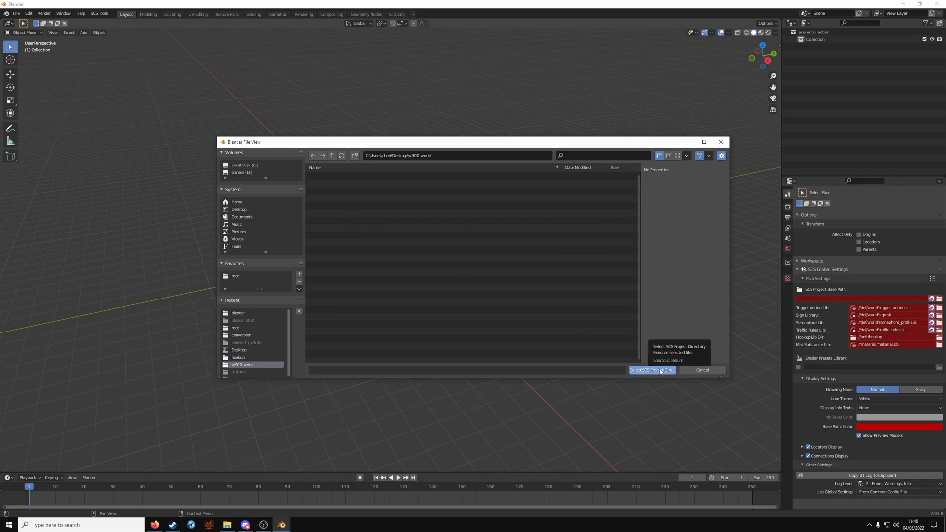
click(653, 370)
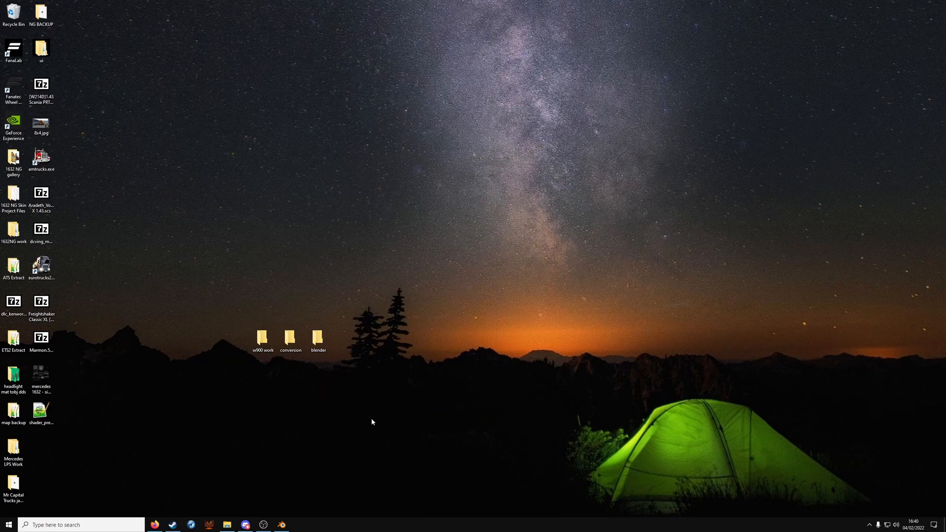
mouse_move(213, 299)
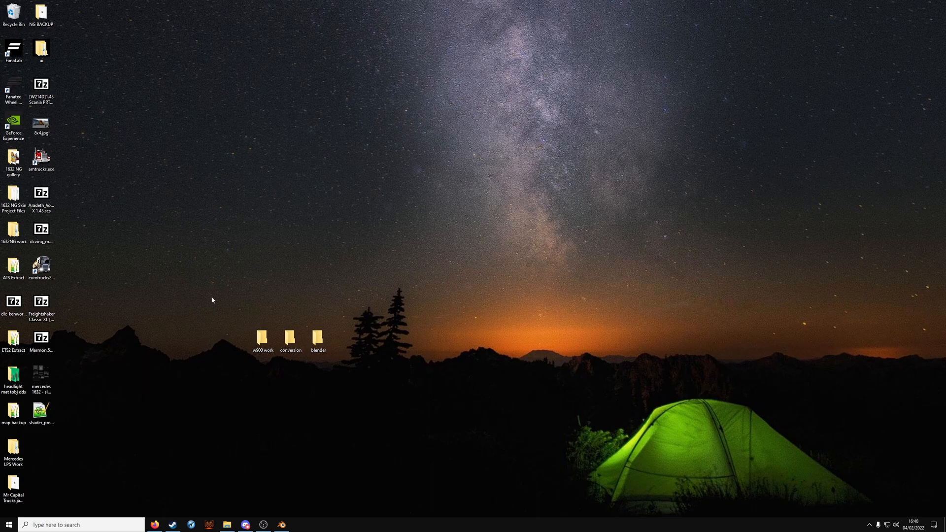
mouse_move(12, 252)
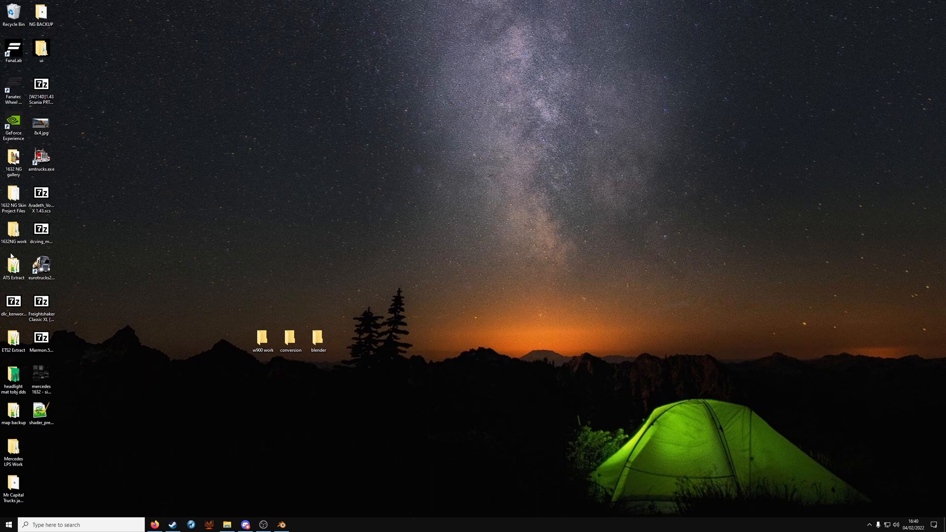
double_click(14, 260)
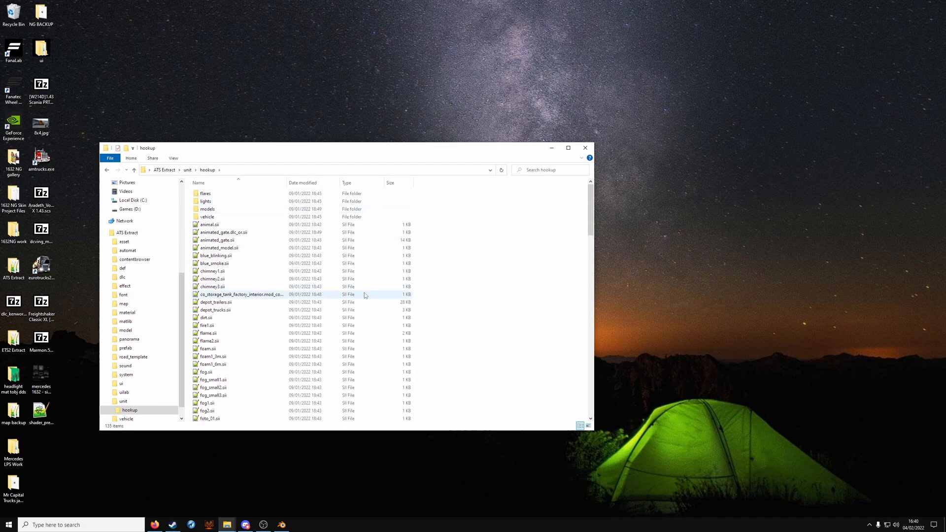
mouse_move(585, 148)
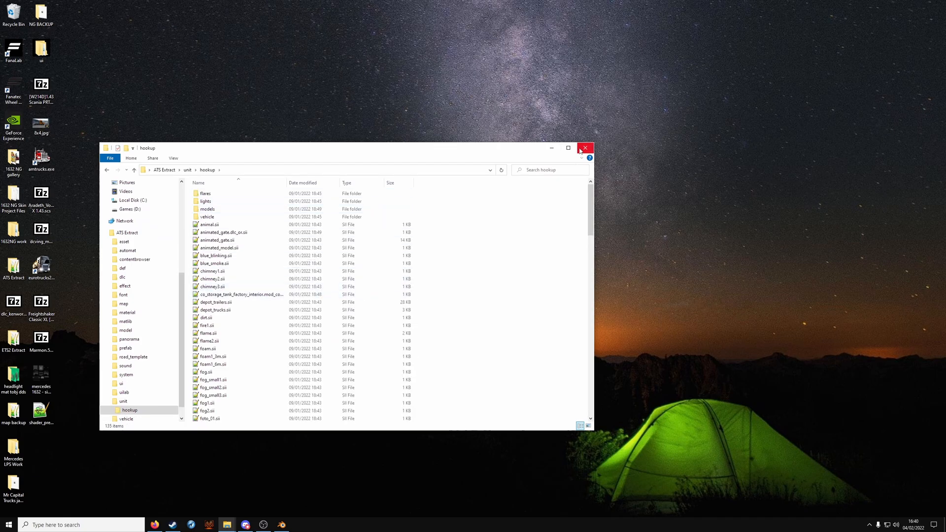
click(585, 147)
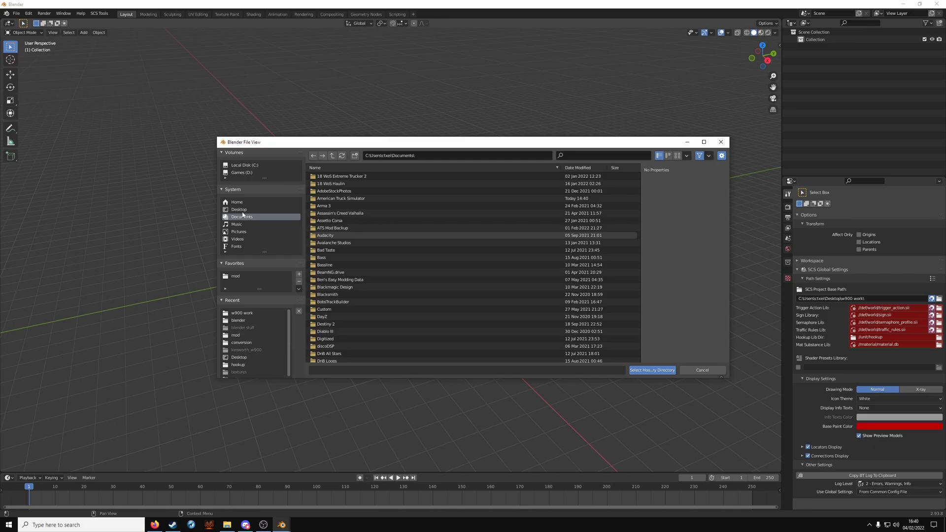
Step: Point the hookup library directory at Desktop > ATS Extract > unit > hookup
click(239, 209)
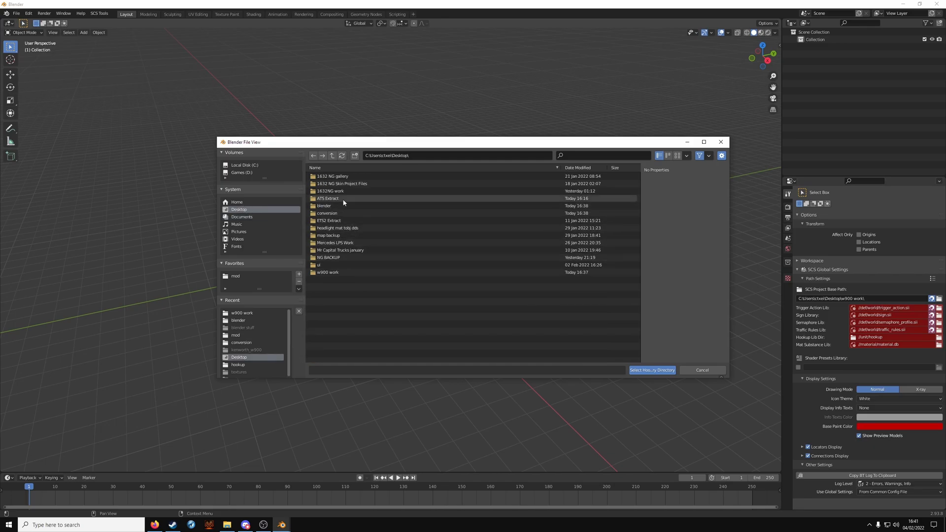
double_click(327, 198)
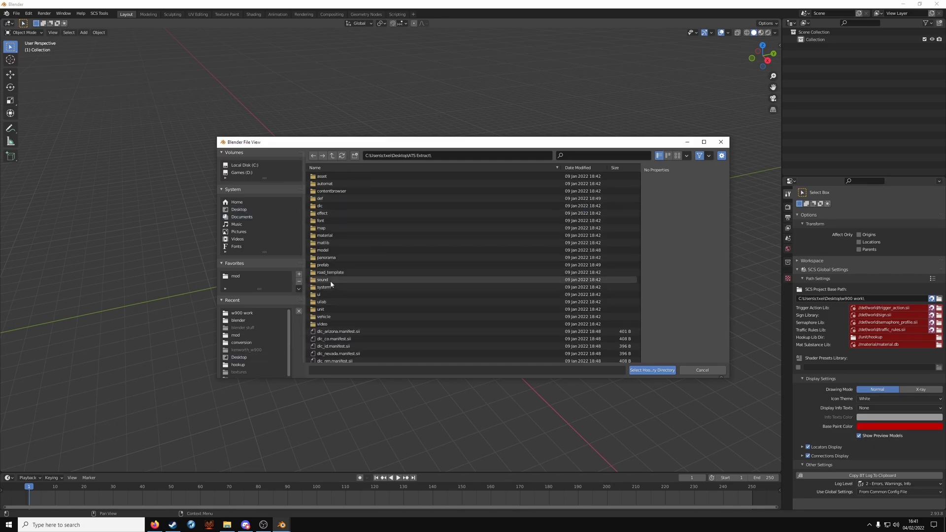
double_click(320, 308)
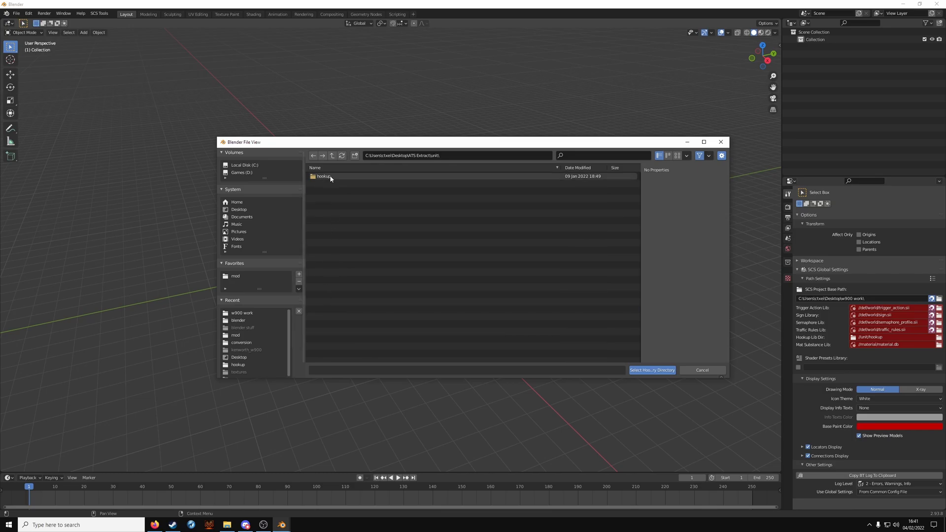
double_click(321, 177)
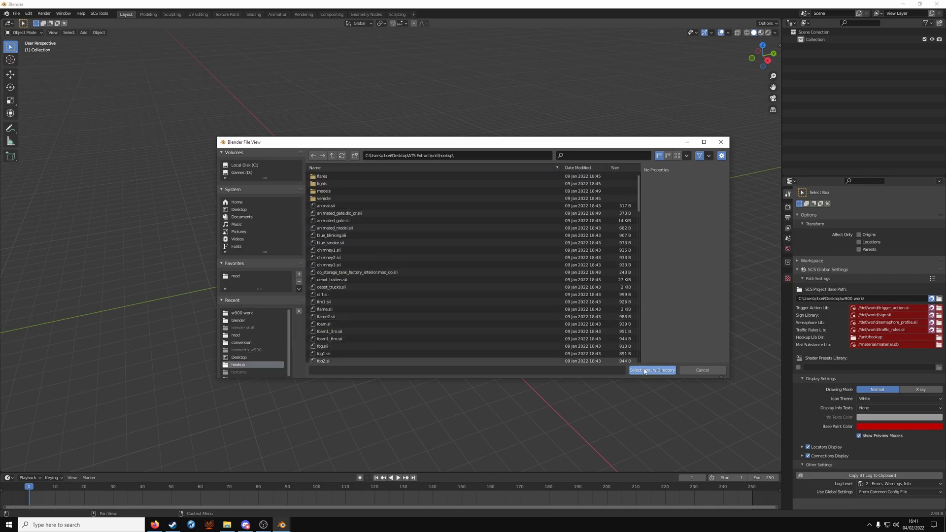
click(652, 369)
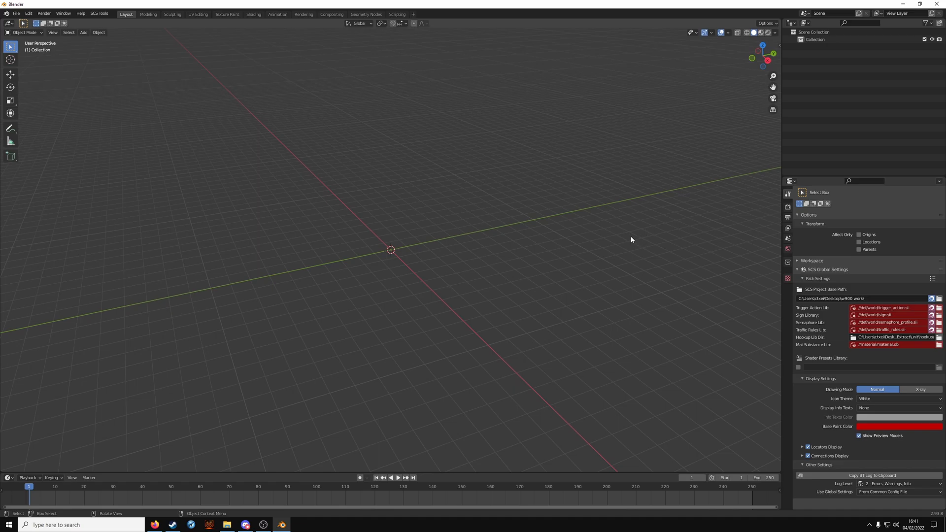
Step: Start an SCS Models (ConverterPIX) import and add base.scs from ATS Extract as an extra archive
click(20, 13)
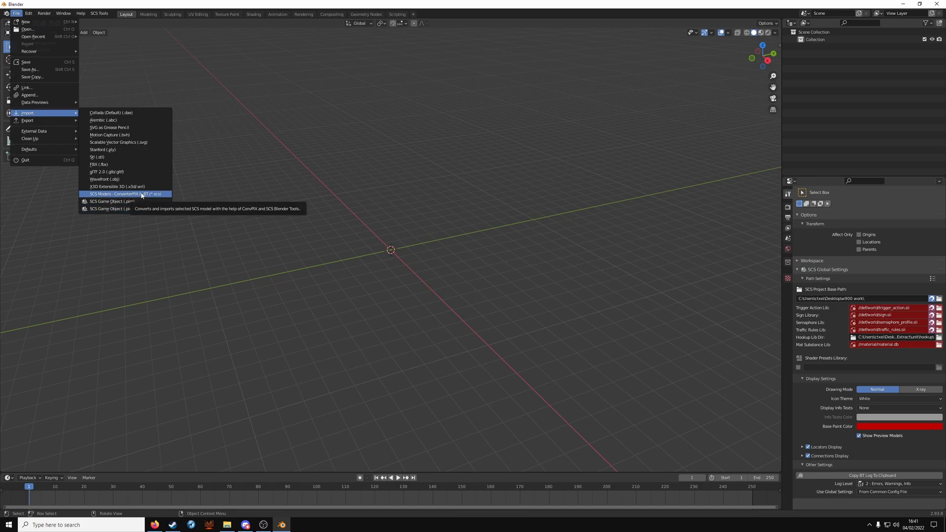
click(123, 194)
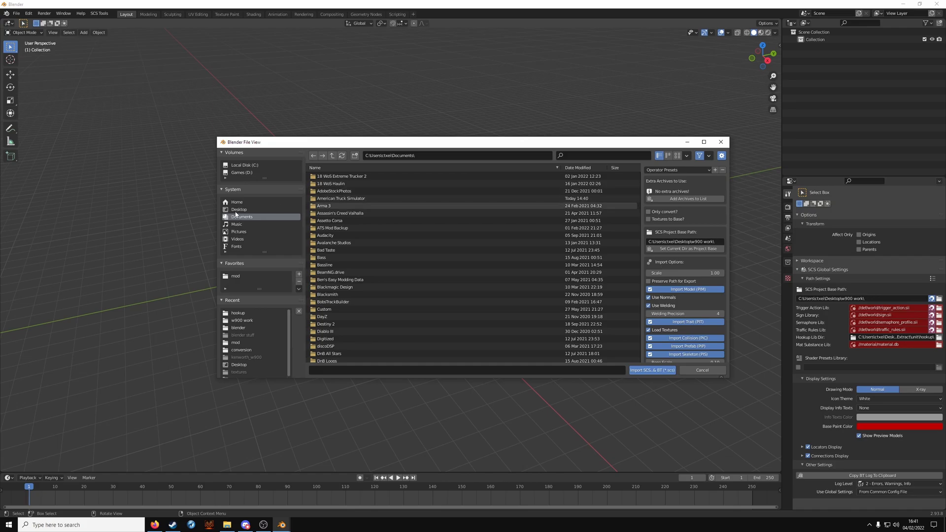
click(238, 209)
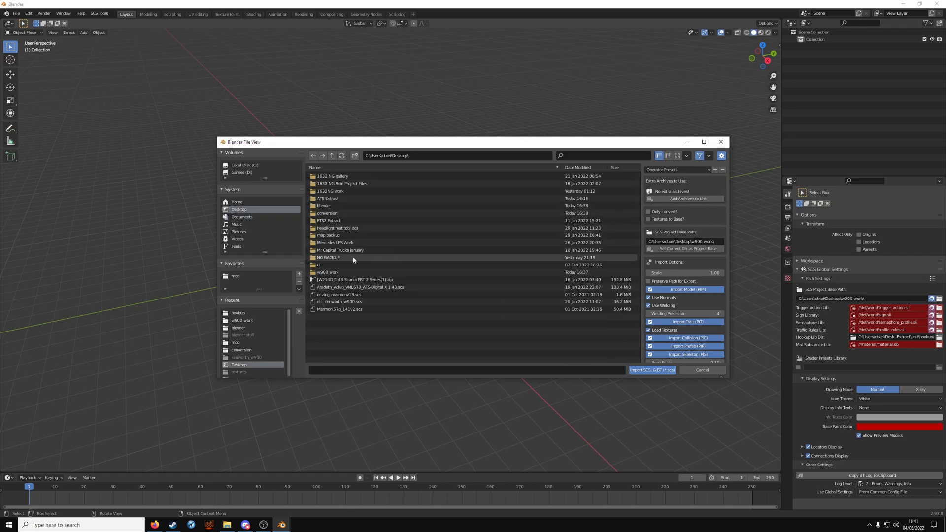
double_click(327, 198)
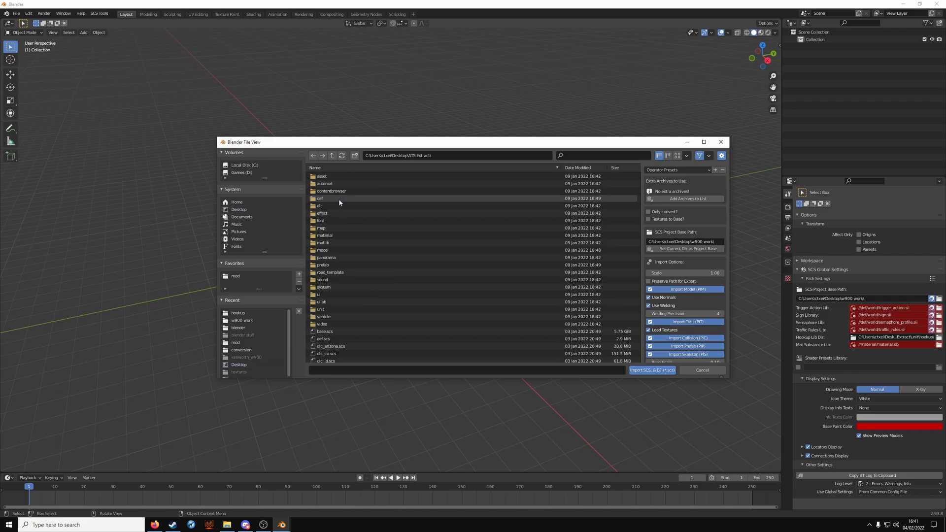
click(325, 331)
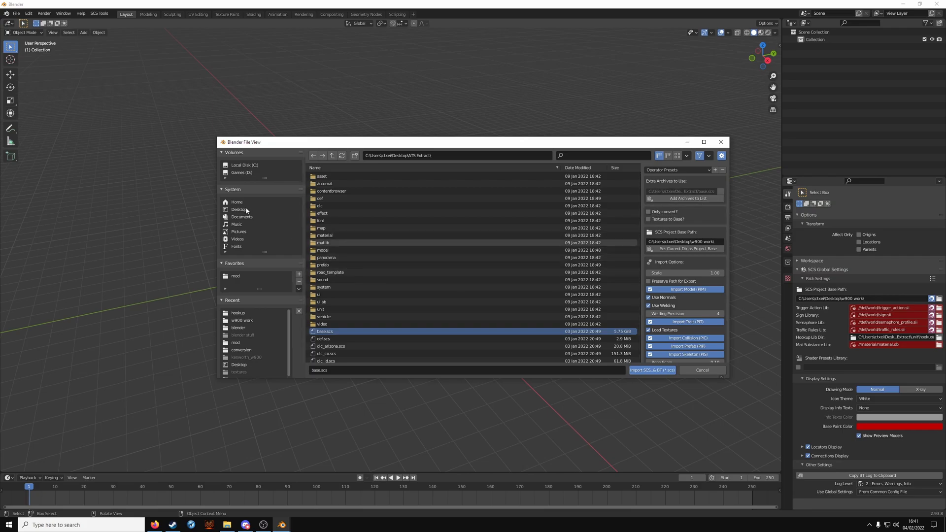
Step: Select dlc_kenworth_w900.scs on the Desktop and run Import SCS & BT
click(239, 209)
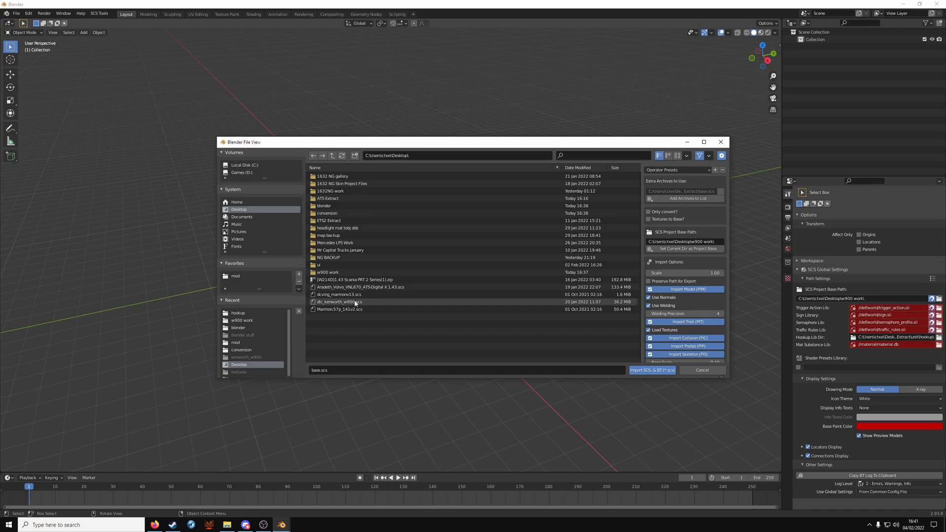
click(339, 302)
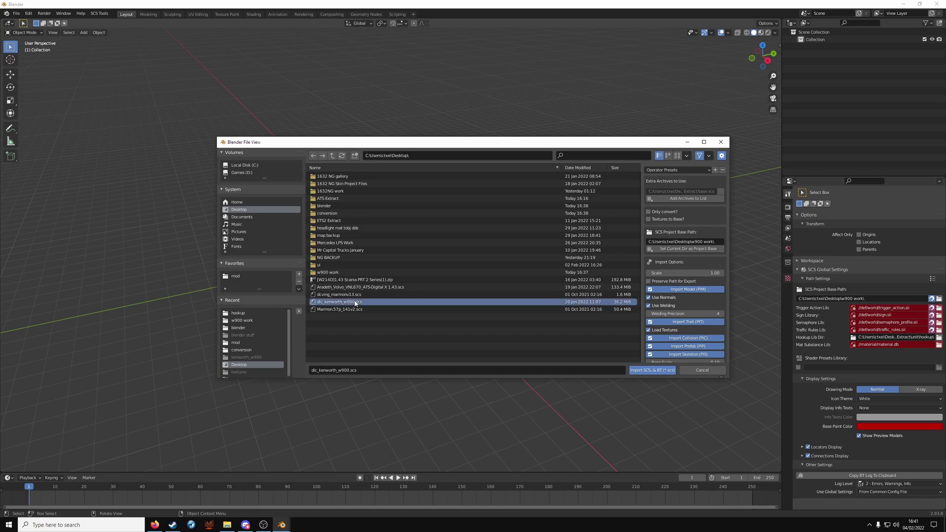
mouse_move(575, 350)
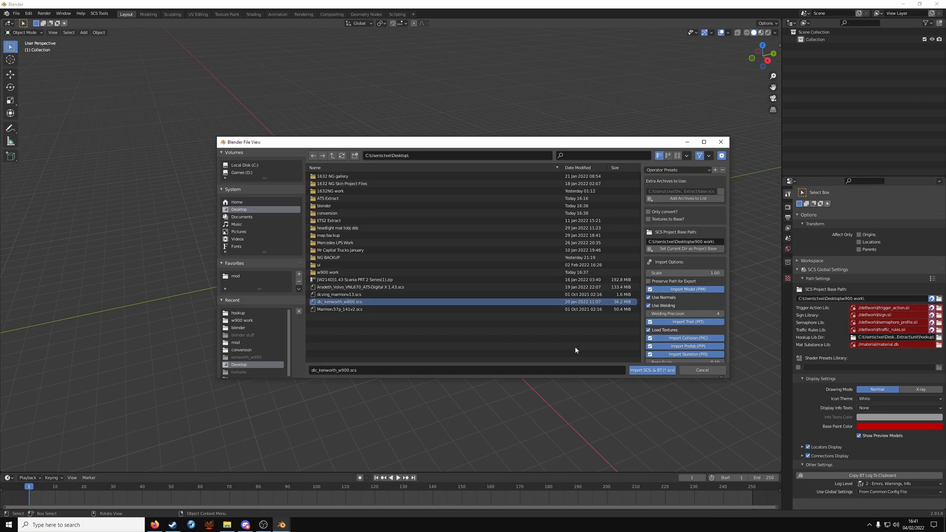
click(652, 370)
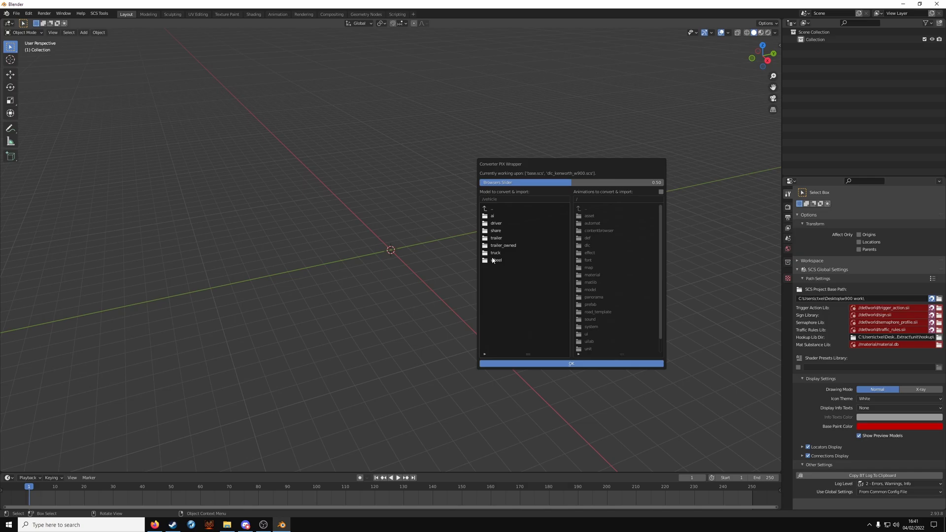
Step: Open the truck models folder in the ConverterPIX Wrapper listing
double_click(495, 252)
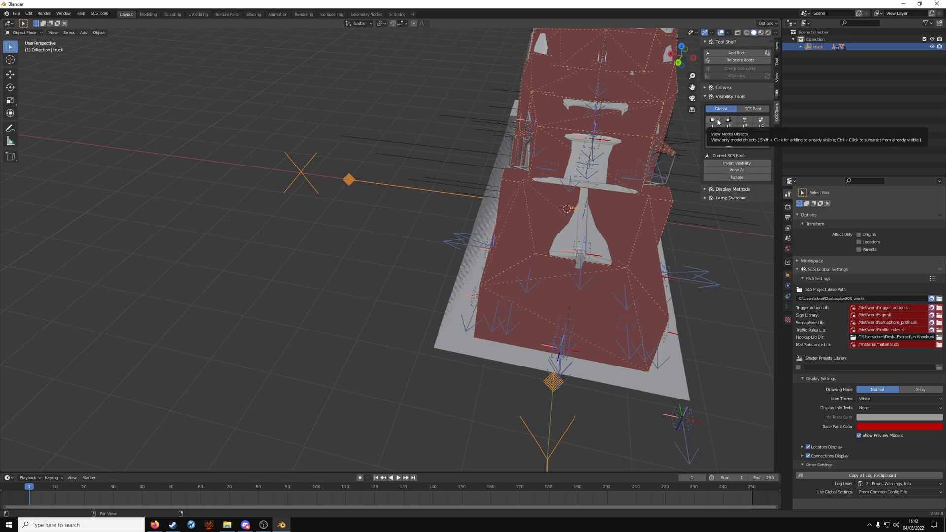
Step: Show only the truck's model objects and display all model locators, viewing the front fender closely
click(712, 119)
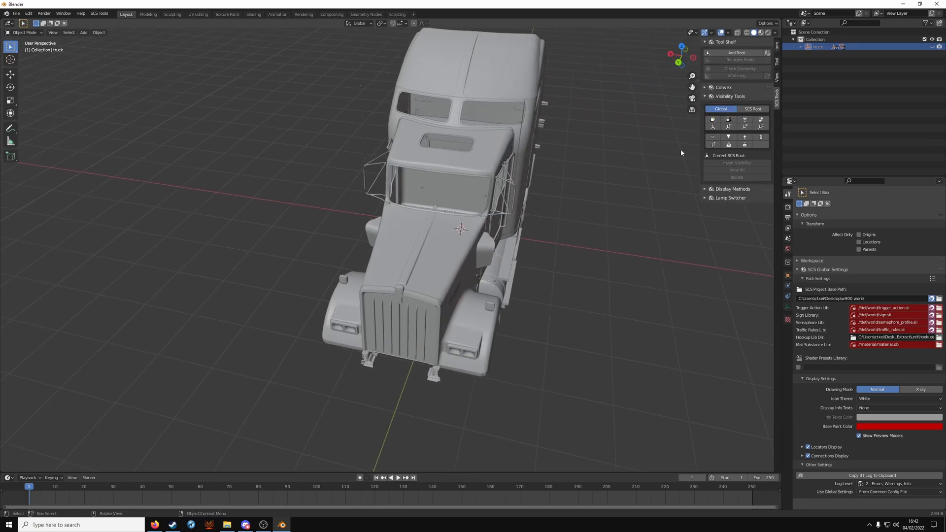
mouse_move(727, 128)
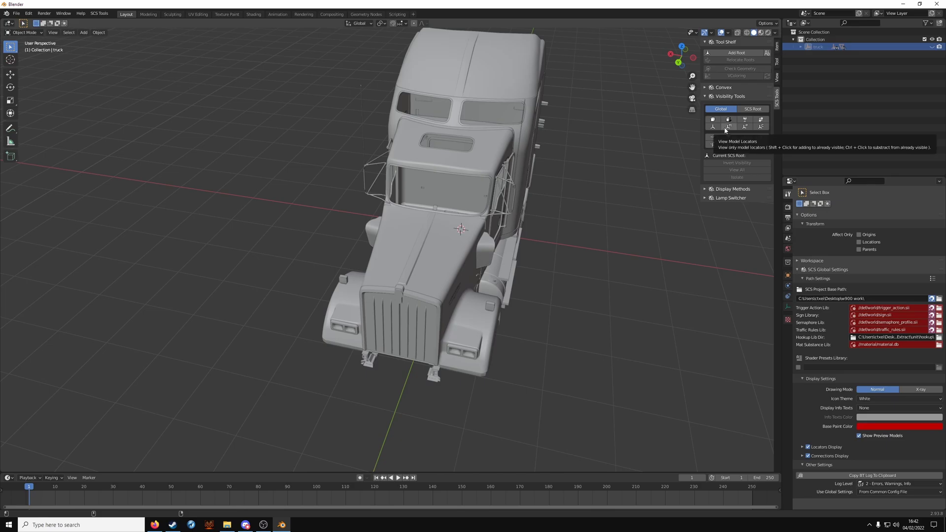
click(728, 126)
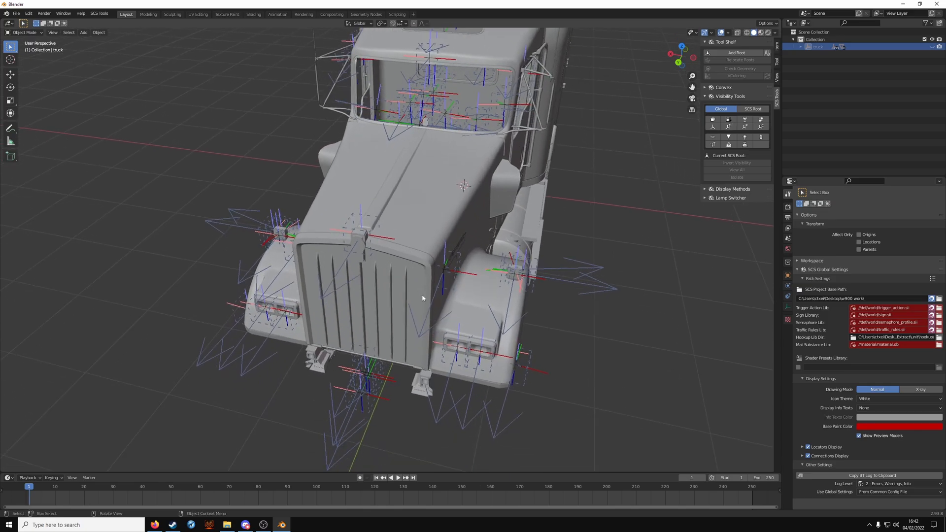
drag(423, 298, 440, 353)
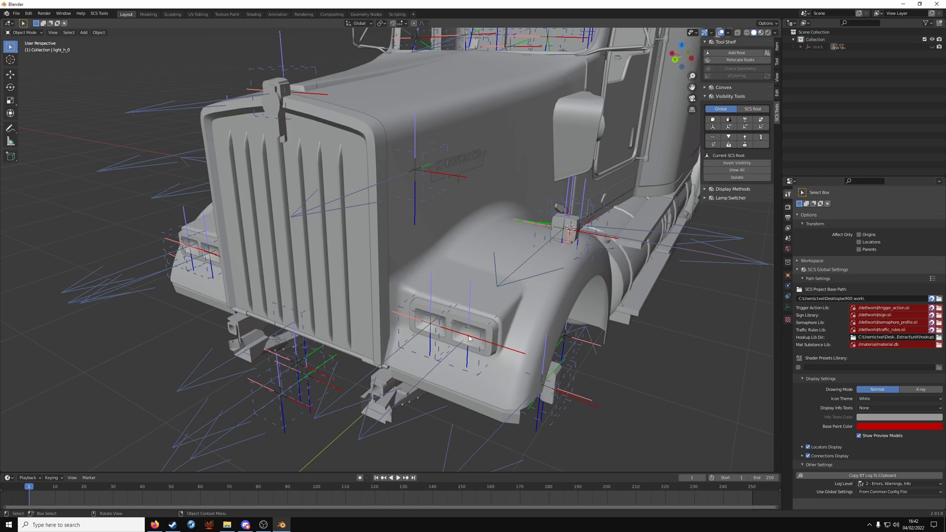
Step: Duplicate the light_h_0 headlight locator as 'cube', parented to the truck, and move it near the grille
click(787, 276)
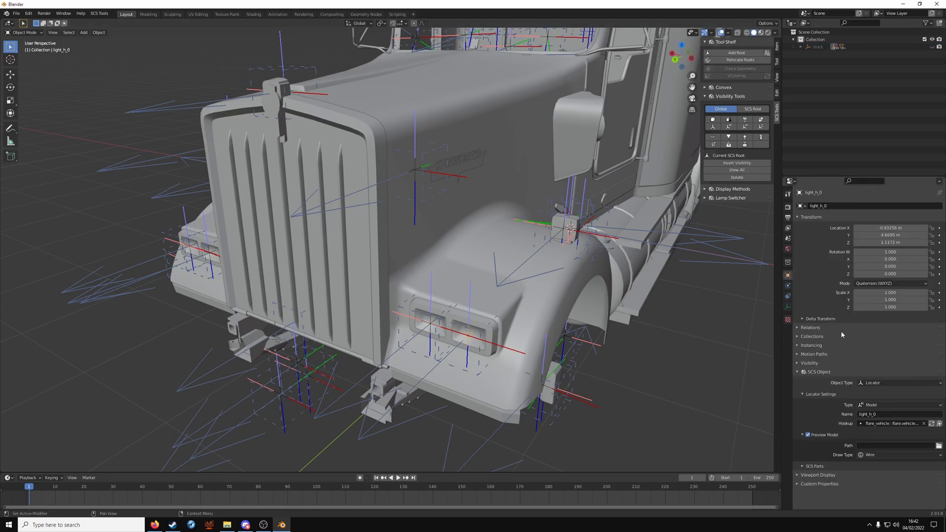
click(798, 328)
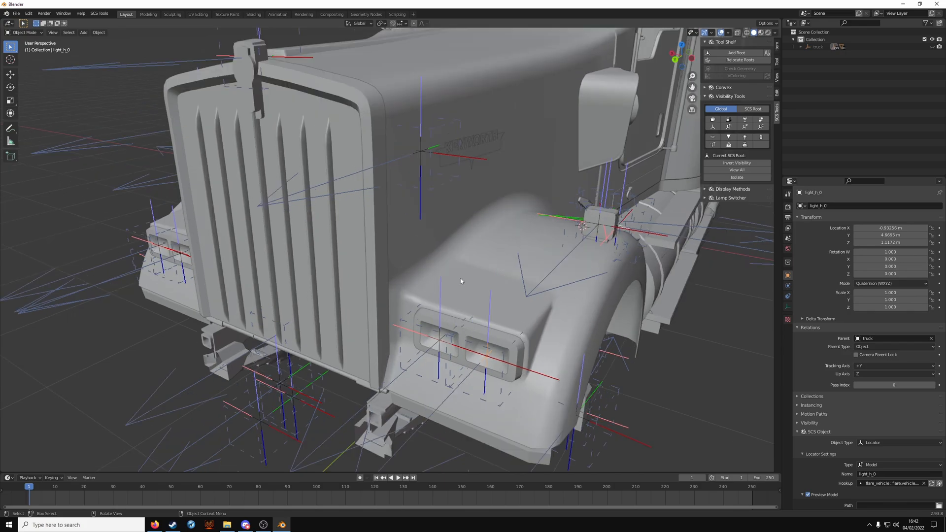
mouse_move(469, 270)
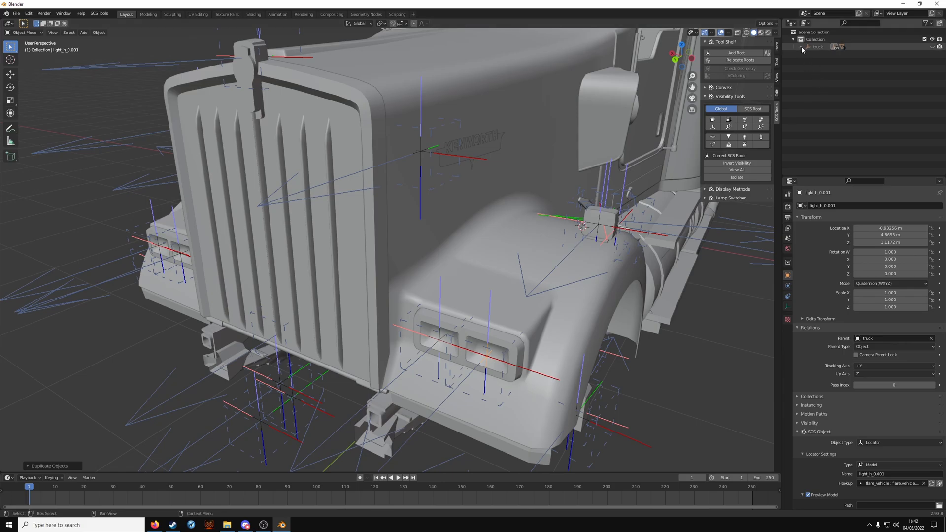
click(804, 46)
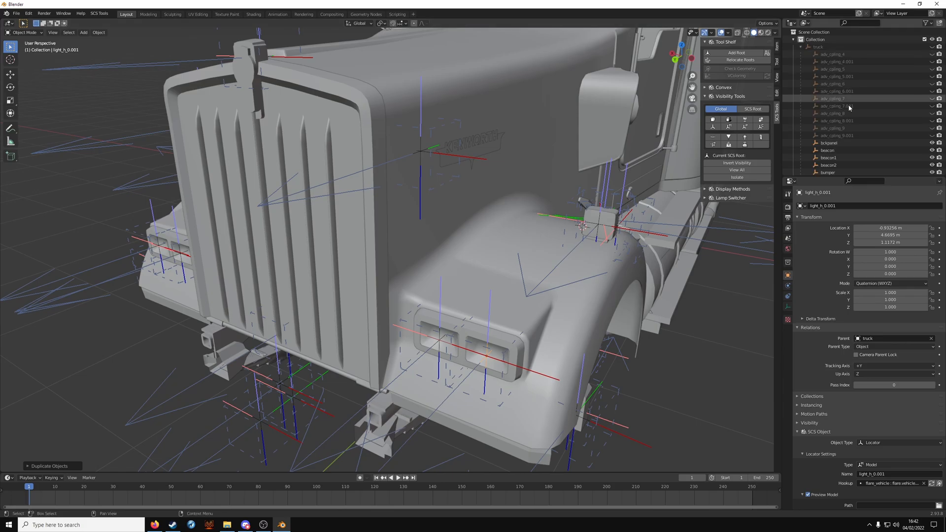
scroll(down, 3)
text(cube)
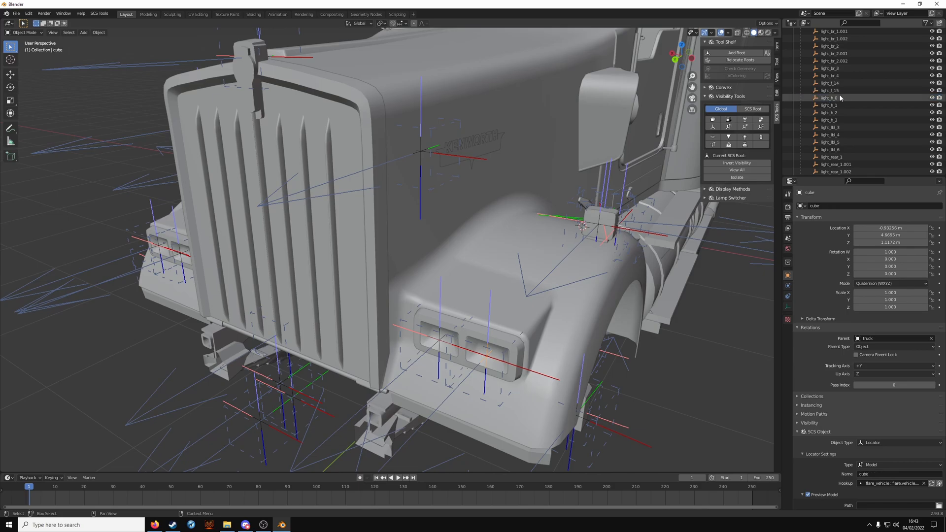
mouse_move(7, 73)
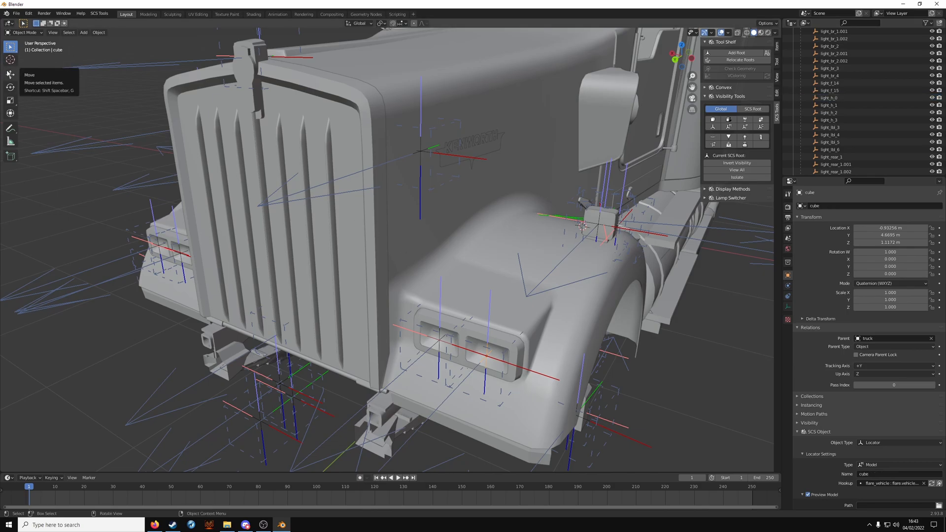
click(8, 75)
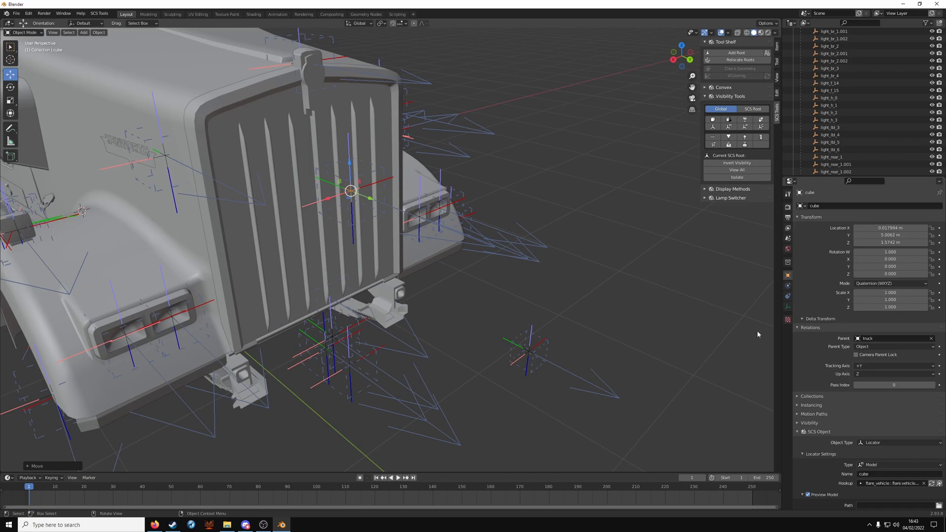
Step: Set the SCS default export path to the vehicle/truck/kenworth_w900 folder
click(788, 217)
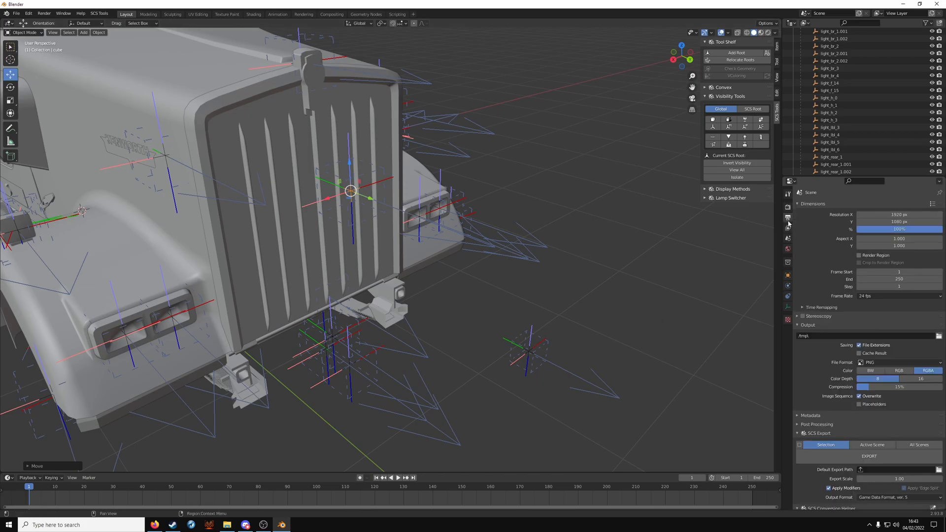
scroll(down, 3)
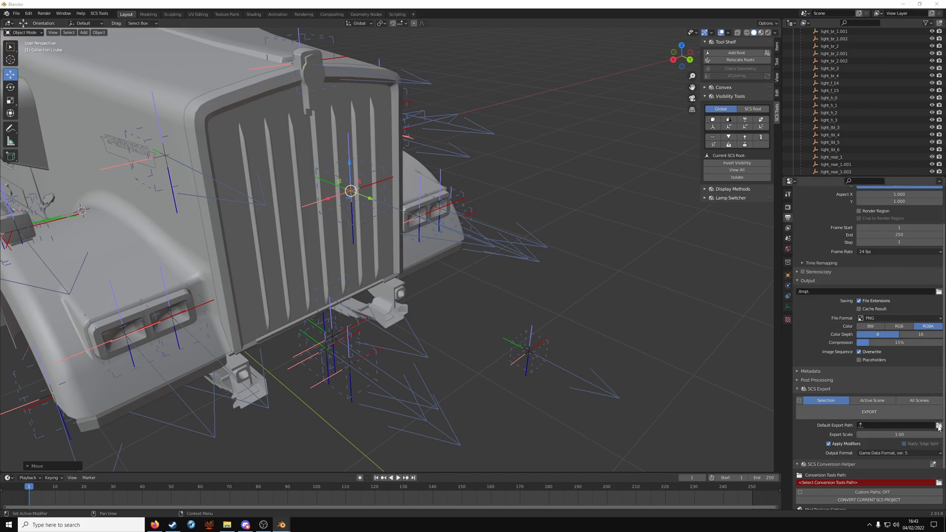
click(939, 425)
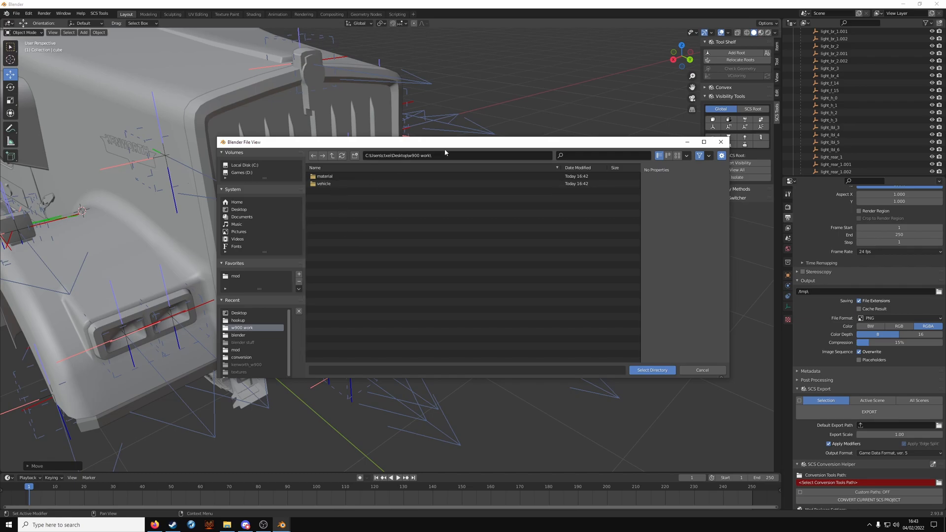
double_click(324, 183)
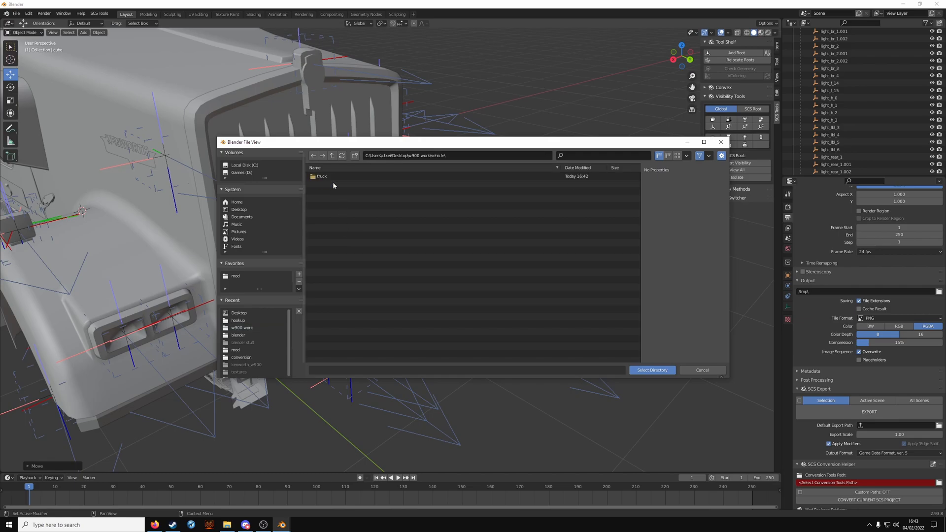
double_click(321, 177)
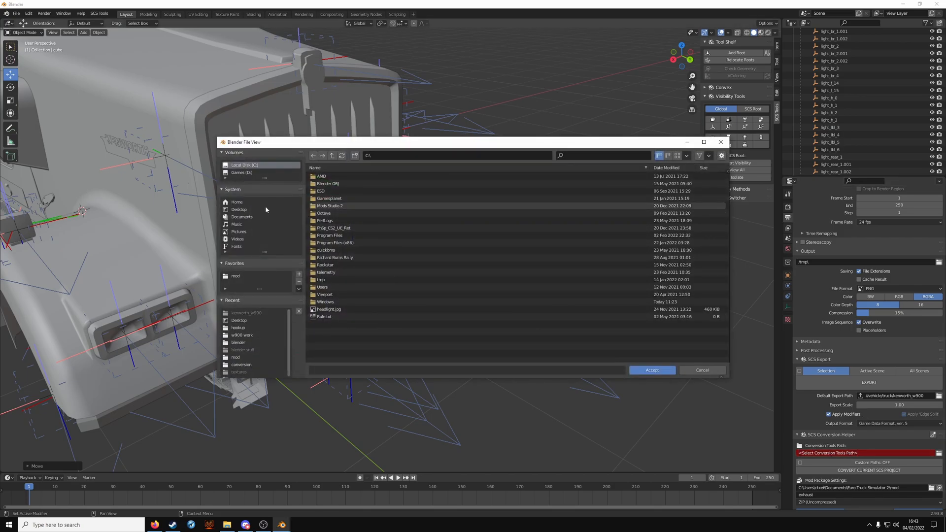
mouse_move(238, 208)
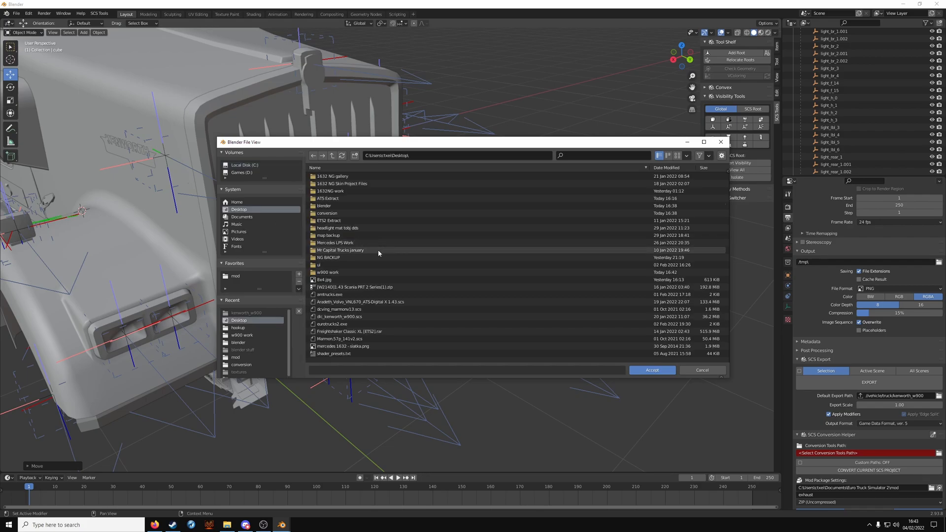
Step: Point the Conversion Tools Path to the conversion folder on the Desktop
double_click(326, 212)
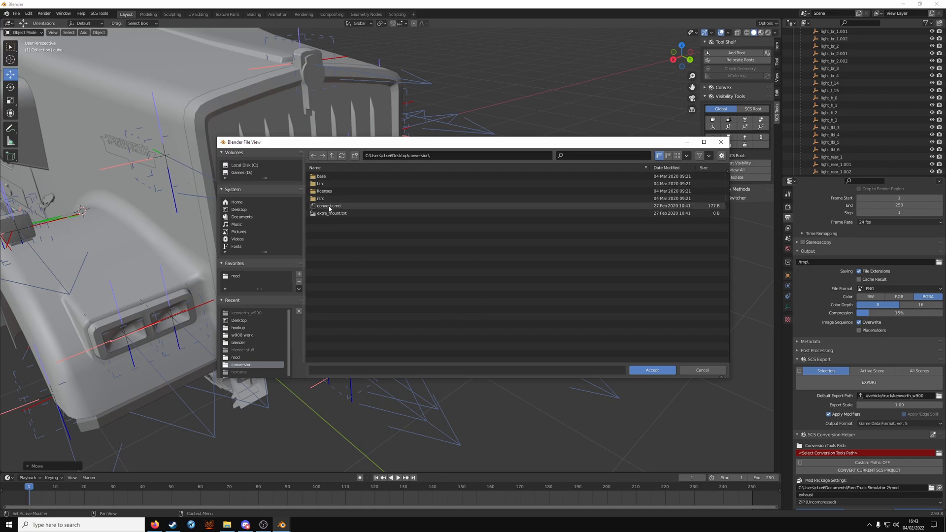
click(653, 369)
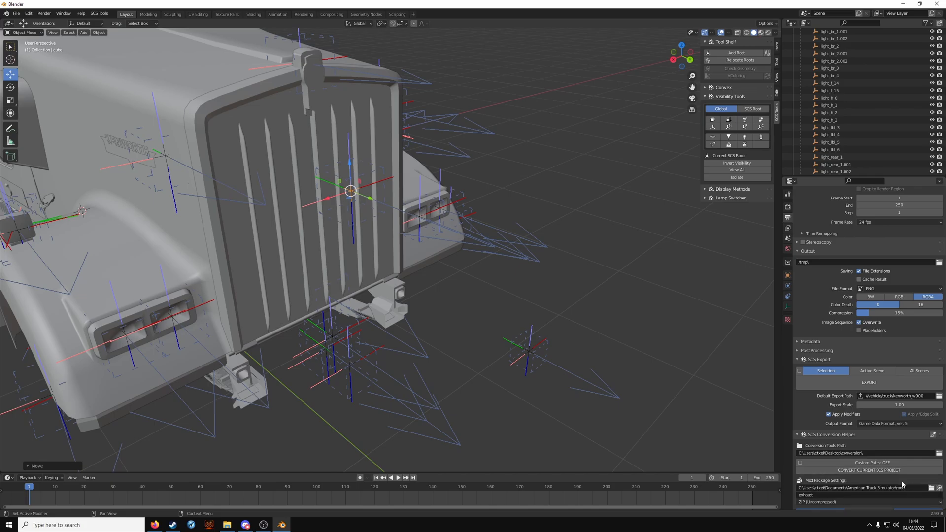
Step: Name the mod package cubetest, select the truck root, and export and pack it as cubetest.zip
click(817, 509)
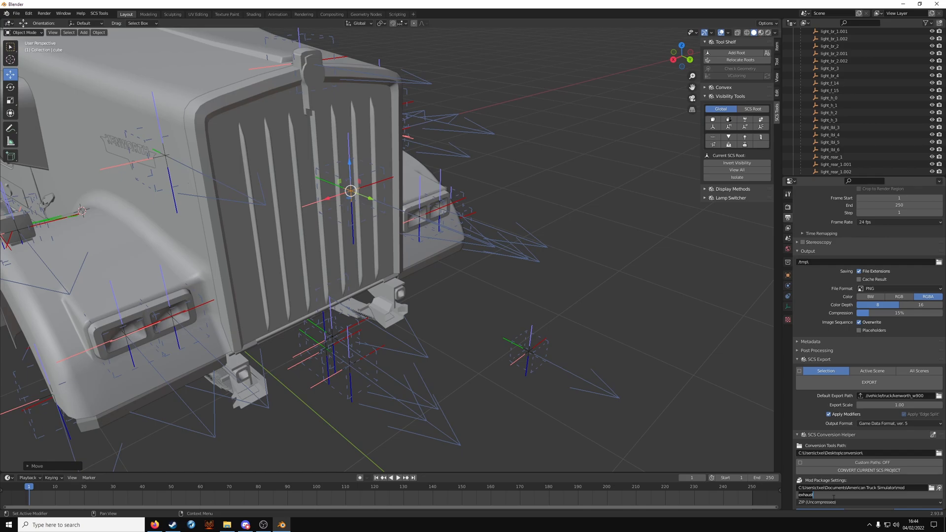
text(cubetest)
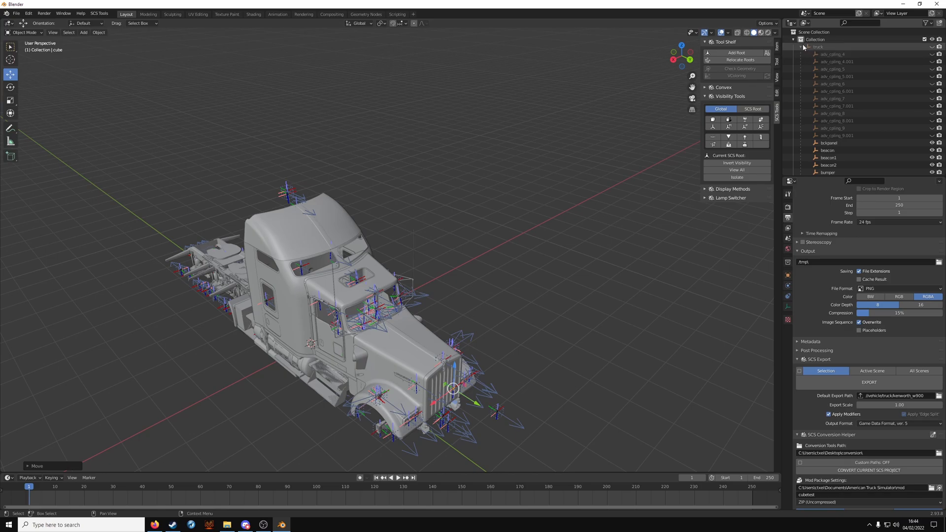
click(804, 48)
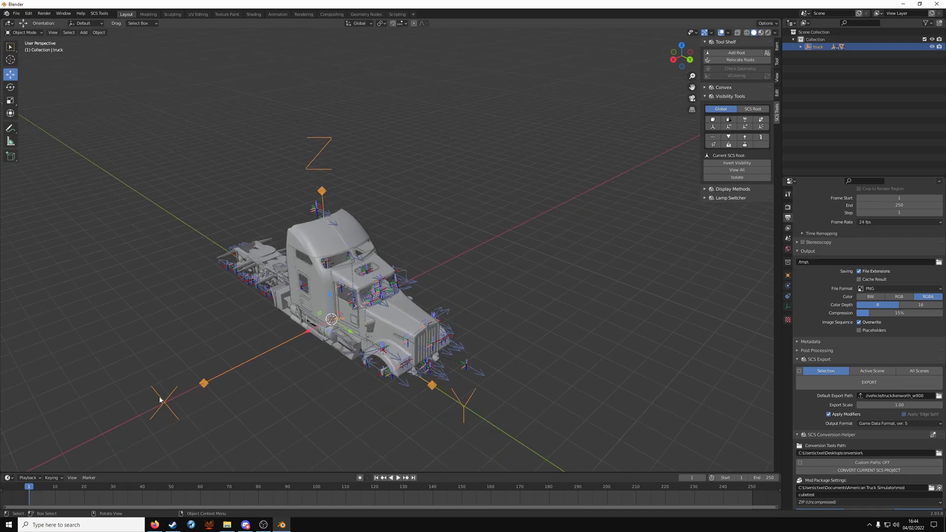
mouse_move(400, 315)
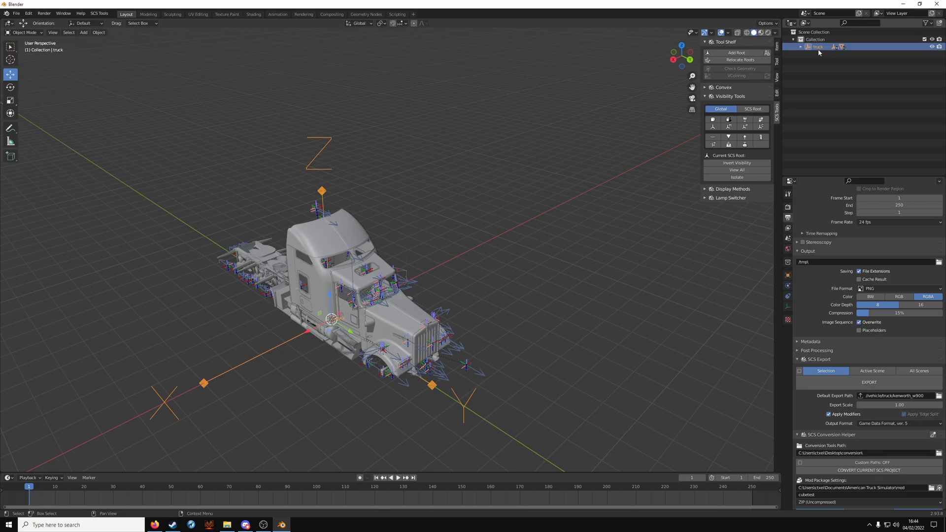
click(801, 46)
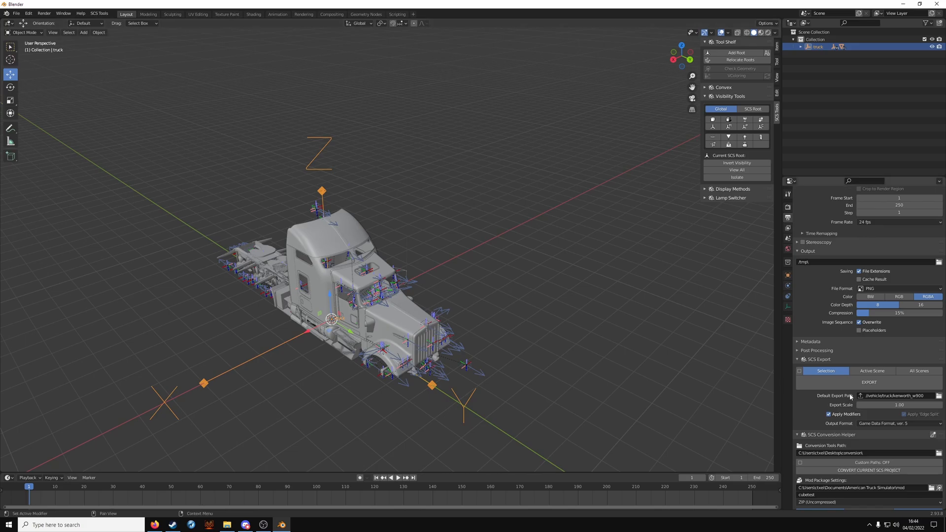
click(869, 383)
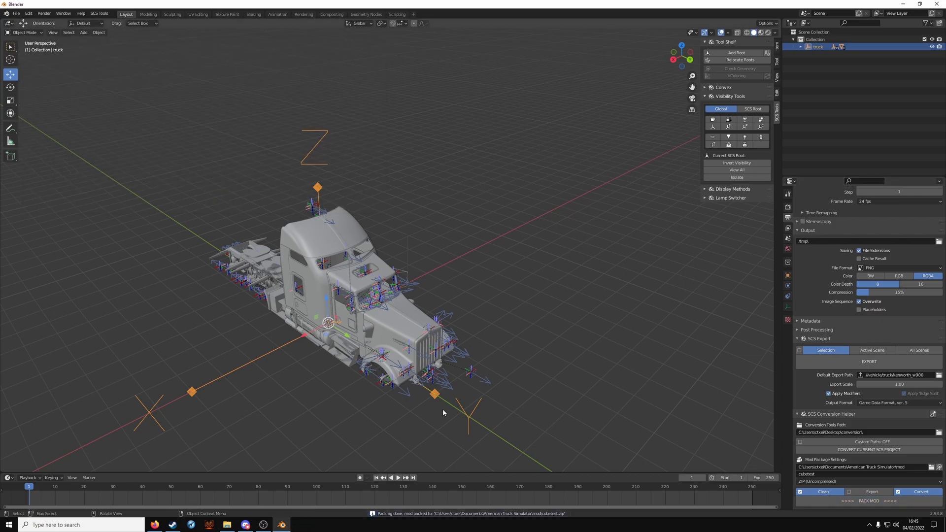
mouse_move(420, 430)
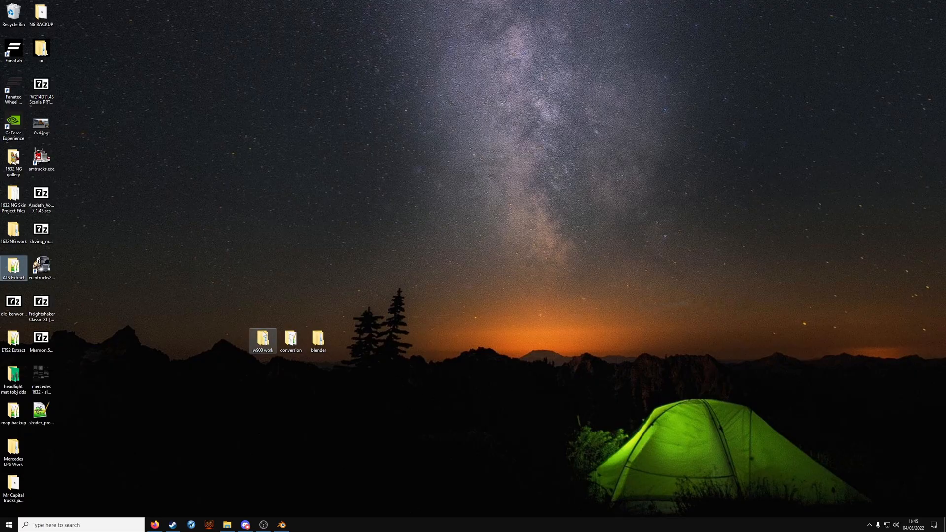
Step: Browse into w900 work's vehicle/truck folder alongside the Mercedes 1632 NG reference archive
double_click(264, 337)
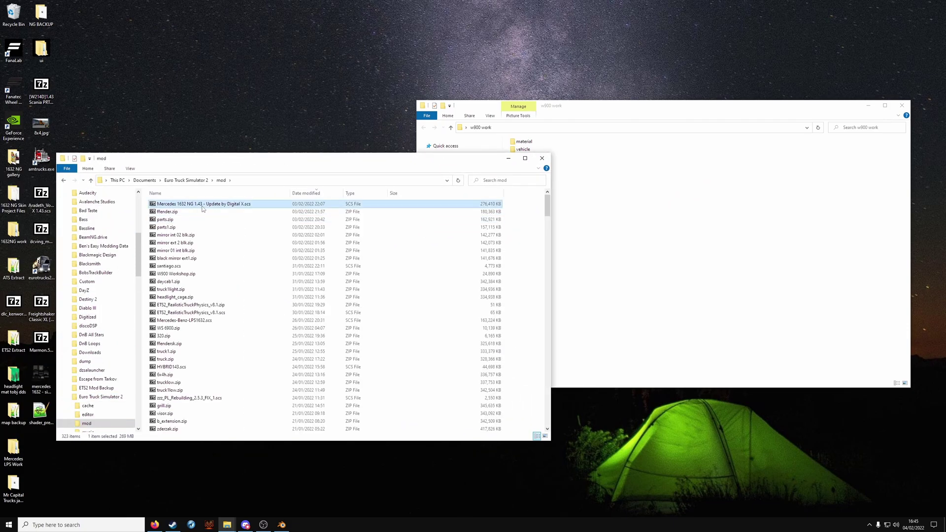
double_click(201, 203)
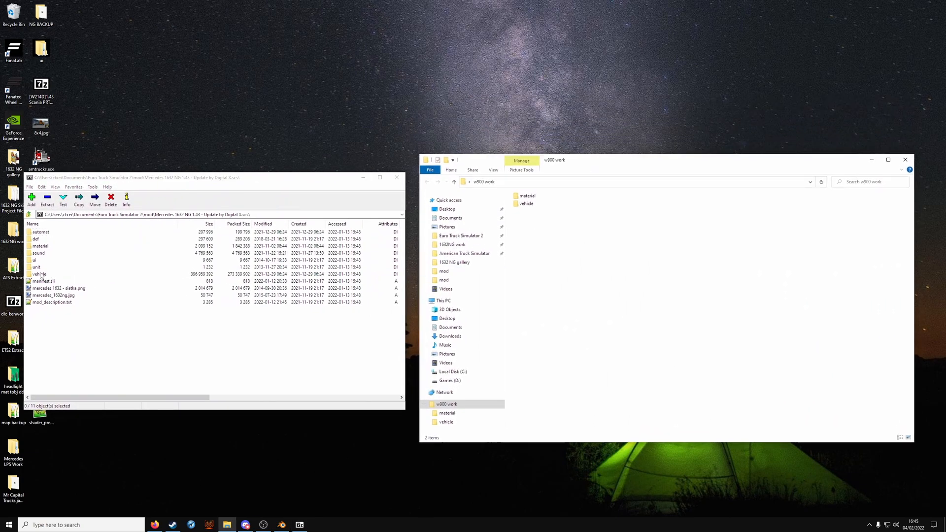
double_click(37, 274)
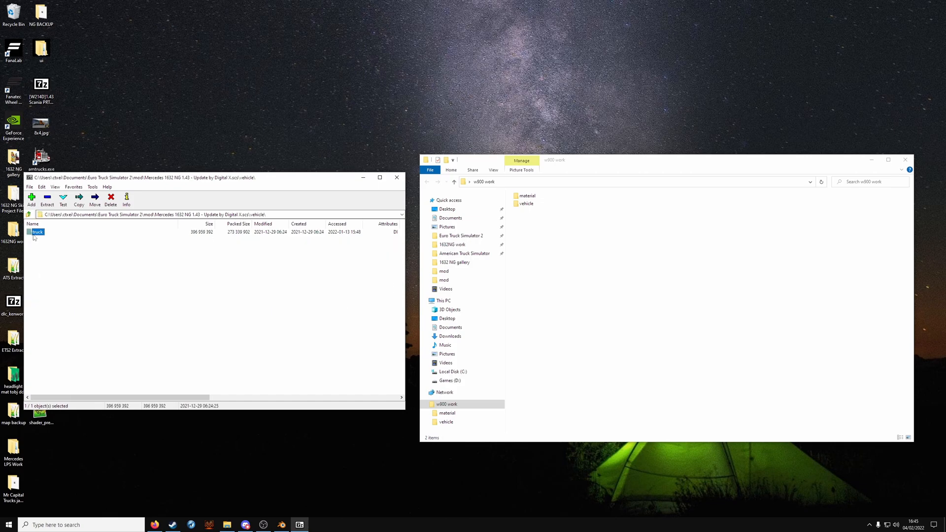
double_click(38, 231)
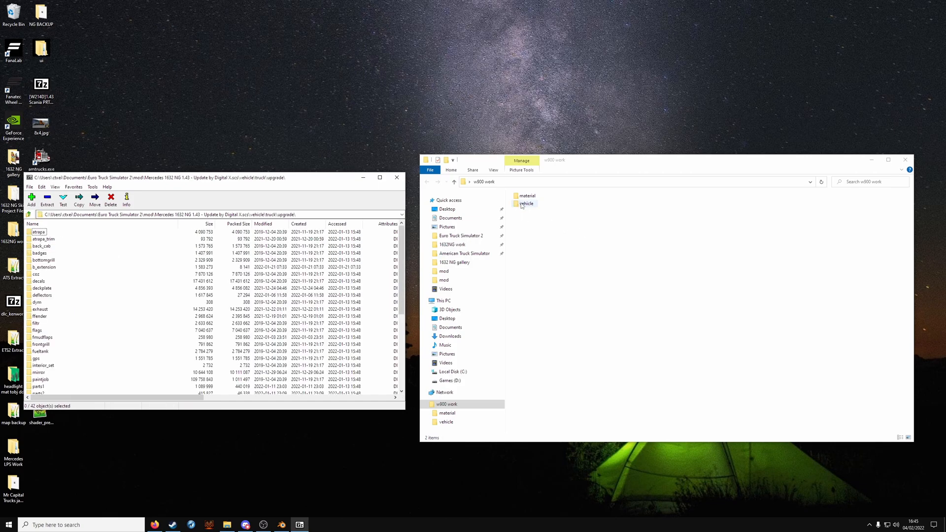
double_click(526, 203)
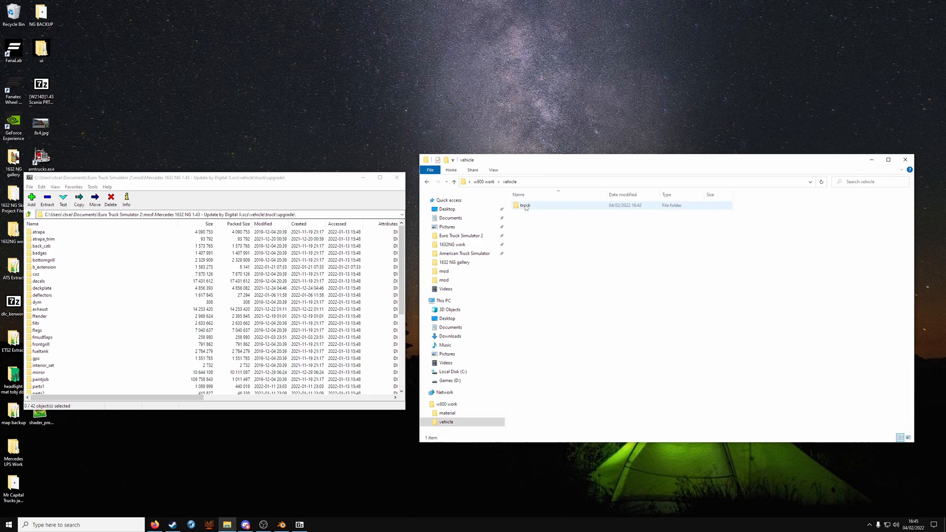
double_click(522, 205)
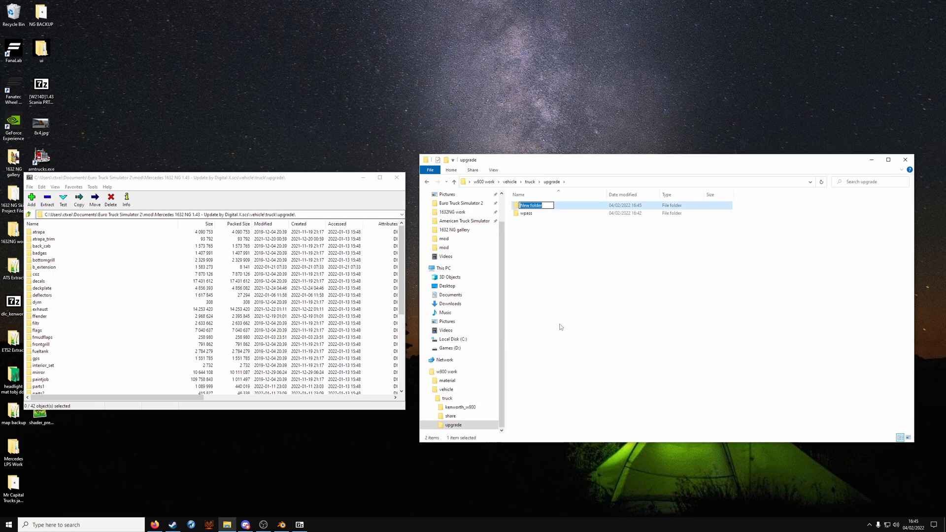
Step: Create a cube upgrade folder containing a new textures subfolder and enter it
text(cube)
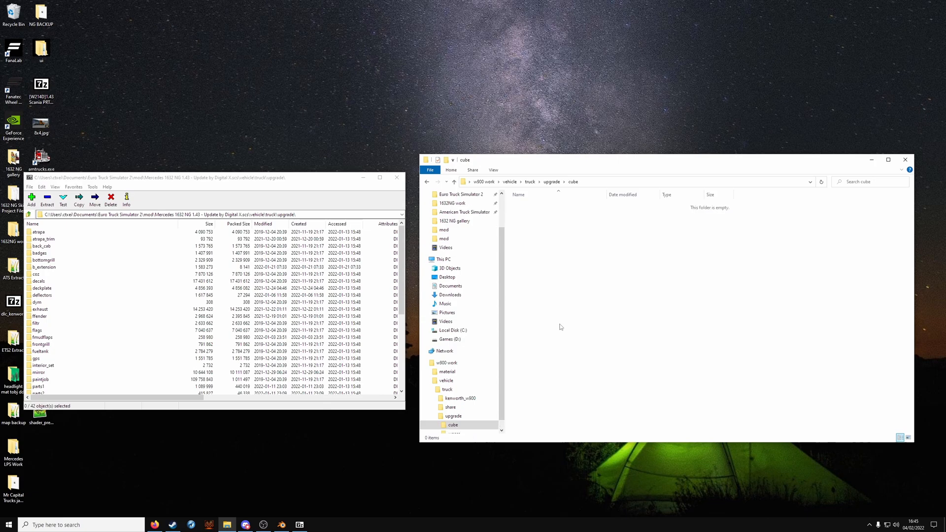
right_click(561, 326)
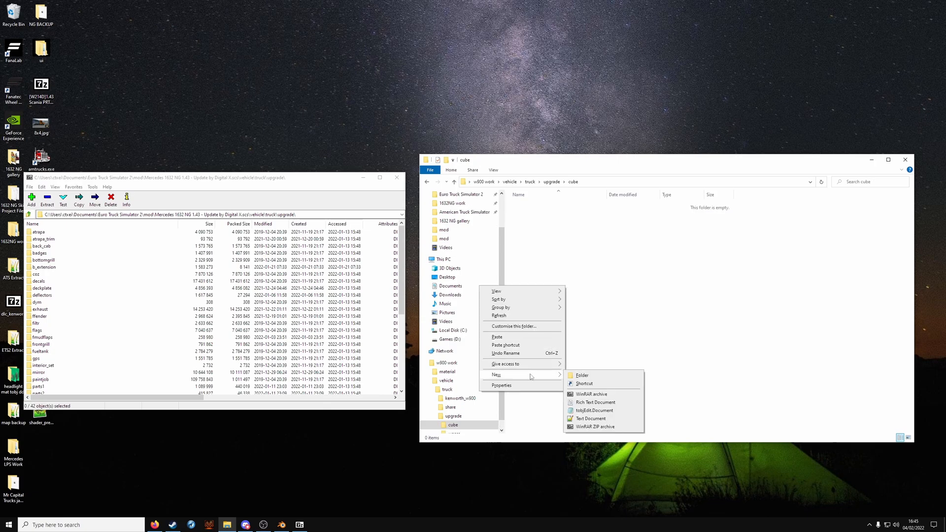
click(582, 375)
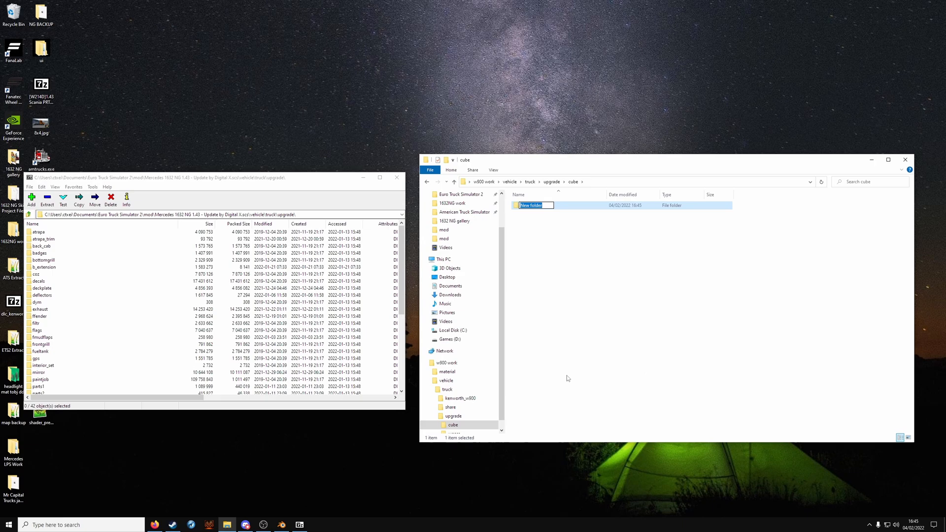
text(textures)
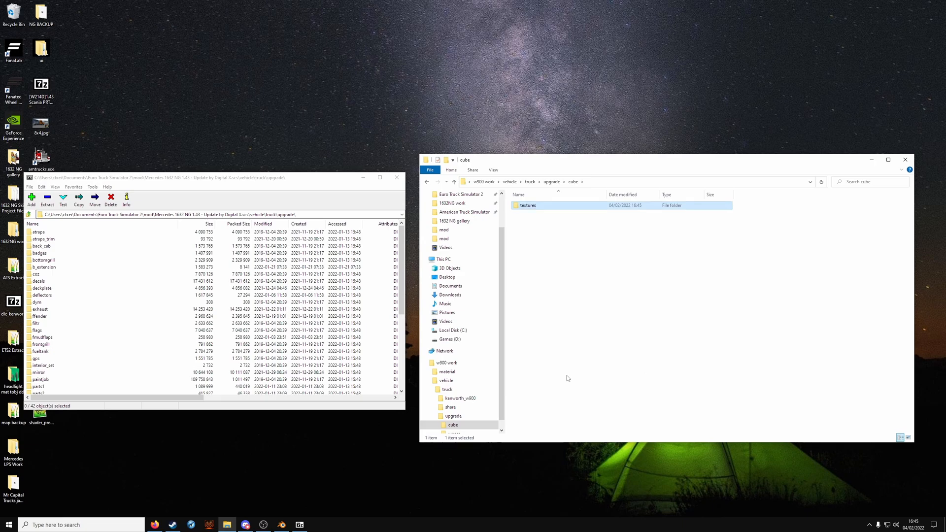
double_click(527, 205)
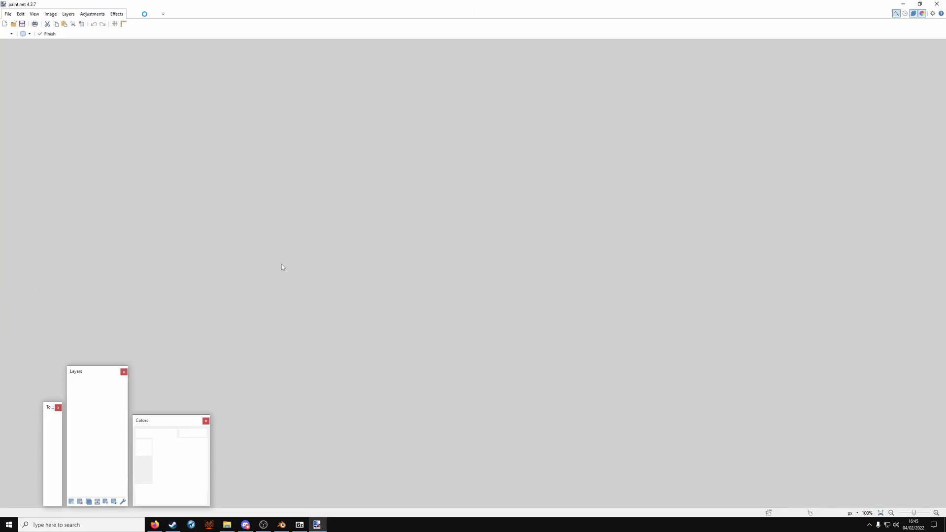
Step: Create a new paint.net image resized to 512 × 512 pixels and pick the Paint Bucket
click(6, 24)
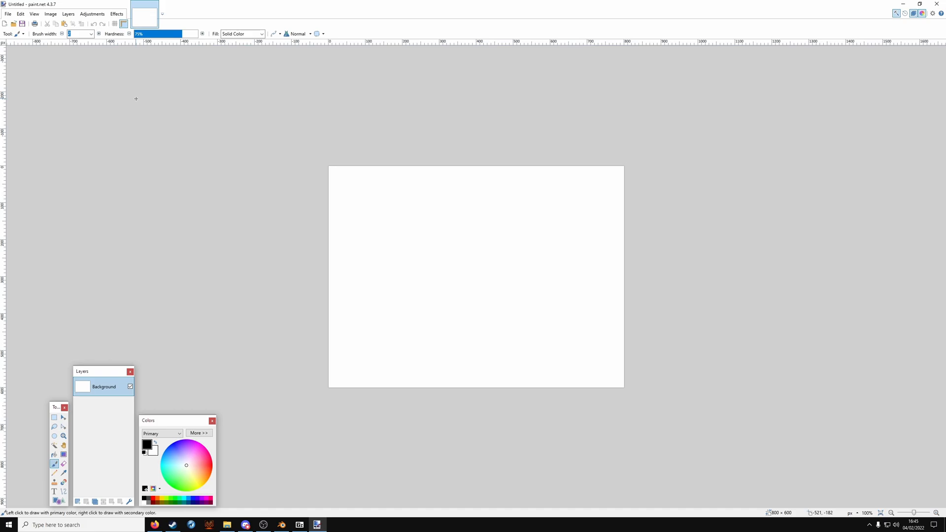
click(52, 14)
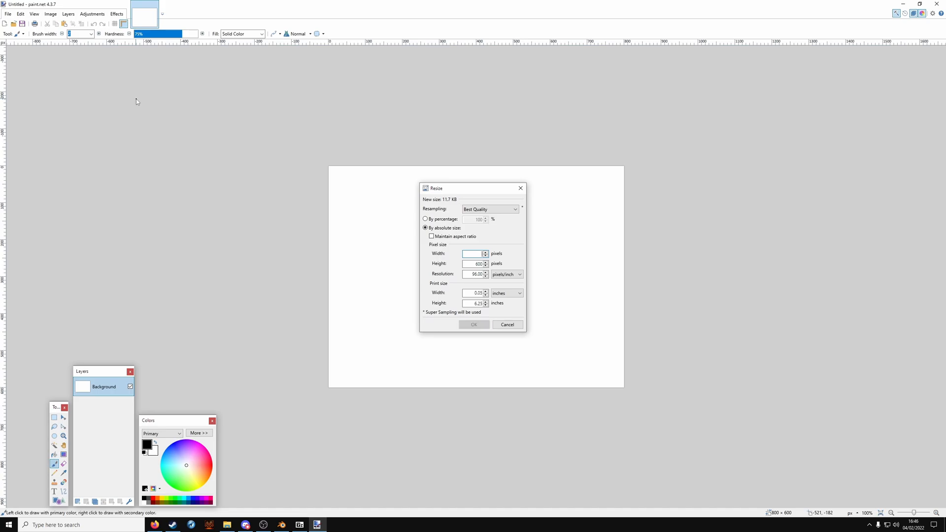
text(1024)
click(474, 263)
text(512)
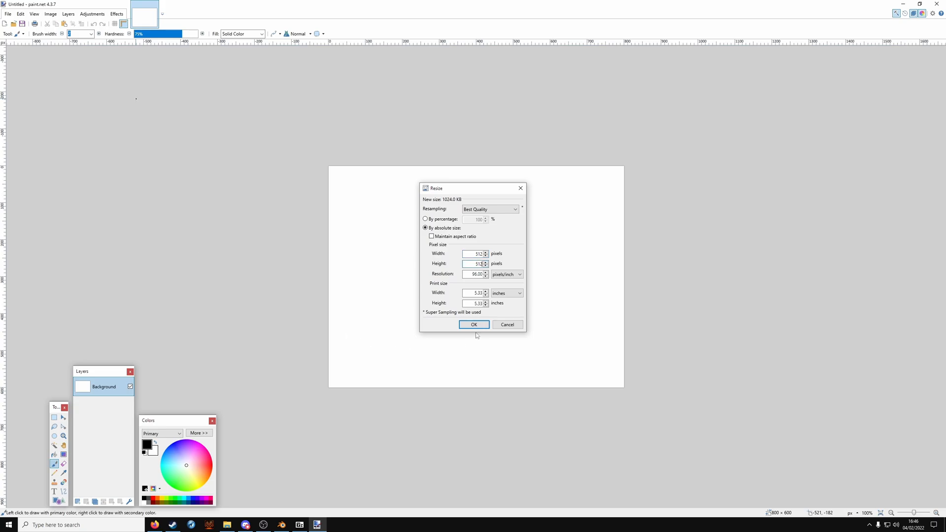
click(474, 325)
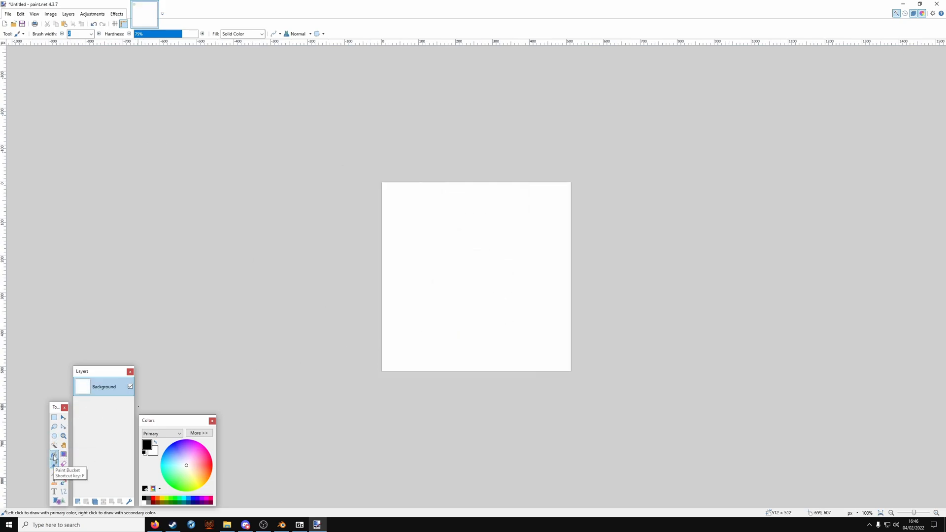
click(428, 290)
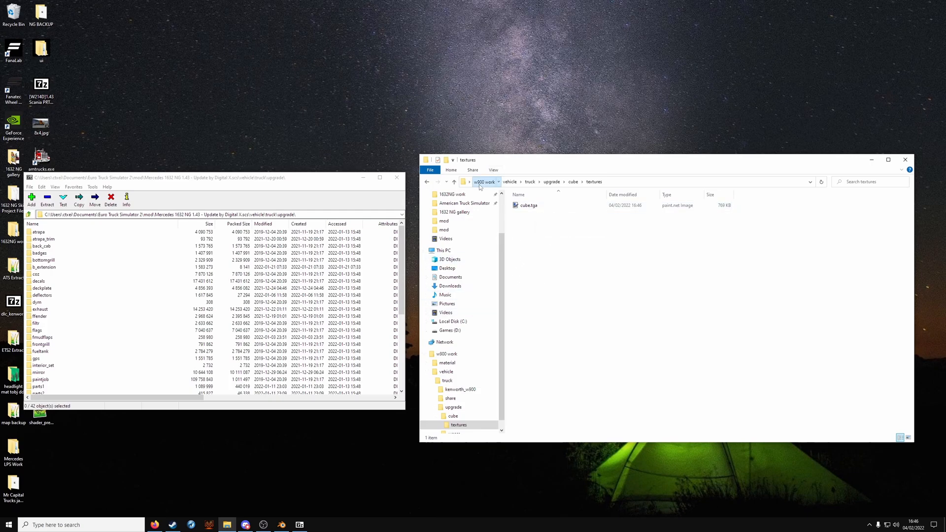
Step: Build the def/vehicle/truck/kenworth.w900/accessory/cube folder chain in w900.work
click(485, 182)
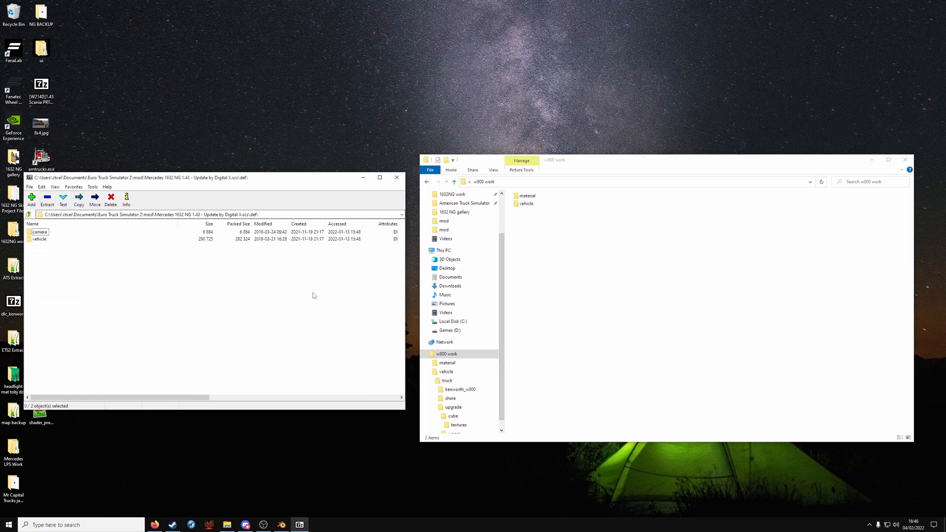
mouse_move(569, 266)
text(truck)
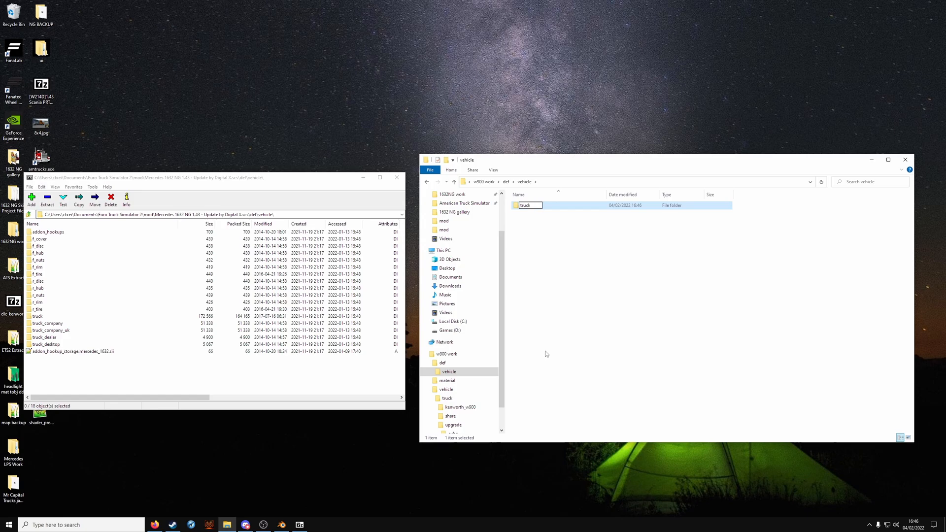
double_click(526, 205)
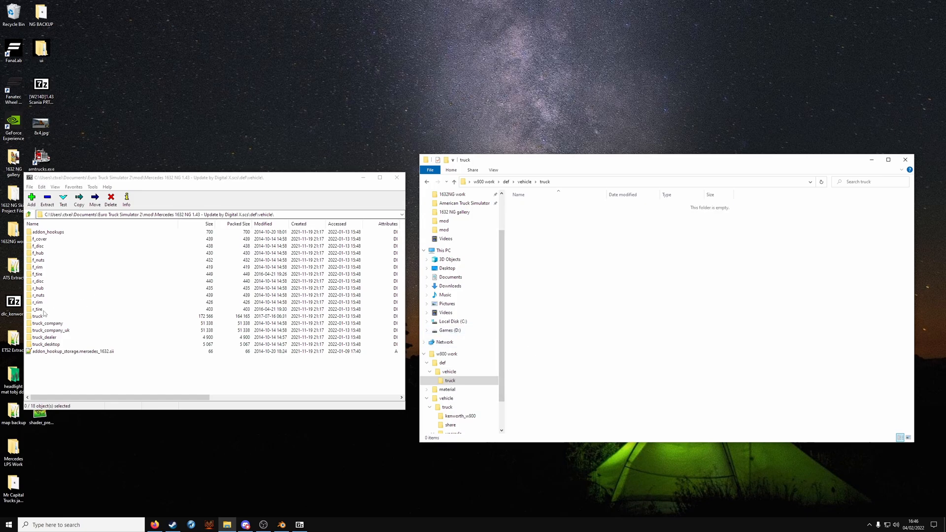
double_click(38, 315)
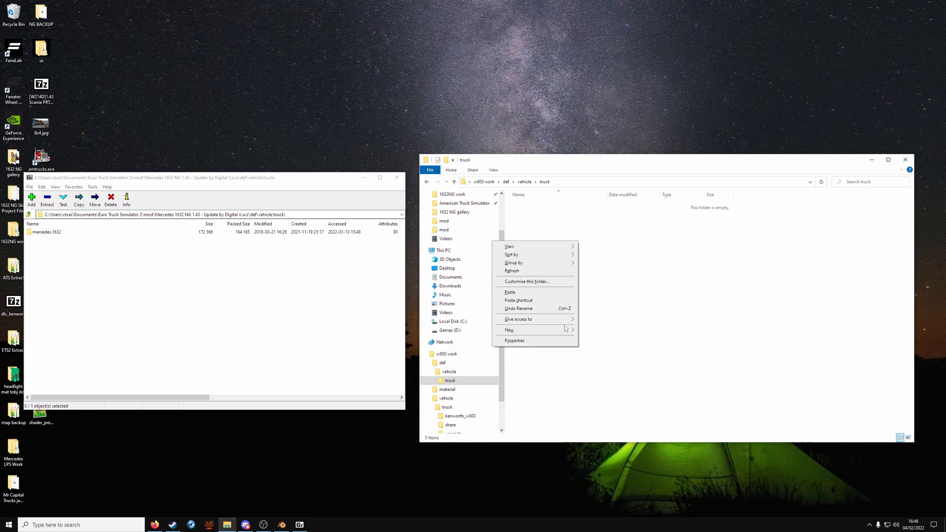
click(509, 329)
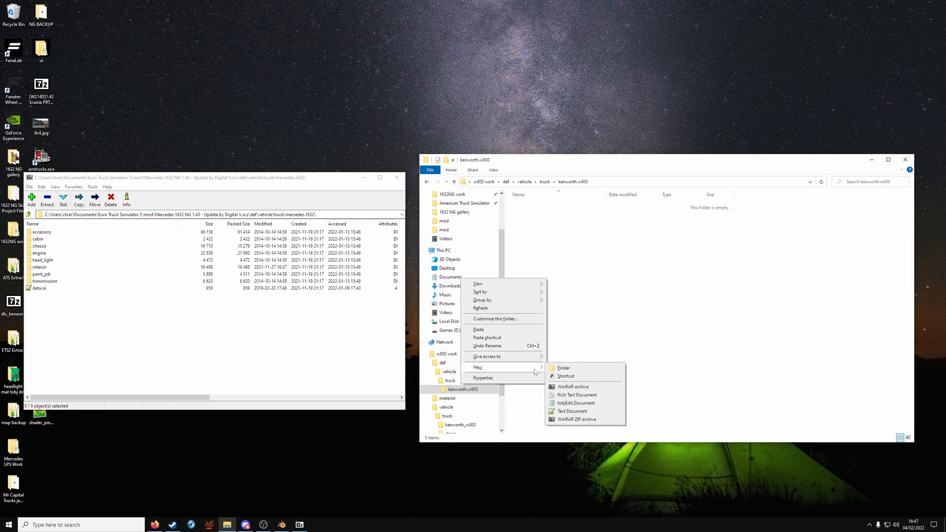
click(560, 369)
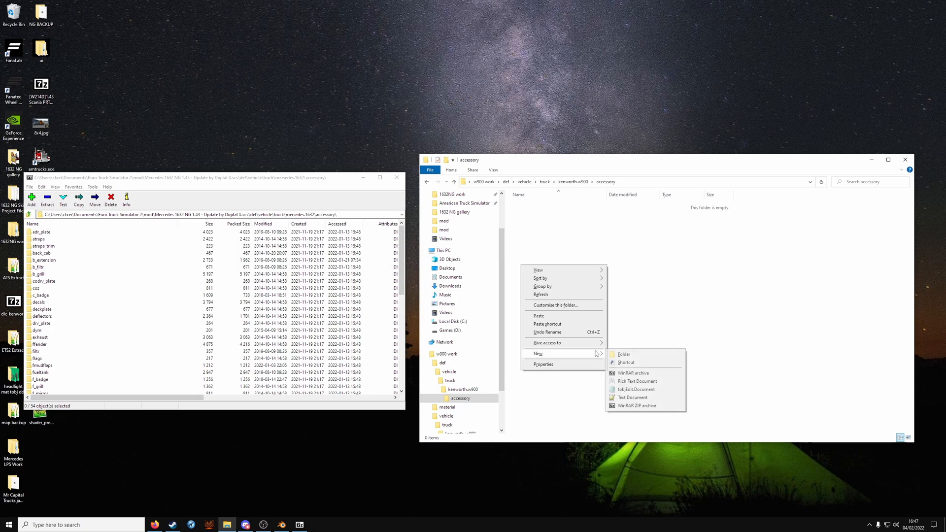
click(623, 353)
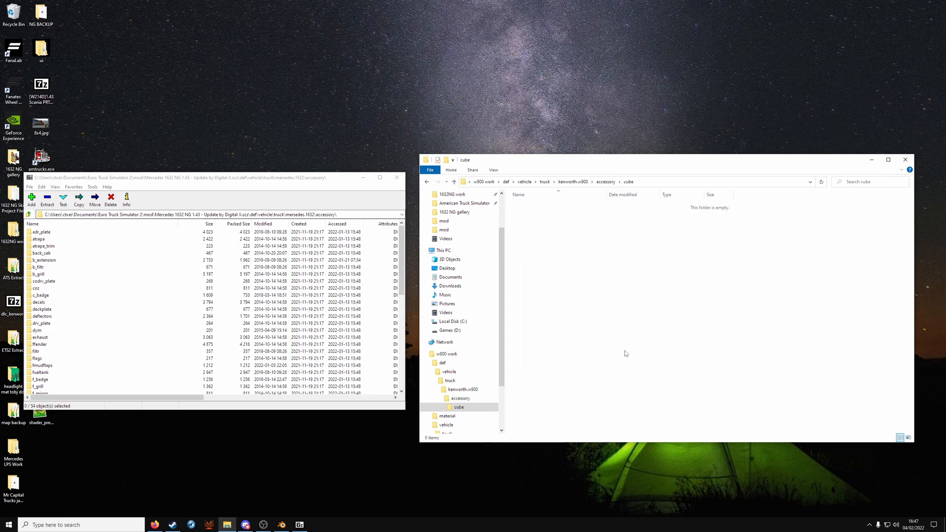
Step: Copy shape1.sii from the archive's adr_plate accessory into cube and open it in Notepad++
click(42, 232)
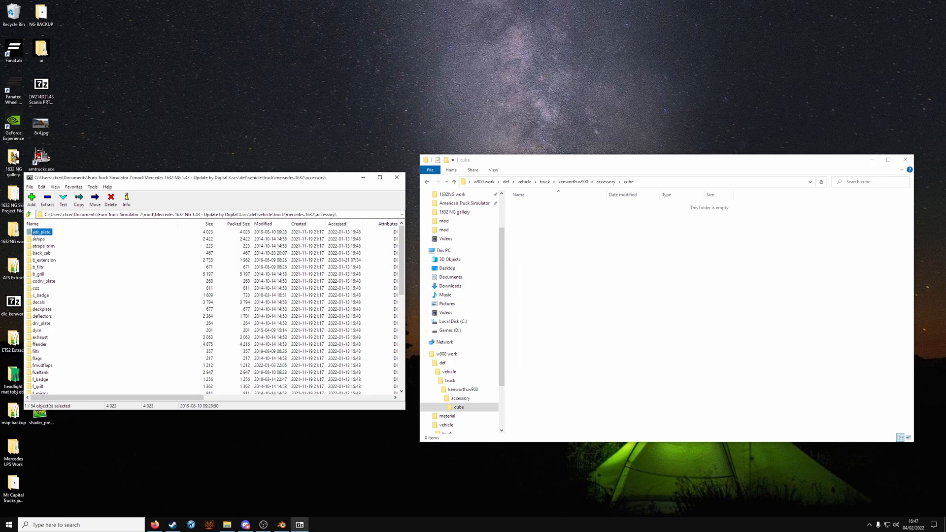
double_click(42, 231)
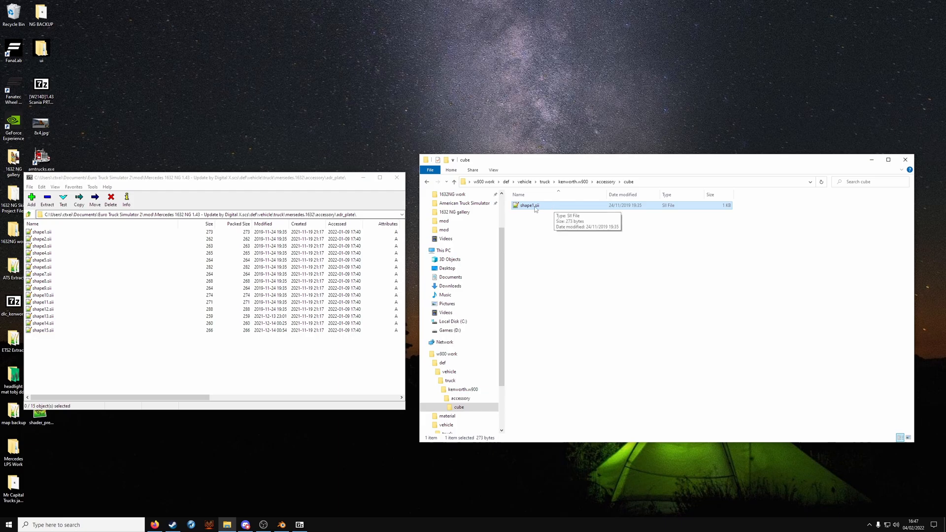
double_click(529, 205)
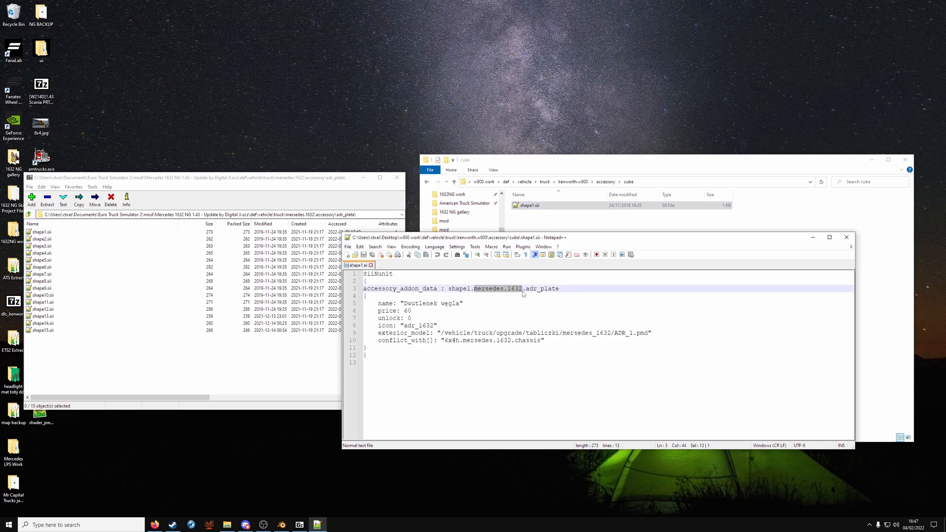
Step: Rename the accessory to shape1.kenworth.w900.cube with display name Cube test
text(W)
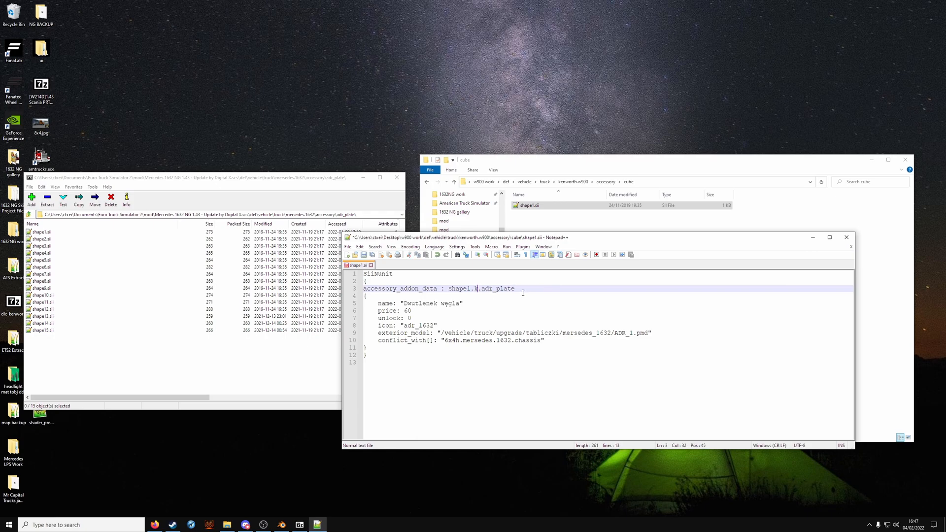
text(kenworth.w900)
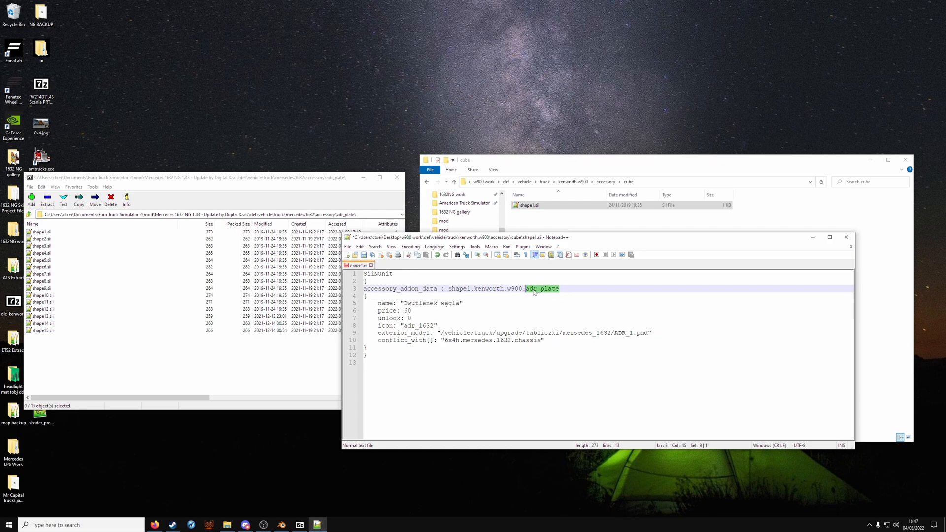
text(cube)
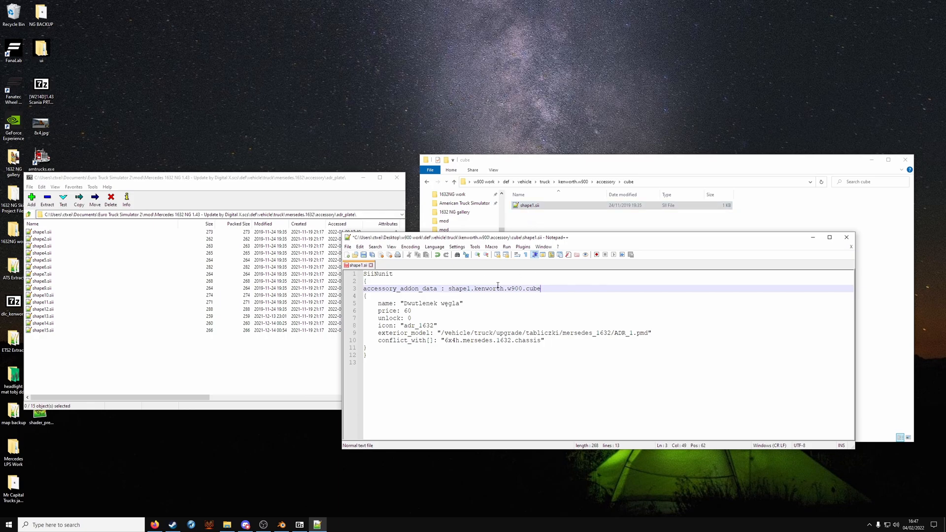
double_click(489, 288)
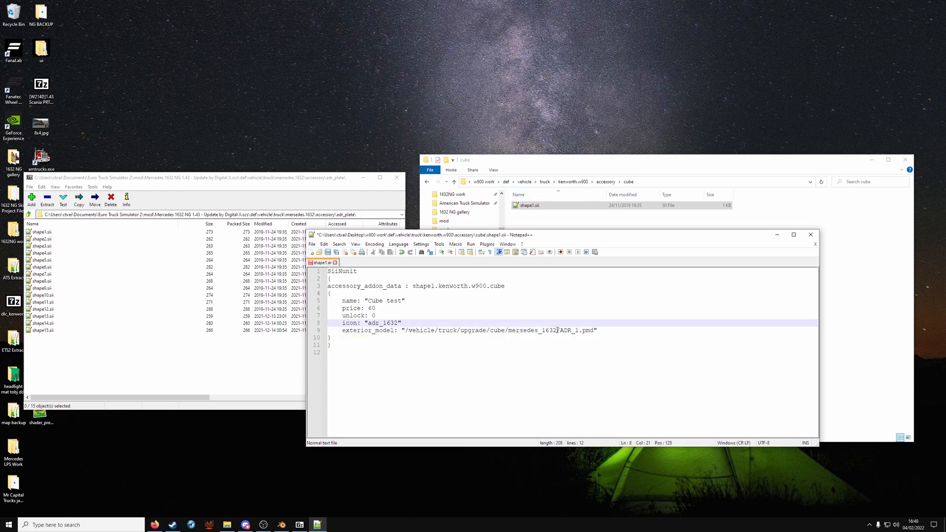
Step: Change exterior_model to /vehicle/truck/upgrade/cube/cube.pmd, then save and close the file
double_click(532, 330)
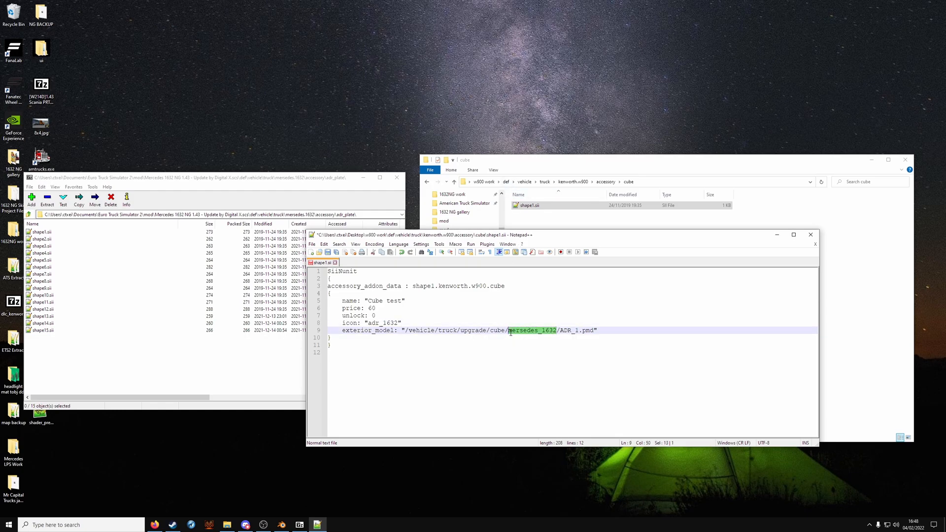
key(Delete)
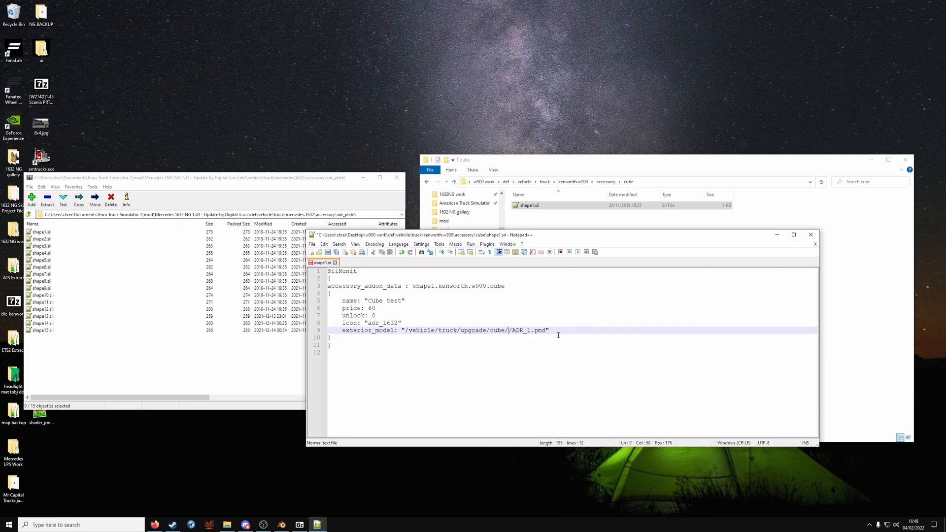
key(Backspace)
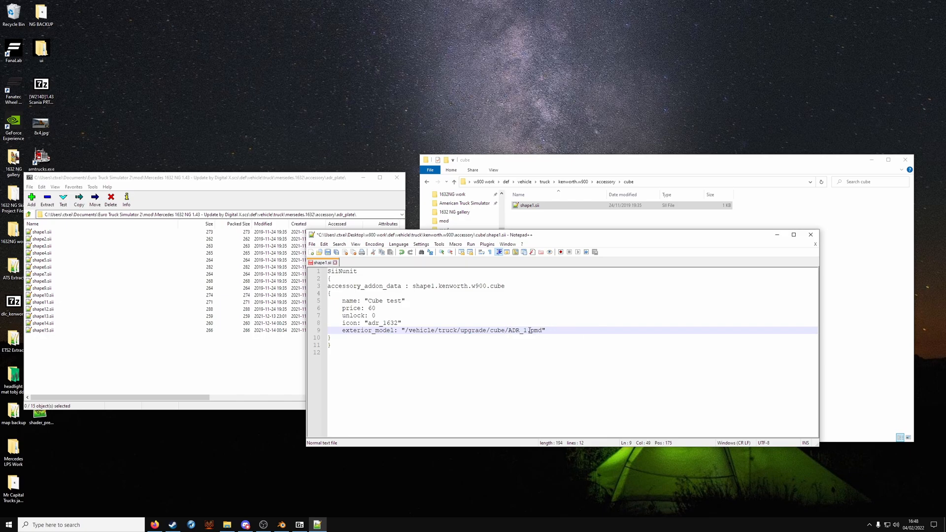
double_click(517, 330)
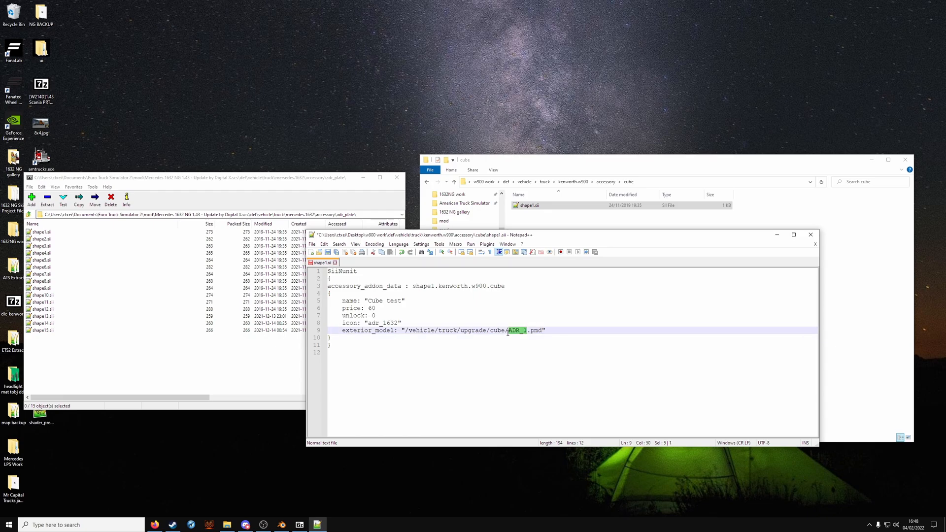
text(cube)
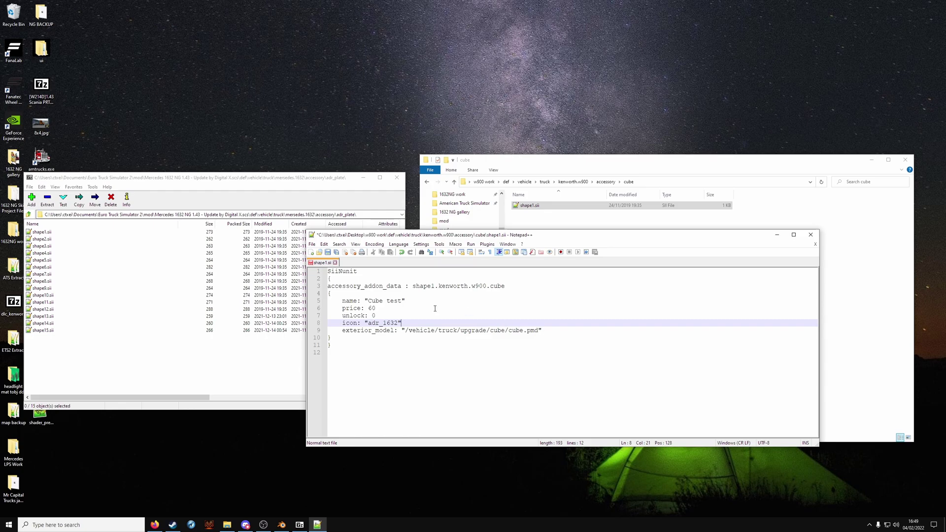
mouse_move(810, 234)
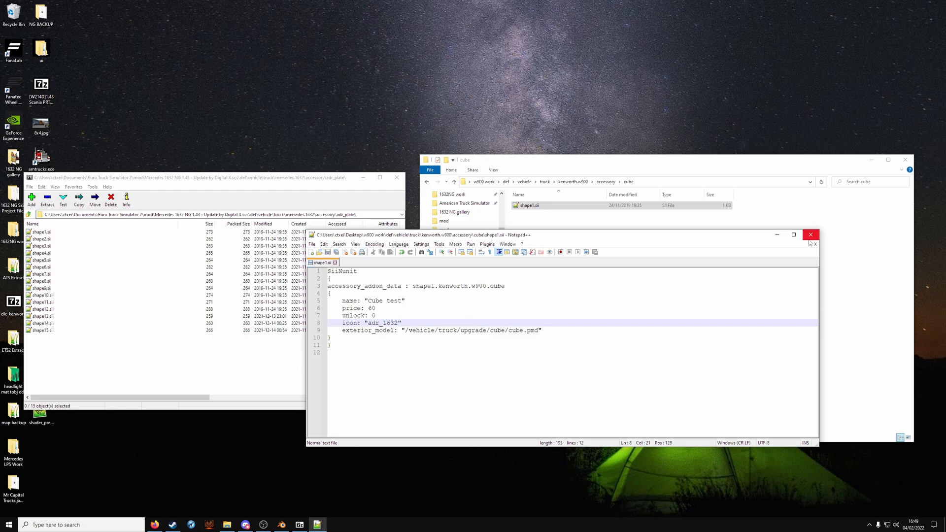
click(810, 234)
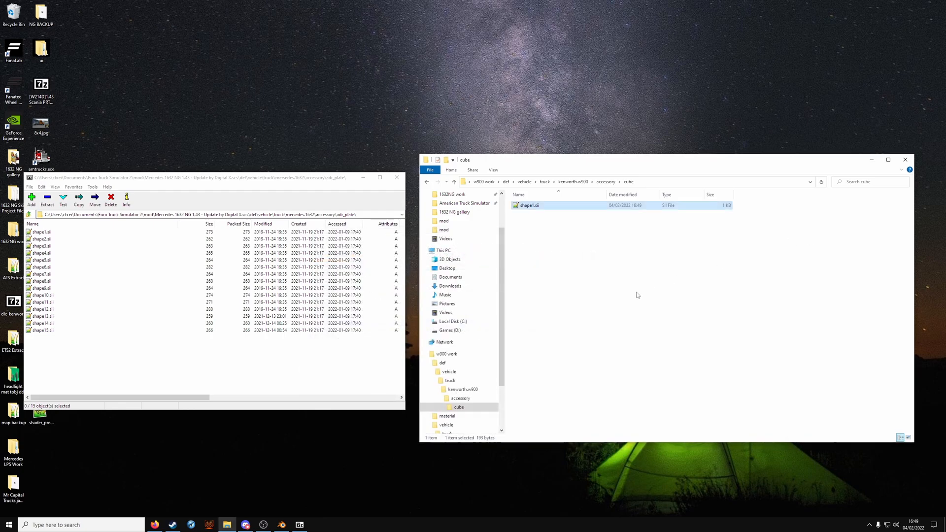
mouse_move(289, 496)
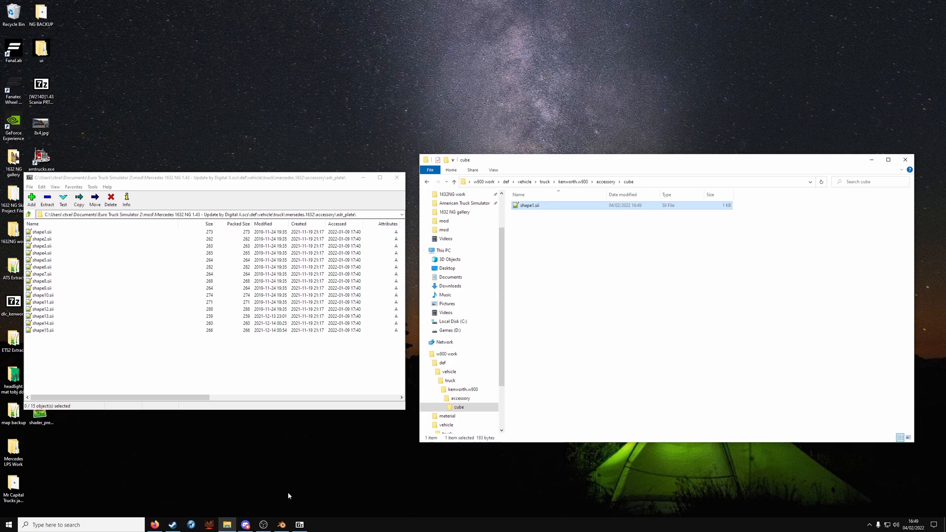
Step: Start a new General Blender scene, add a cube and apply its location
click(282, 524)
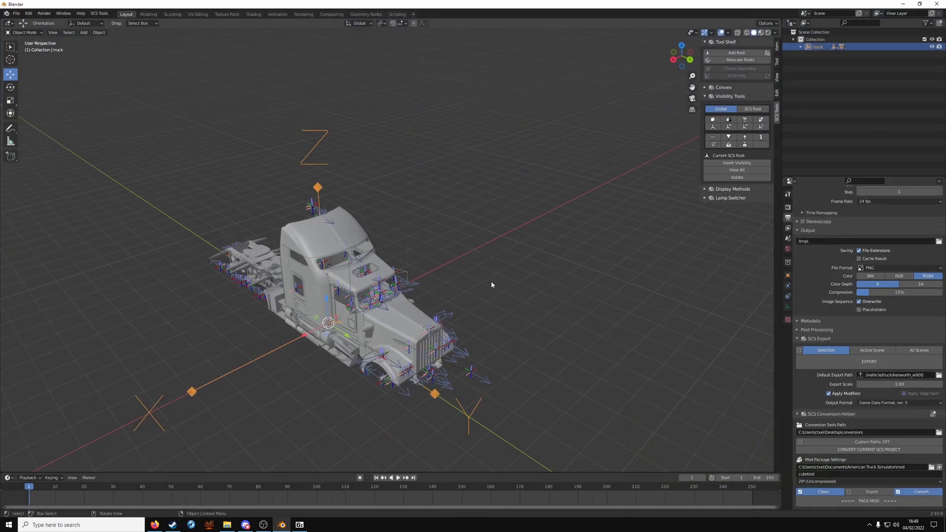
click(17, 13)
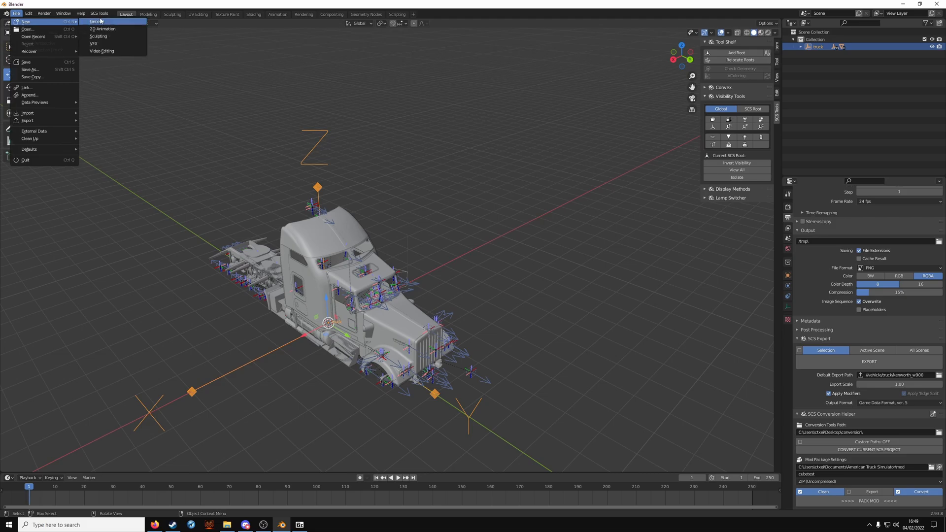
click(97, 22)
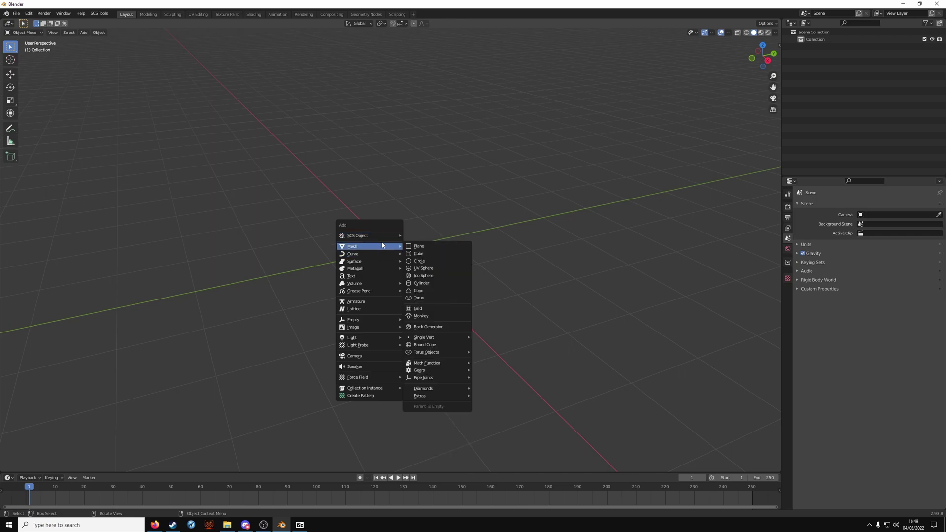
click(417, 254)
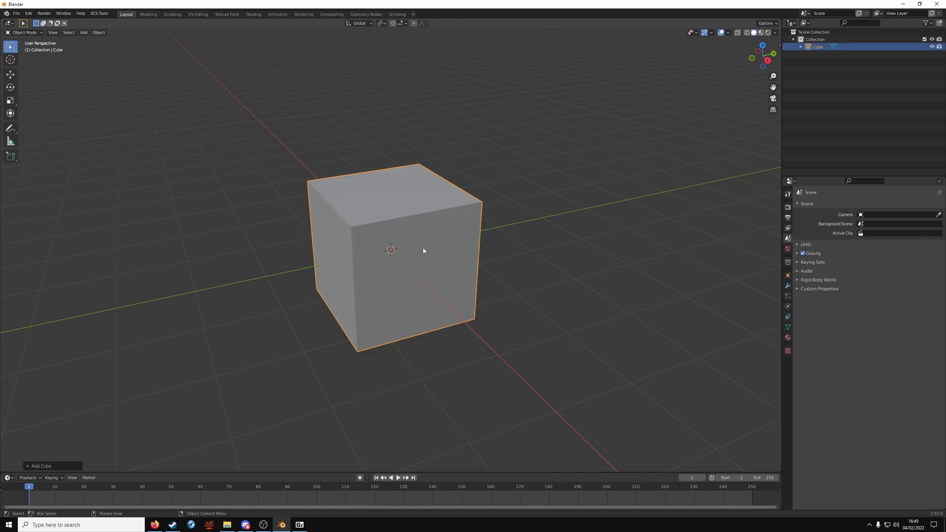
mouse_move(636, 162)
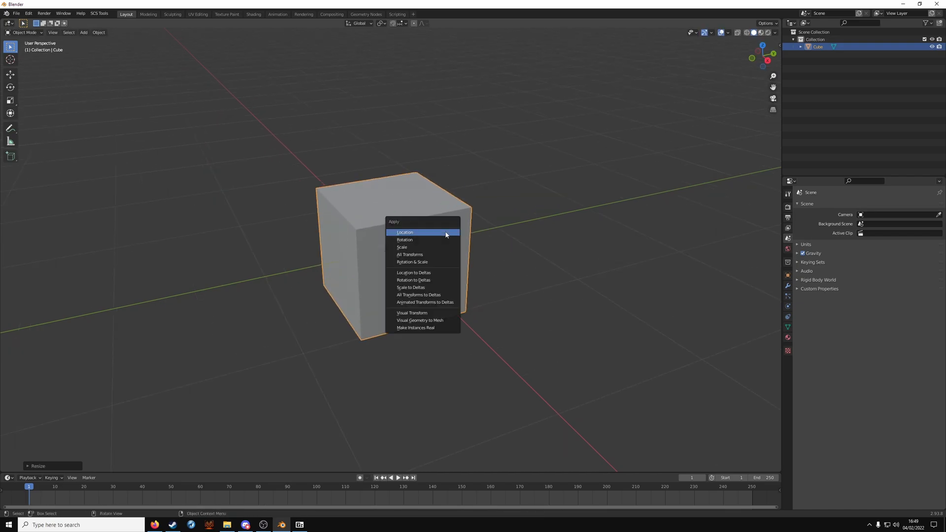
click(404, 231)
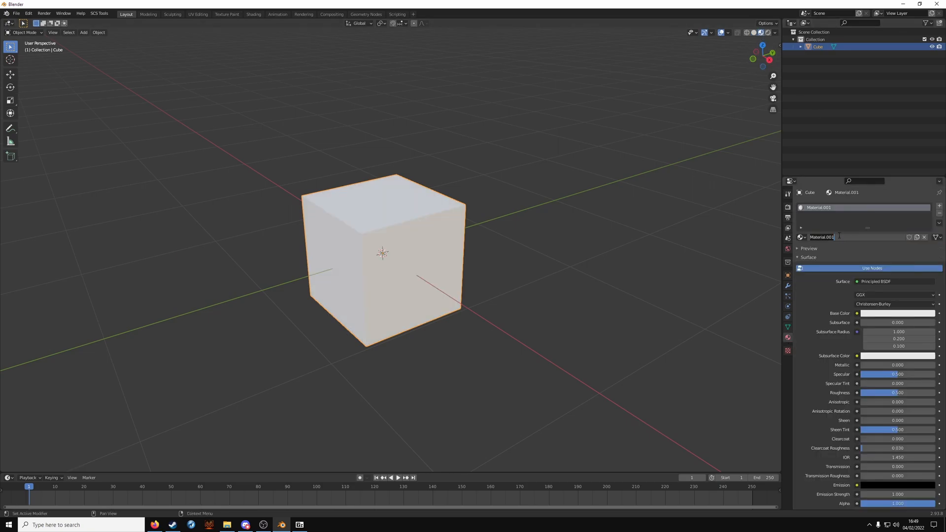
Step: Name the material cube, fix scene colour management, and assign the dif.spec SCS shader preset
text(cube)
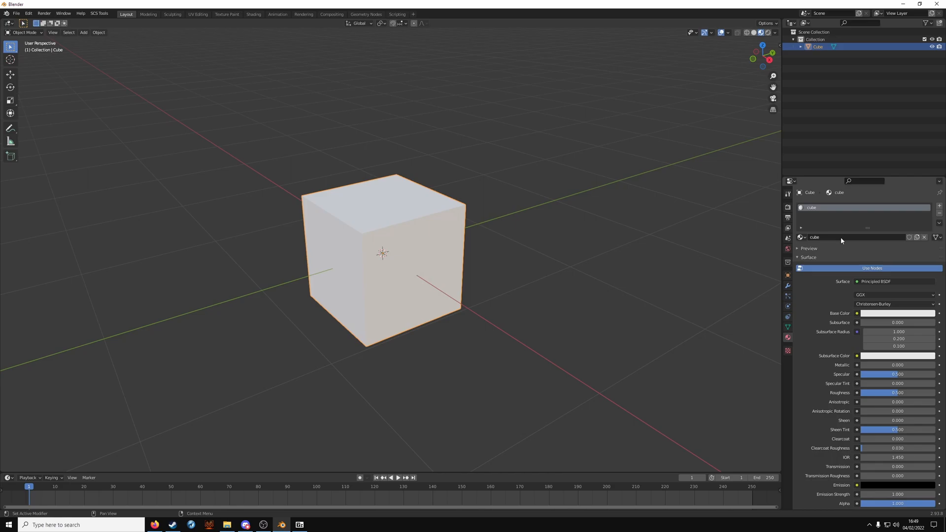
scroll(down, 3)
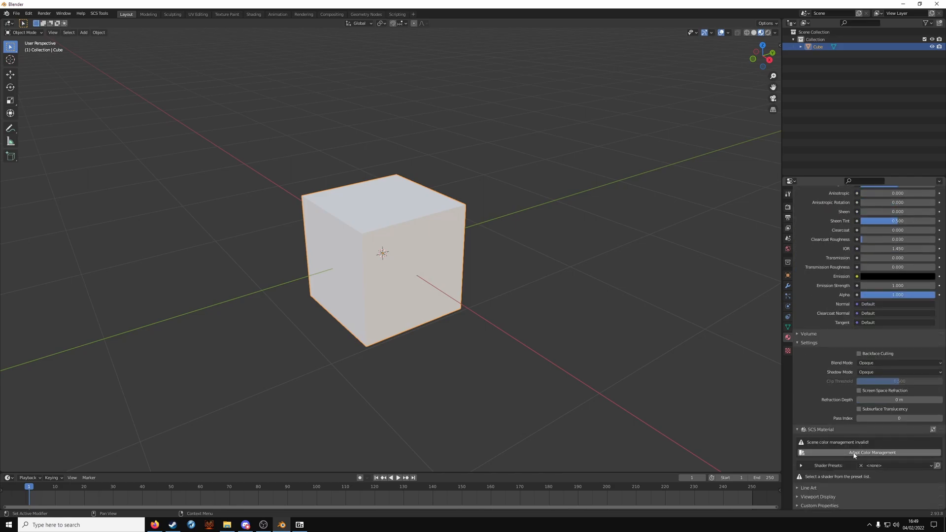
click(871, 452)
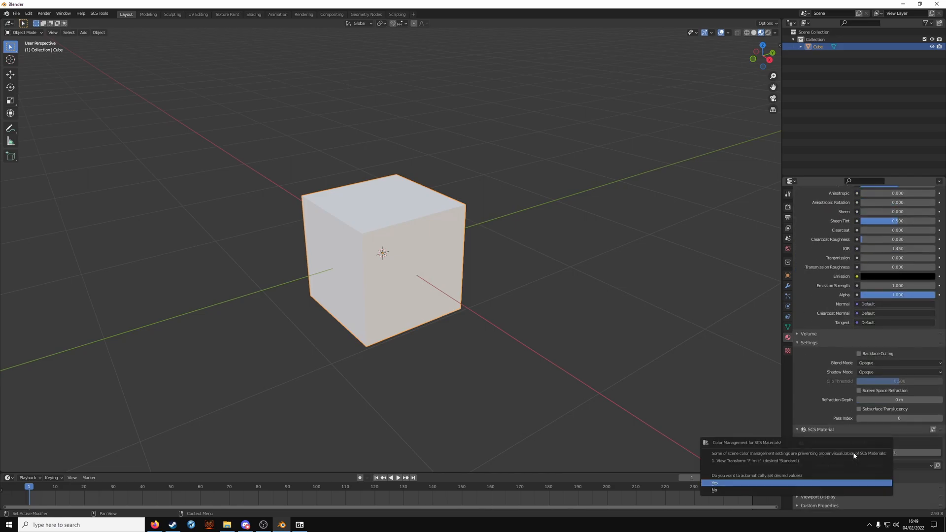
click(714, 483)
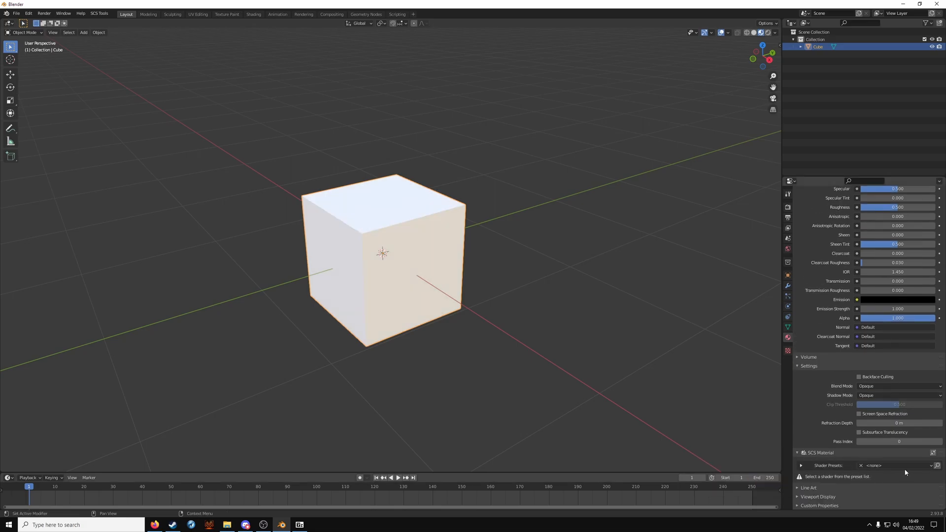
click(920, 466)
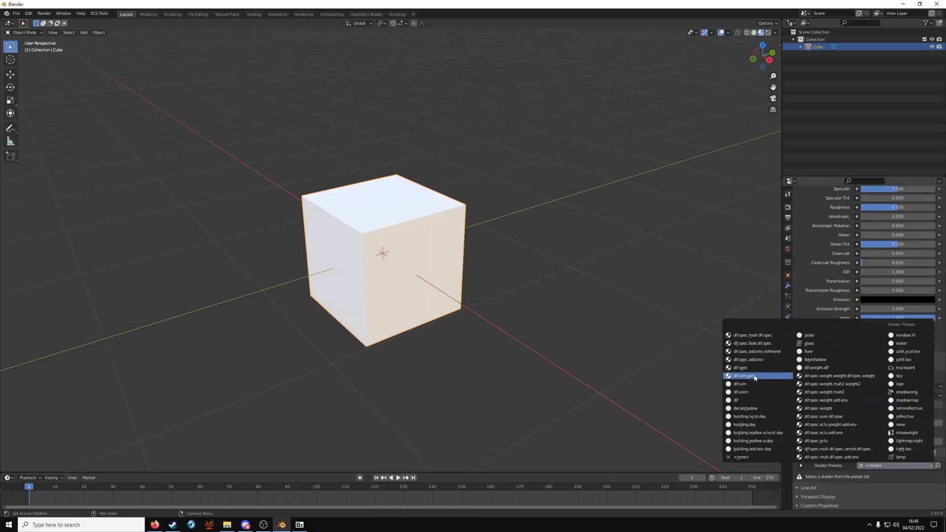
click(742, 375)
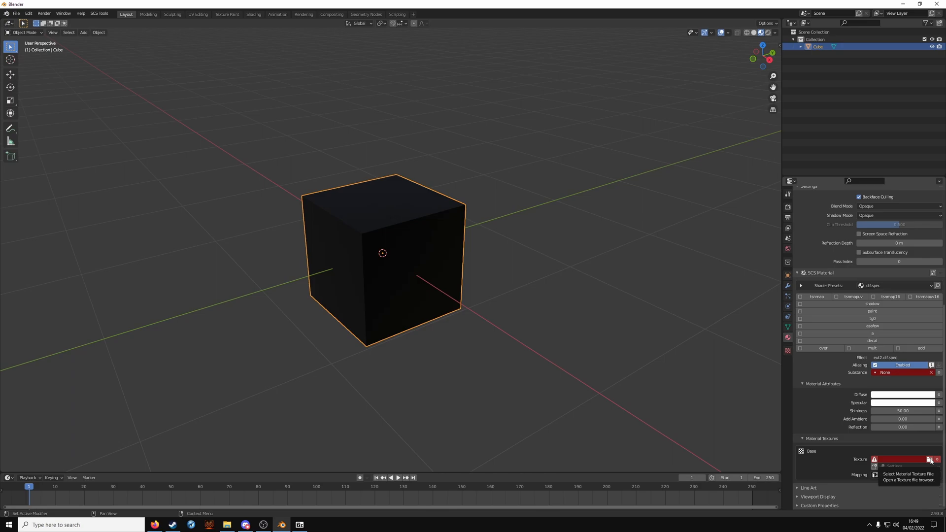
Step: Assign cube.tga from vehicle/truck/upgrade/cube/textures as the SCS material's base texture
click(929, 459)
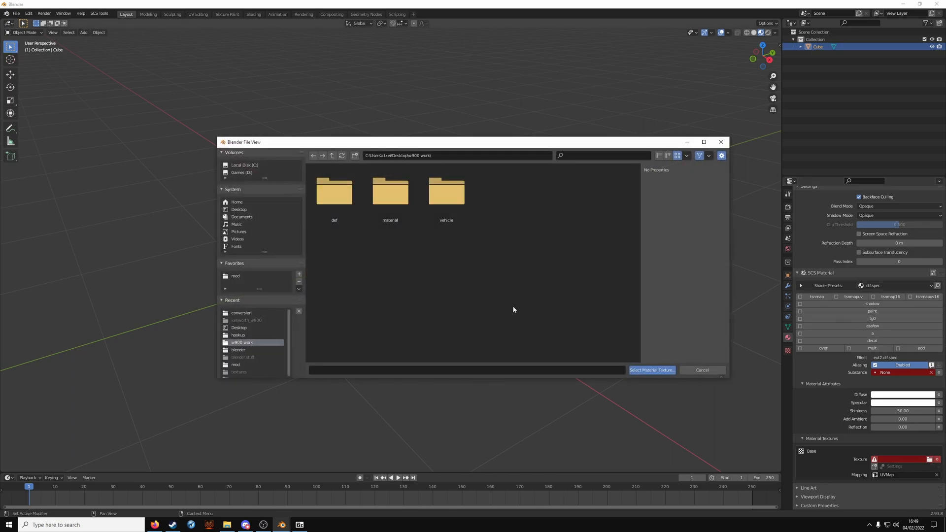
click(447, 192)
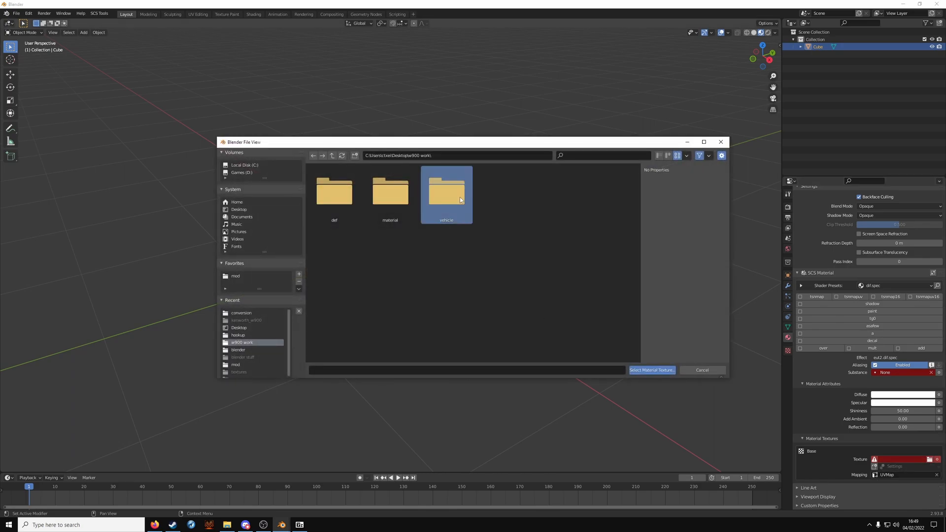
double_click(446, 192)
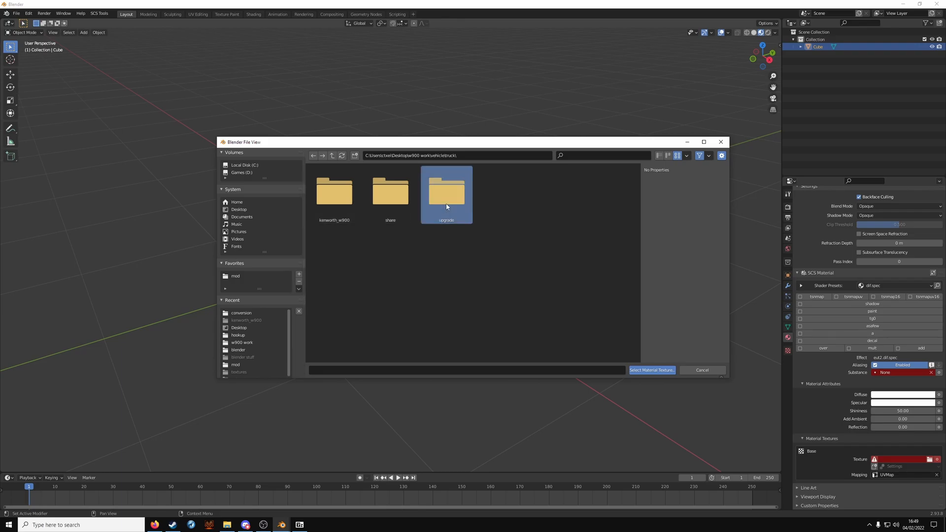
double_click(446, 192)
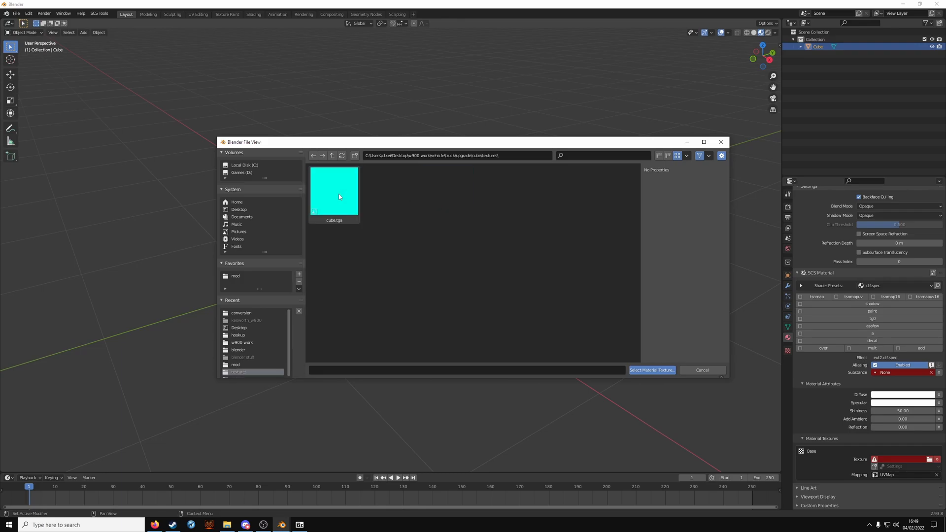
click(334, 191)
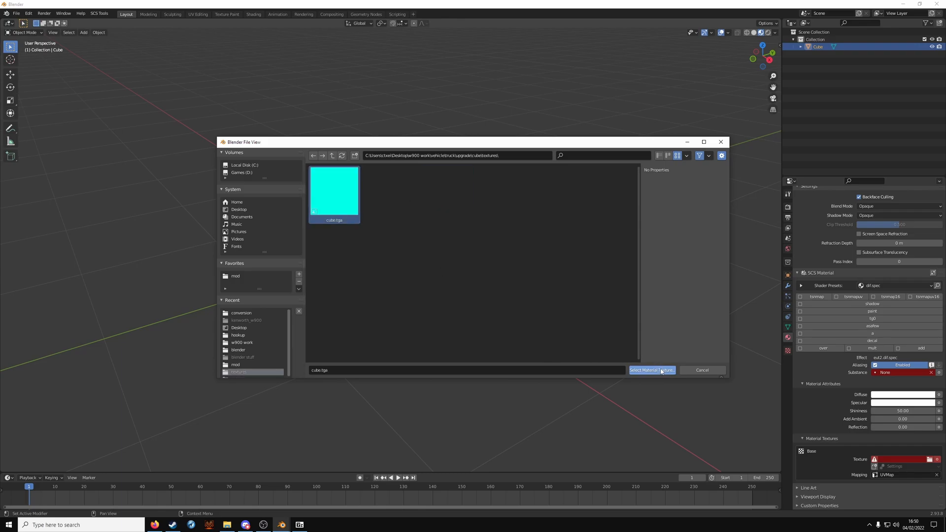
click(652, 369)
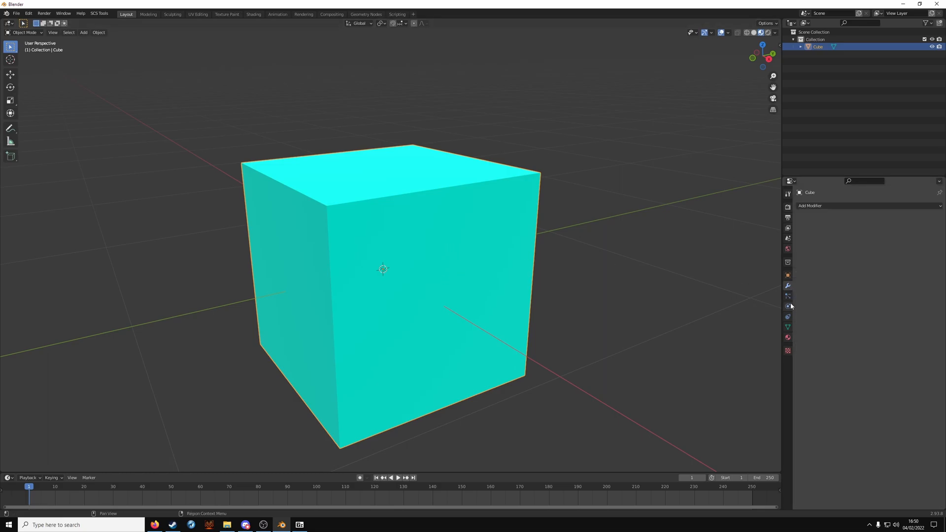
Step: Add an Edge Split modifier to the cube and apply it to the mesh
click(810, 205)
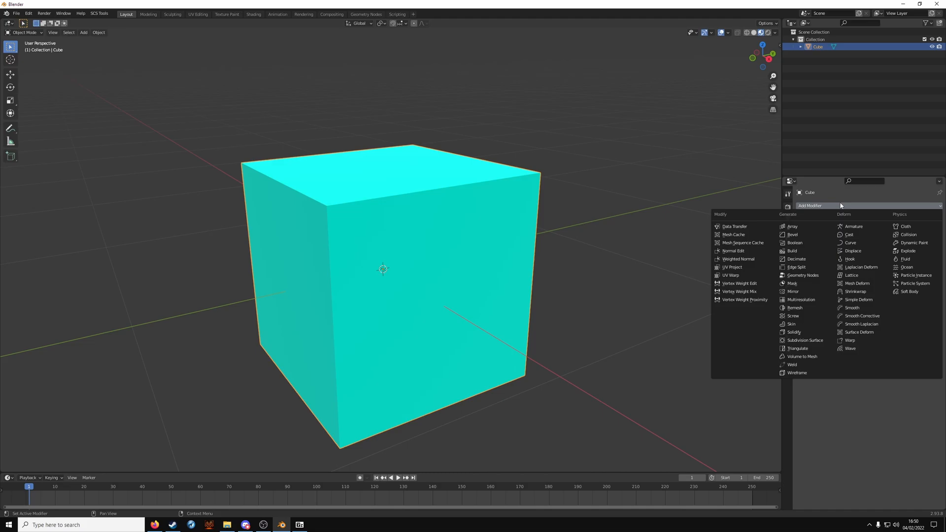
mouse_move(797, 267)
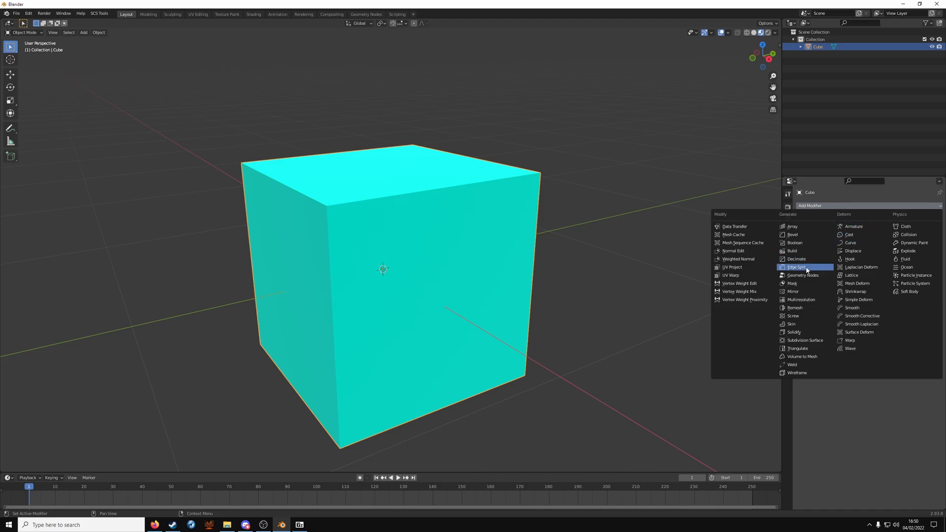
click(796, 268)
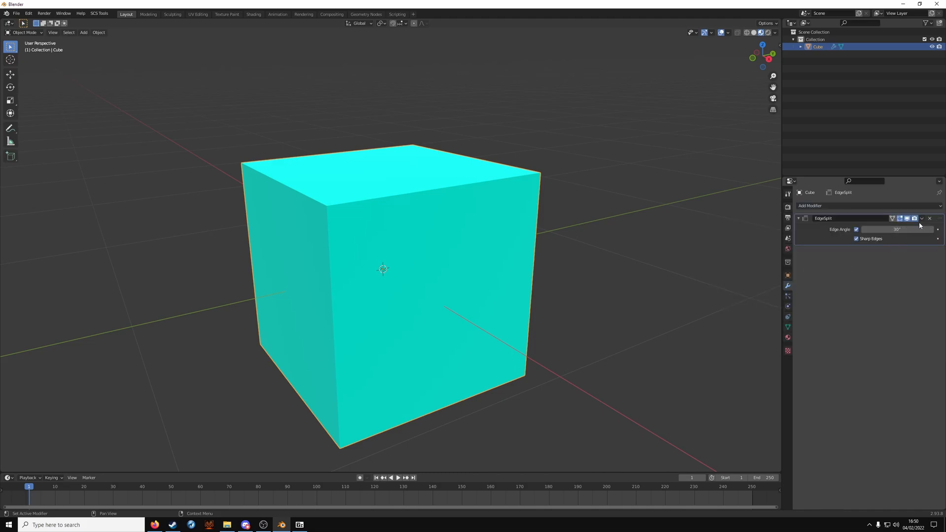
click(787, 337)
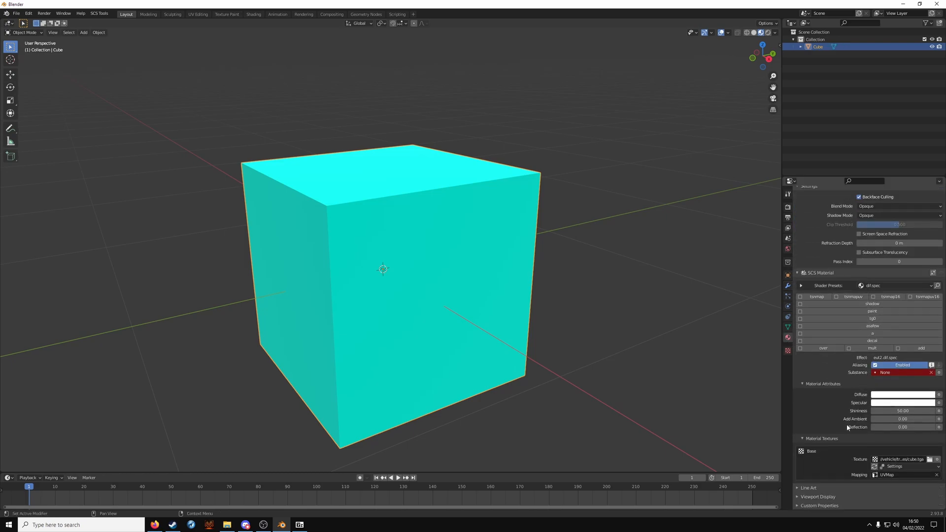
mouse_move(874, 466)
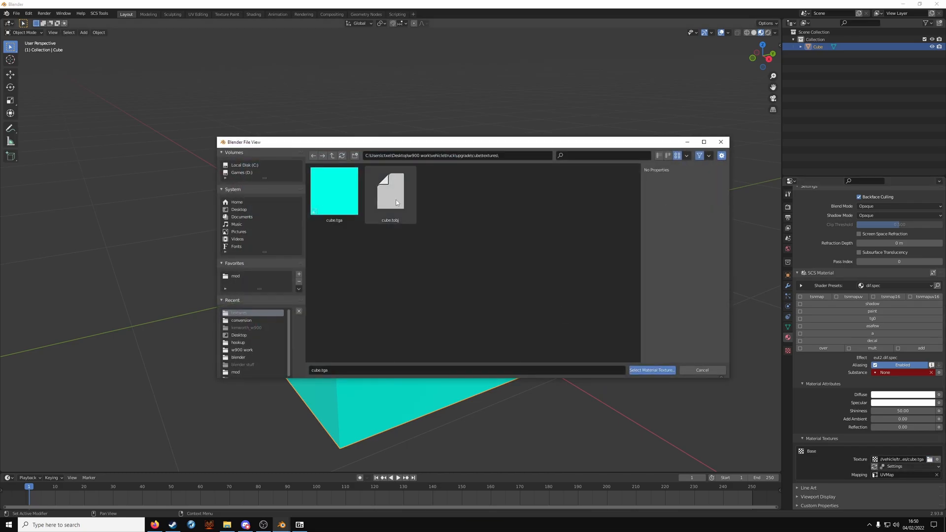
Step: Repoint the base texture to cube.tobj instead of cube.tga
click(390, 191)
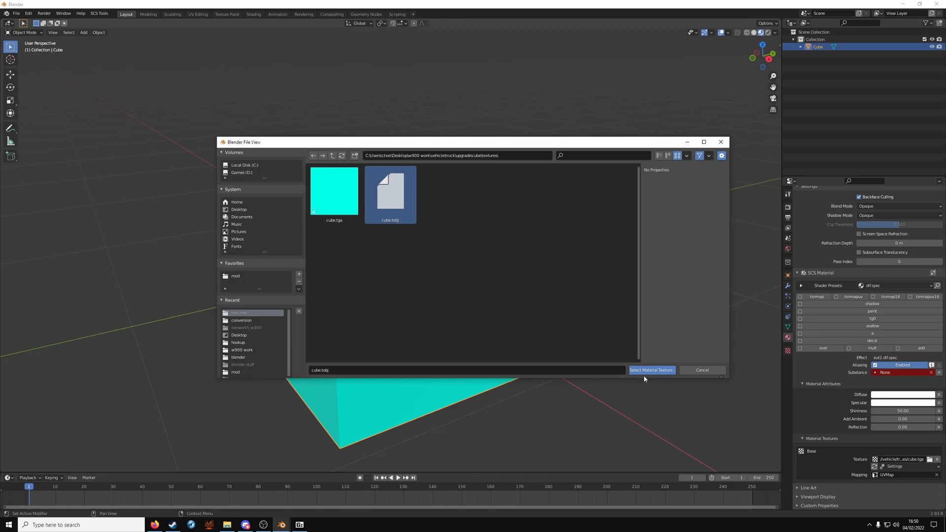
click(652, 370)
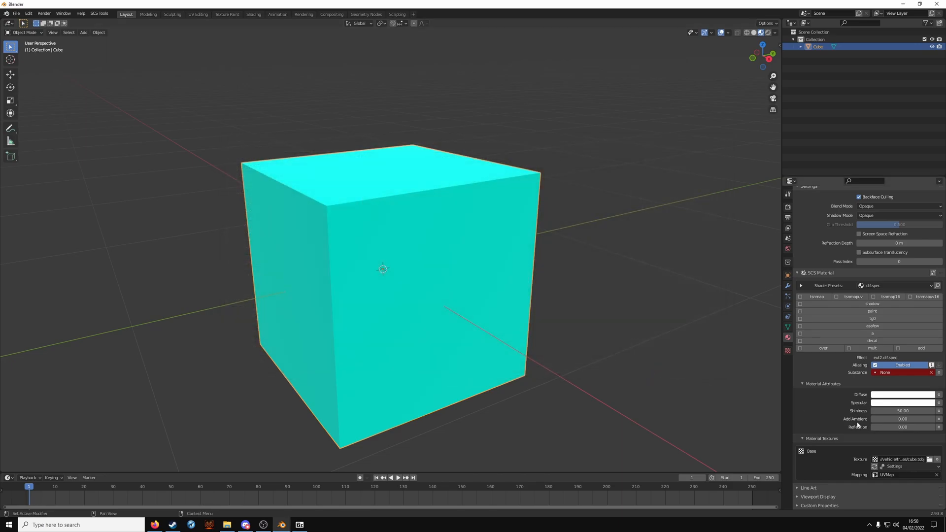
mouse_move(463, 298)
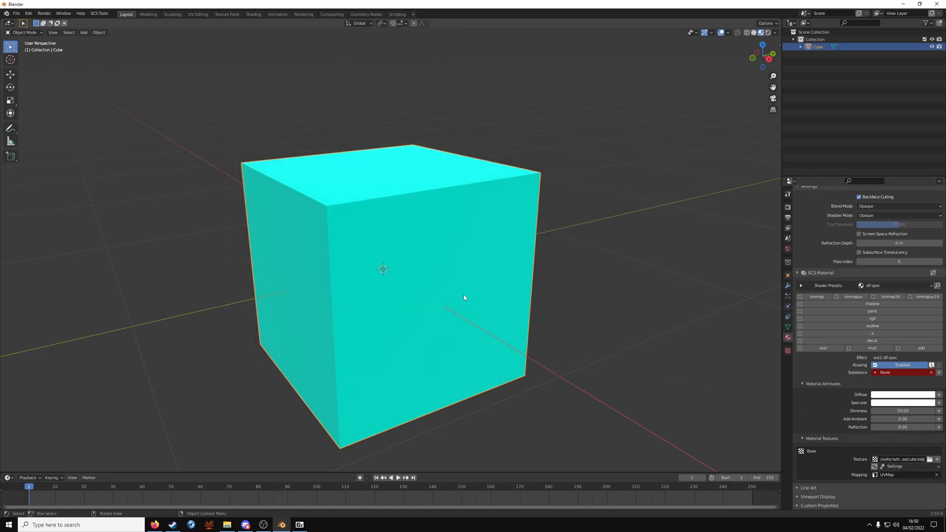
mouse_move(569, 286)
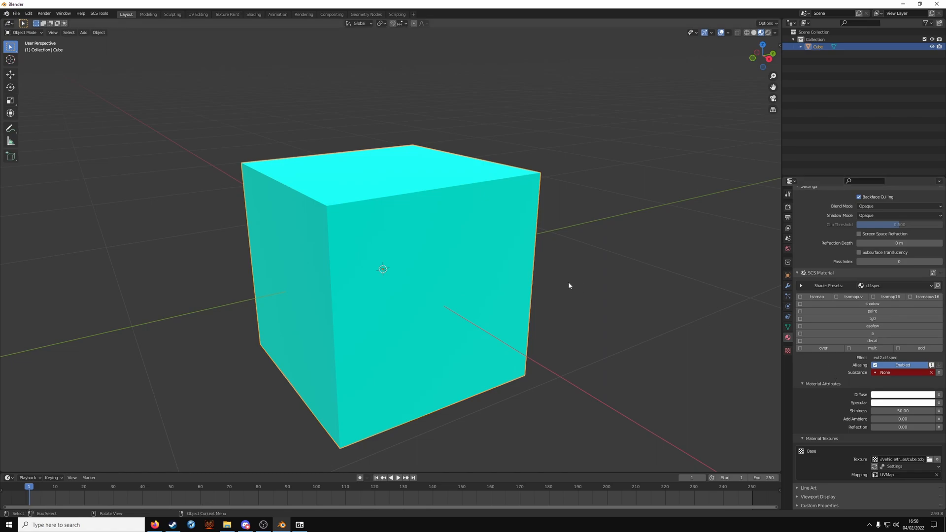
mouse_move(414, 231)
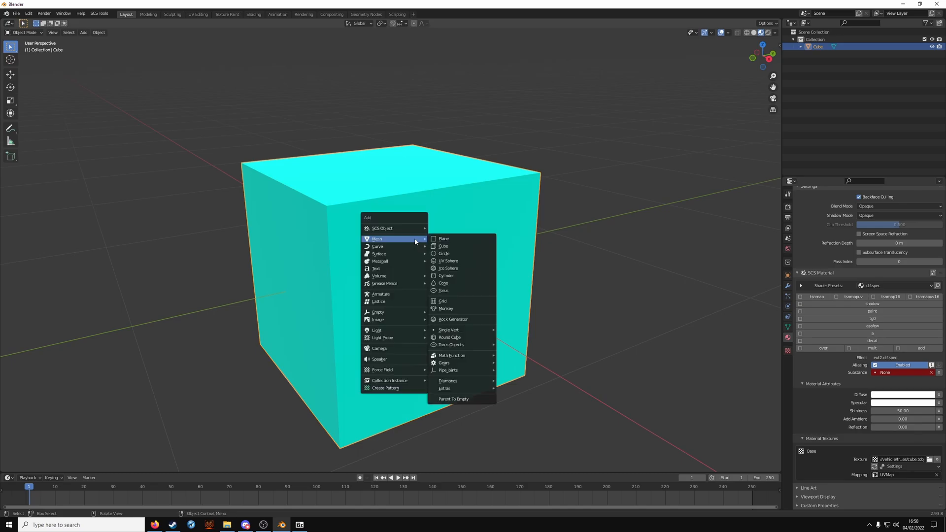
mouse_move(382, 229)
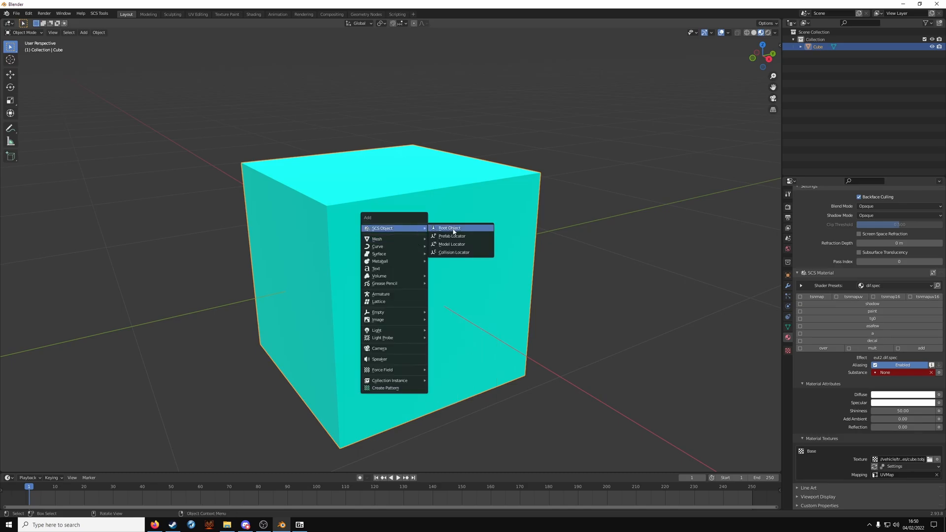
Step: Add an SCS root object to the scene and name it 'cube'
click(449, 227)
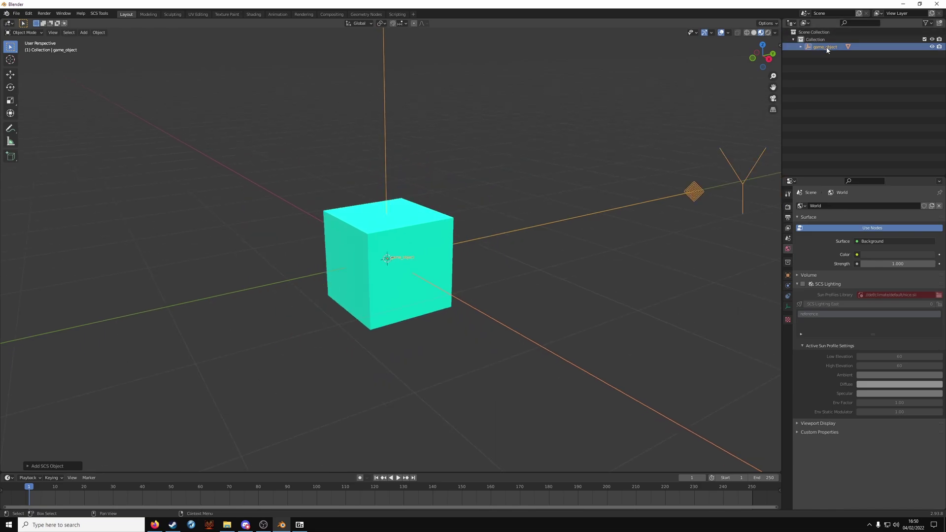
double_click(823, 46)
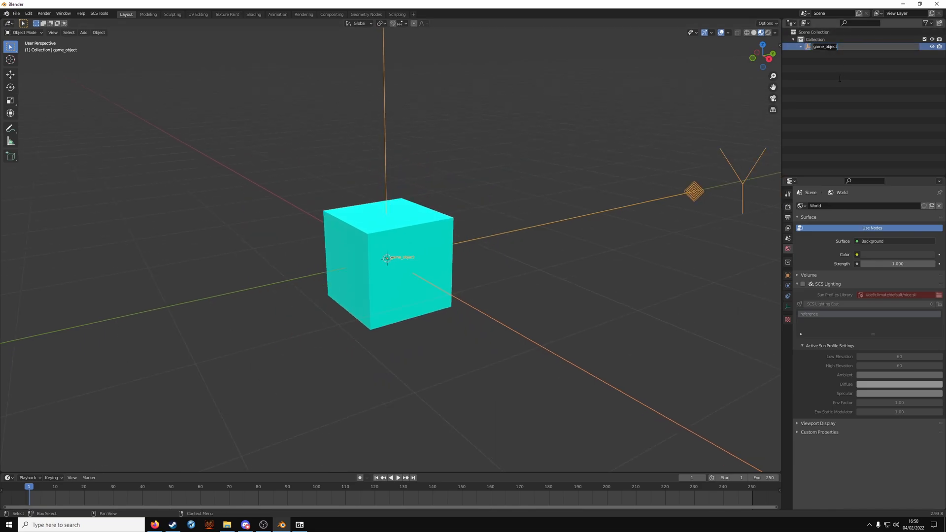
text(cube)
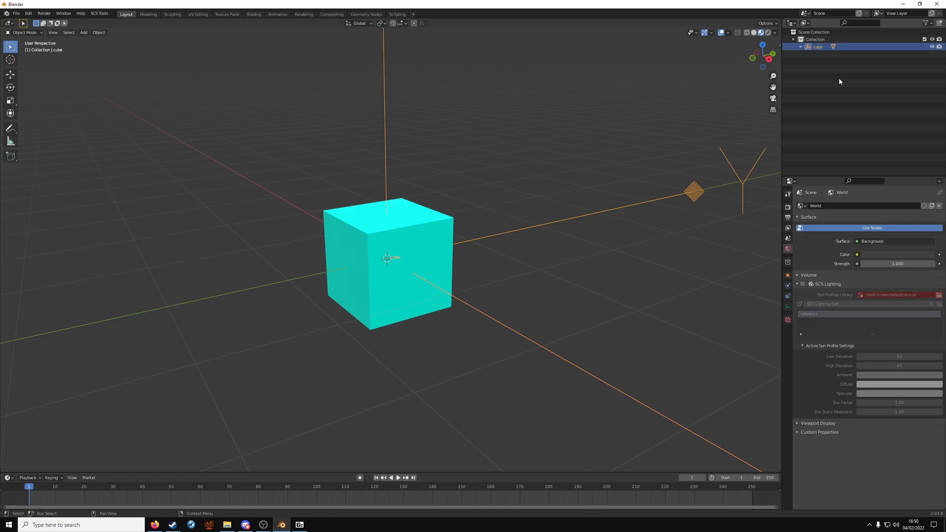
mouse_move(662, 221)
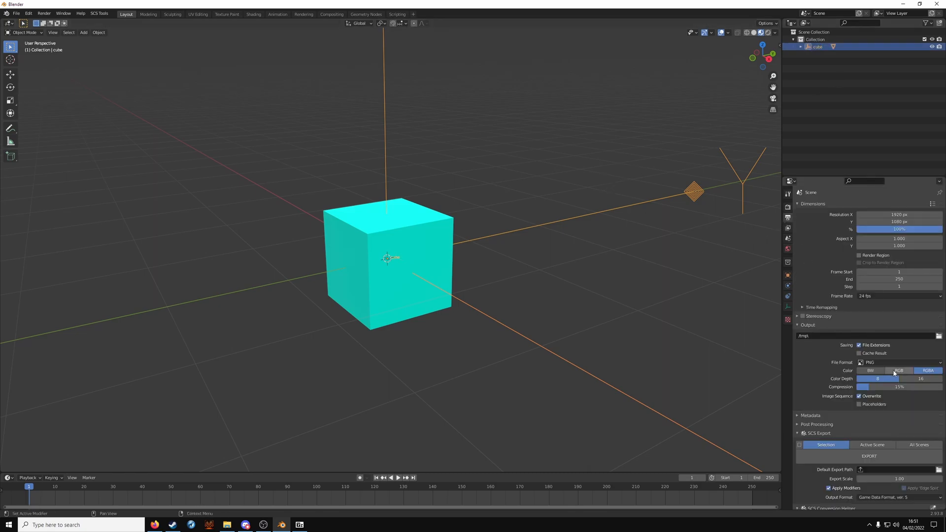
scroll(down, 3)
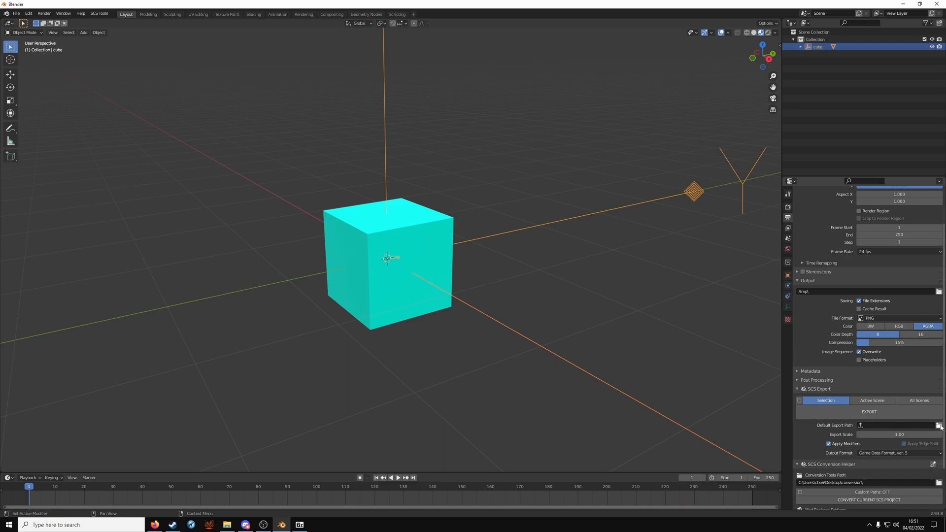
Step: Set the SCS default export path to the vehicle/truck/upgrade/cube folder
click(938, 426)
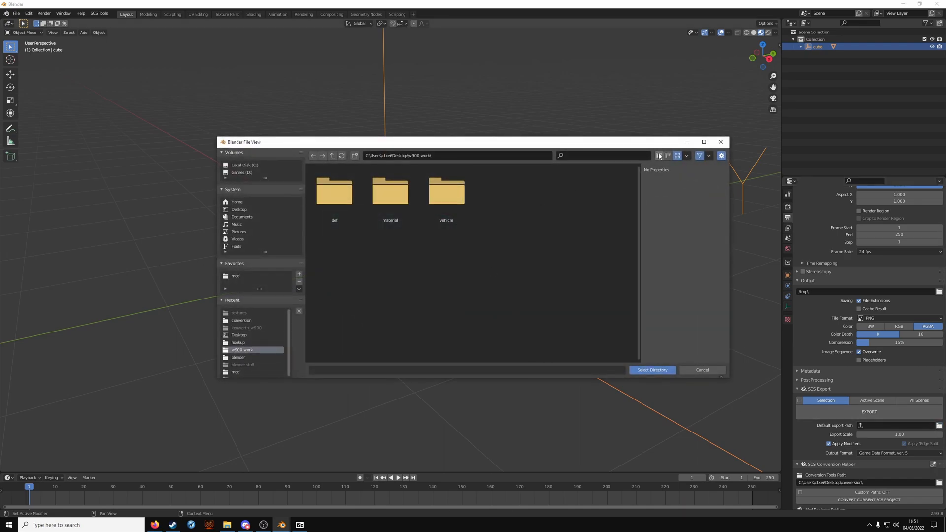
double_click(445, 191)
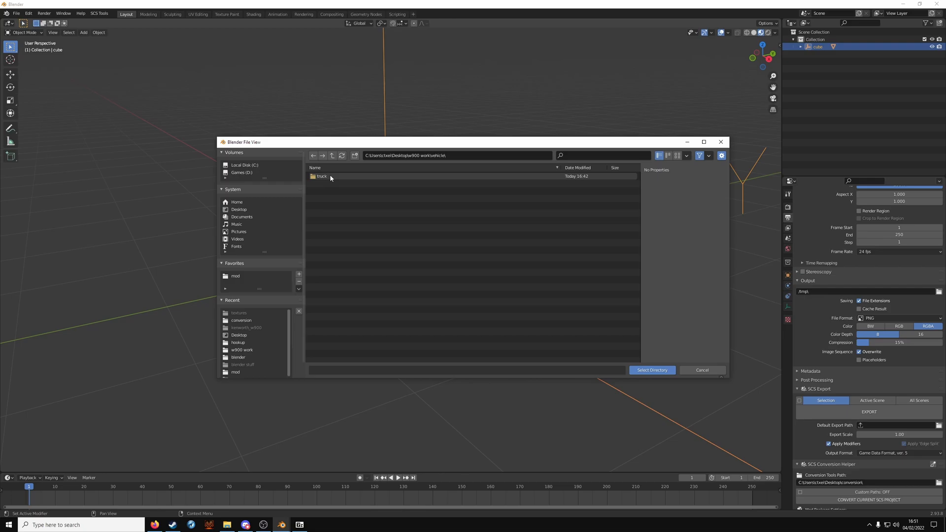
double_click(322, 175)
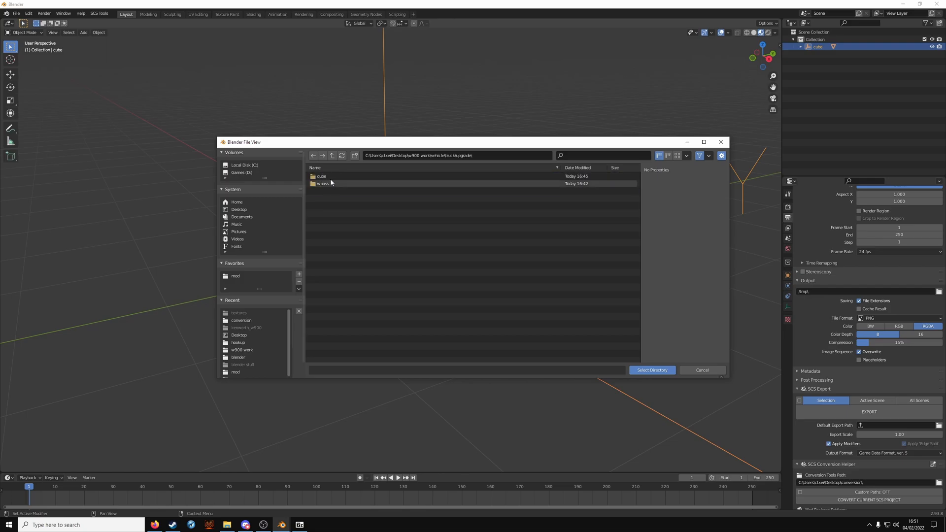
double_click(319, 175)
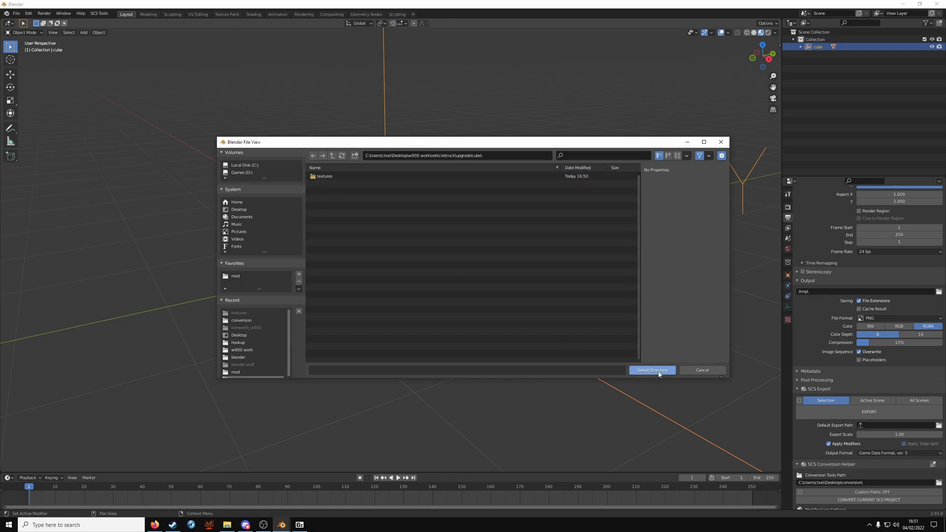
click(652, 370)
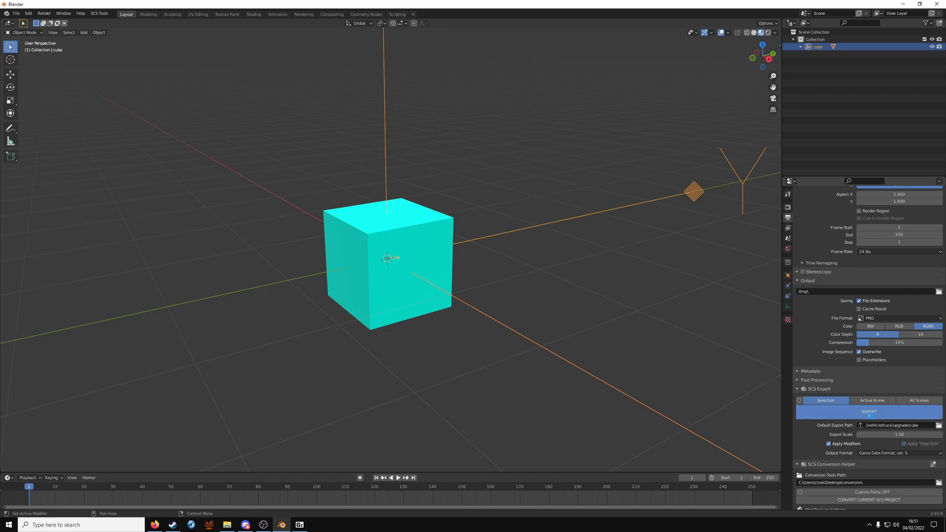
Step: Export the cube as game data and review its mesh data properties
click(869, 412)
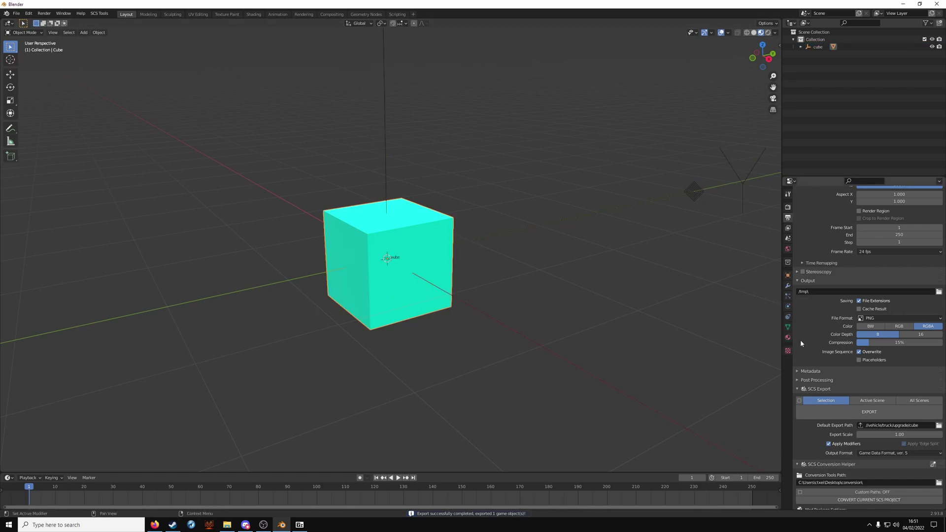
click(787, 326)
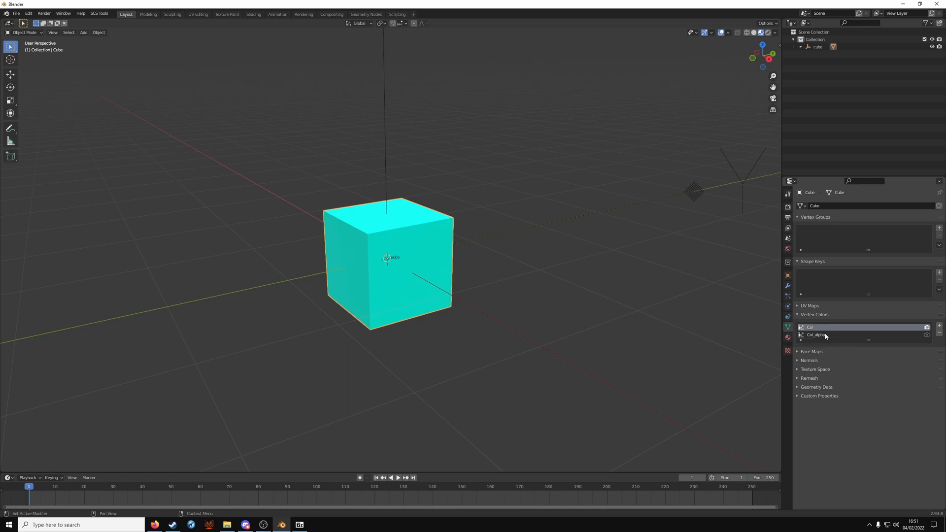
click(816, 335)
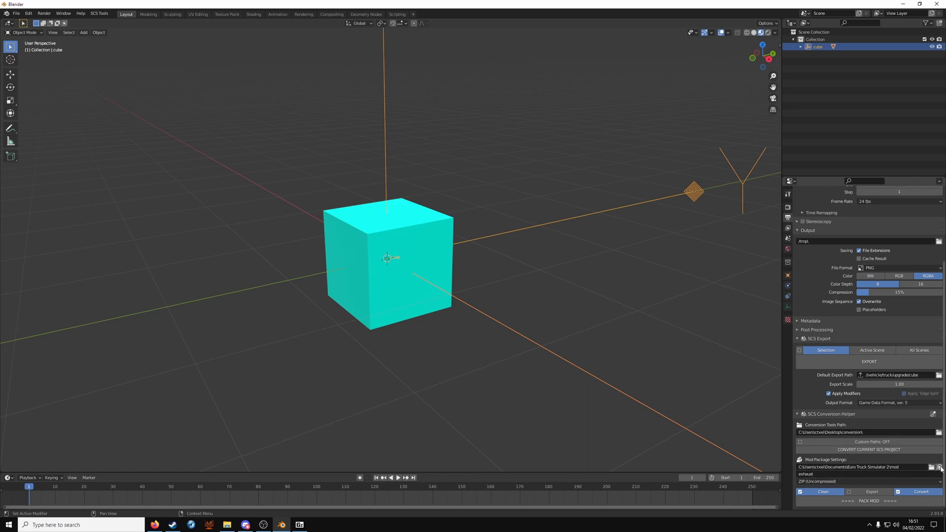
Step: Target the American Truck Simulator mod folder and name the package 'cube'
click(938, 469)
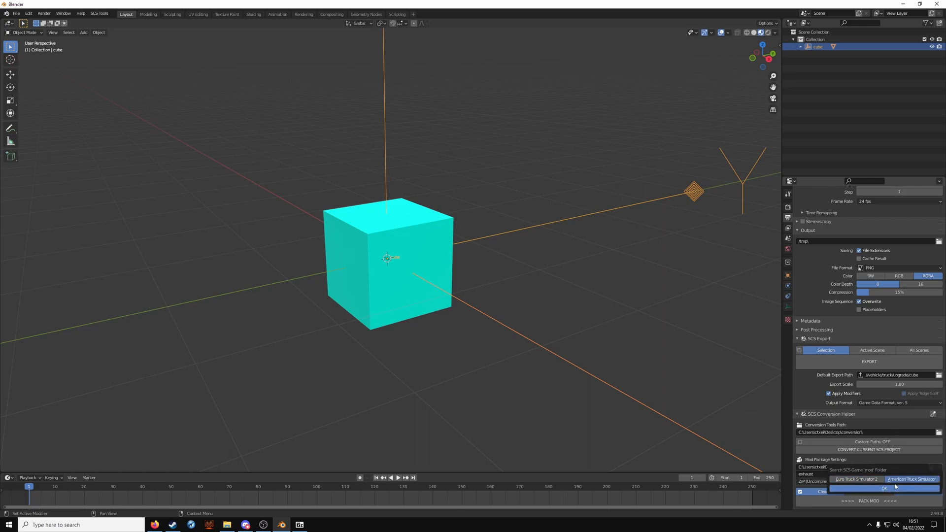
click(917, 479)
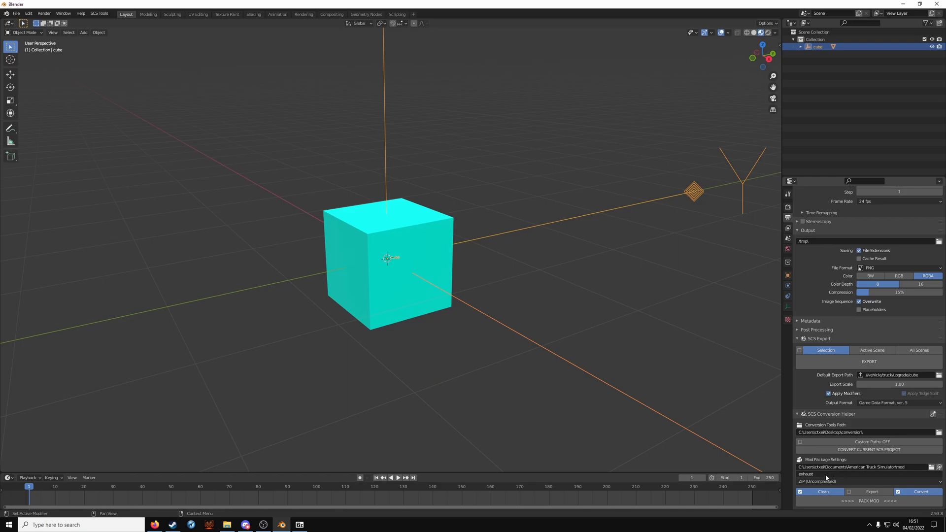
text(cubetest)
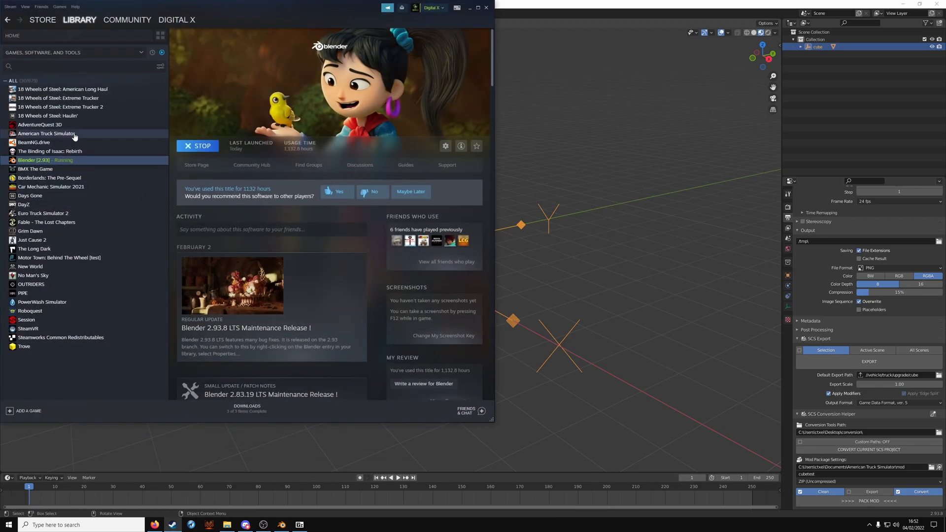
Step: Launch American Truck Simulator from the Steam library with DirectX 11
click(45, 134)
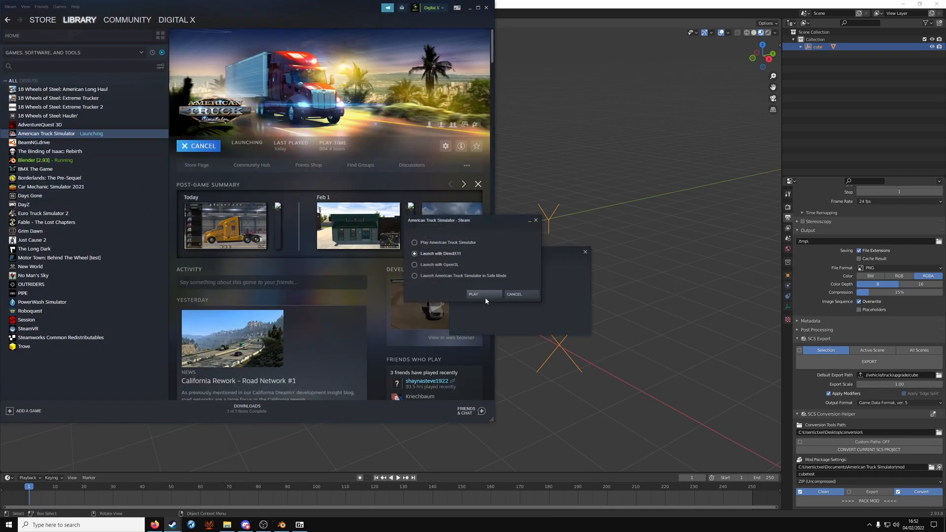
click(473, 294)
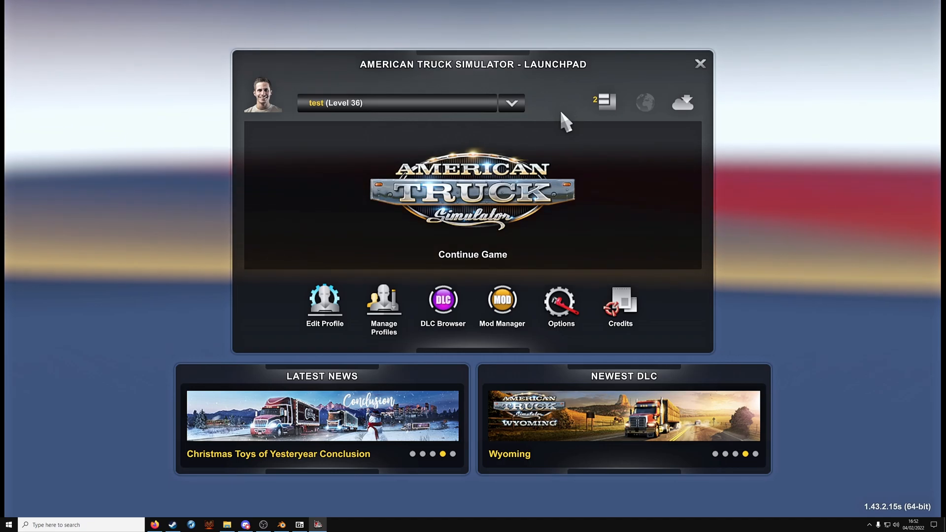
Step: Activate the cubetest mod in Mod Manager, confirm changes and continue the saved game
click(502, 301)
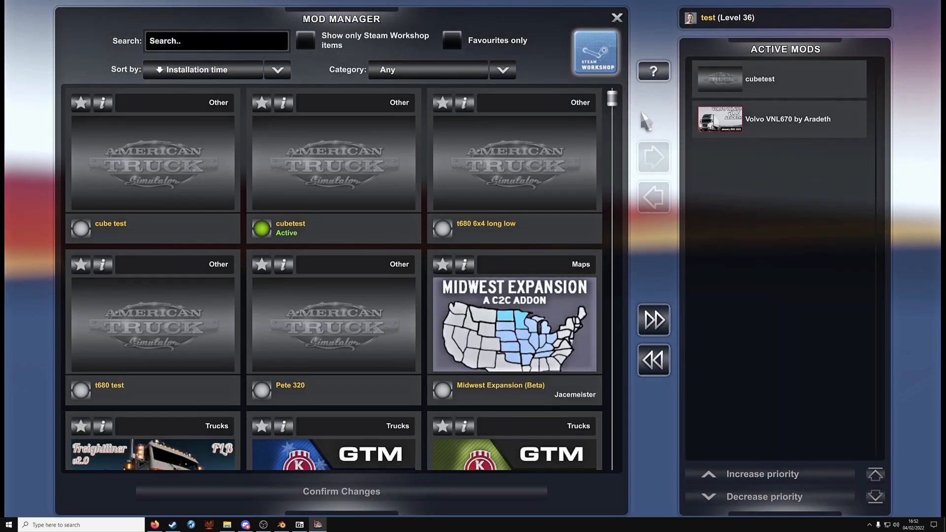
key(alt+tab)
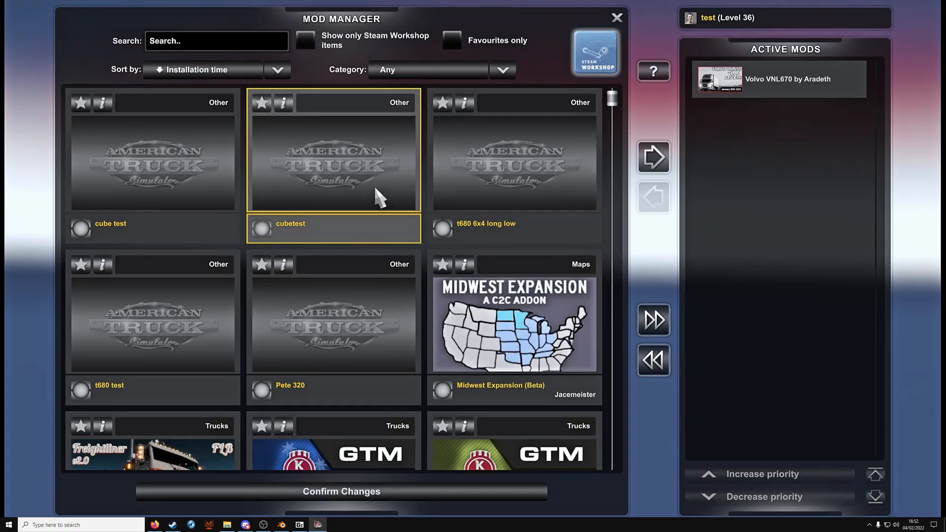
click(652, 157)
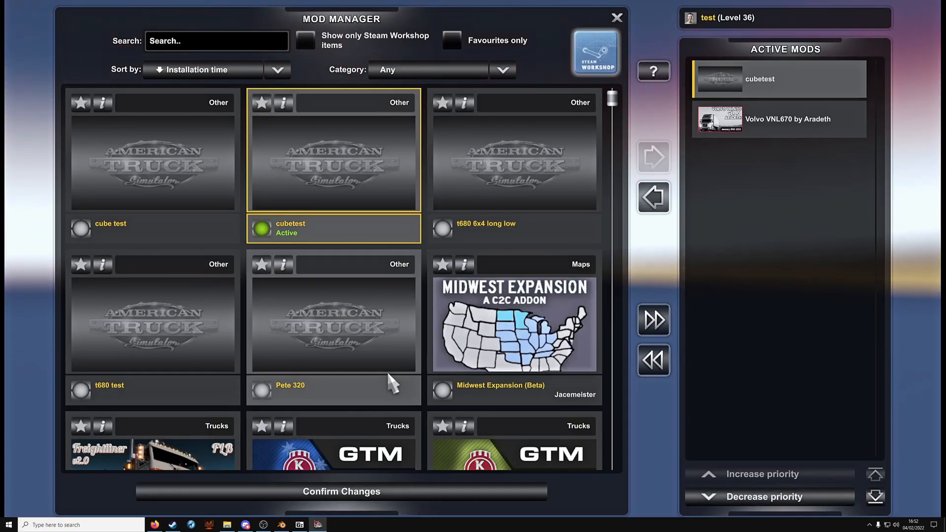
click(617, 16)
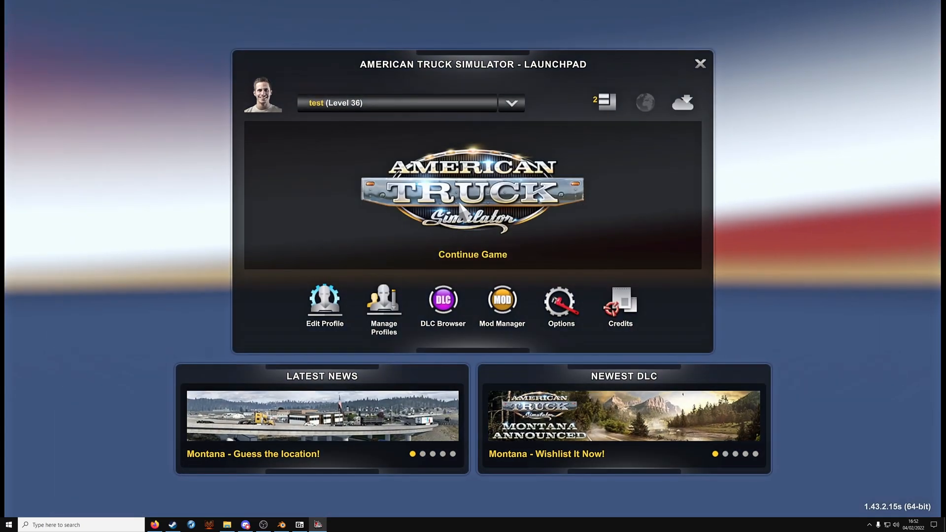
click(472, 254)
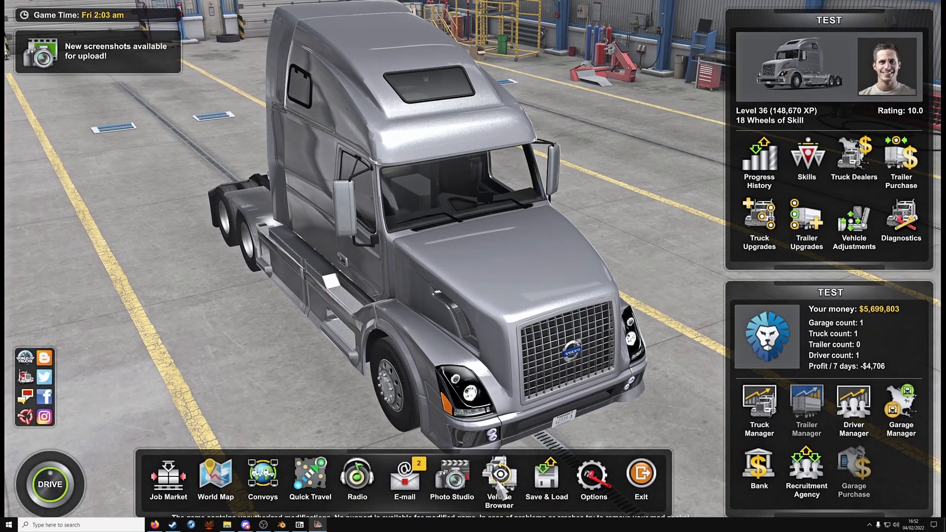
Step: Browse to the Kenworth's accessories in Truck Browser and show the cube mount point options
click(500, 481)
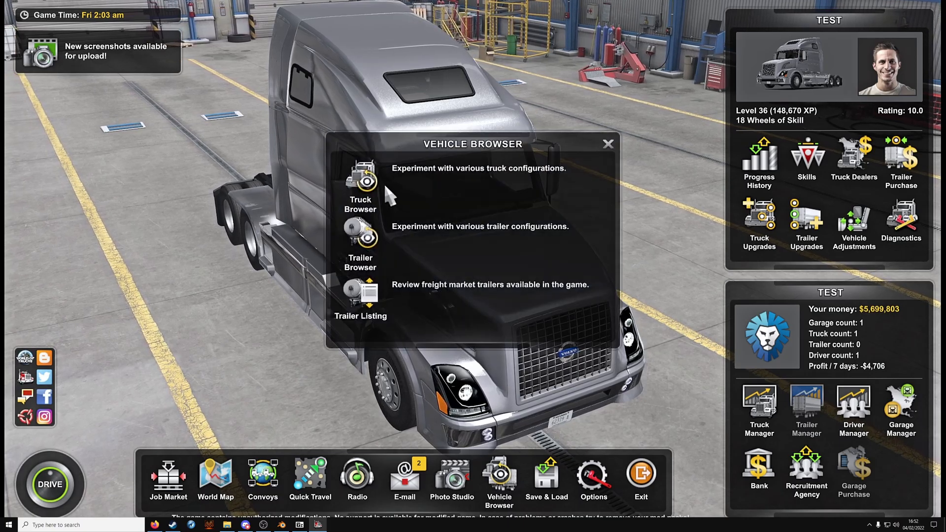
click(352, 182)
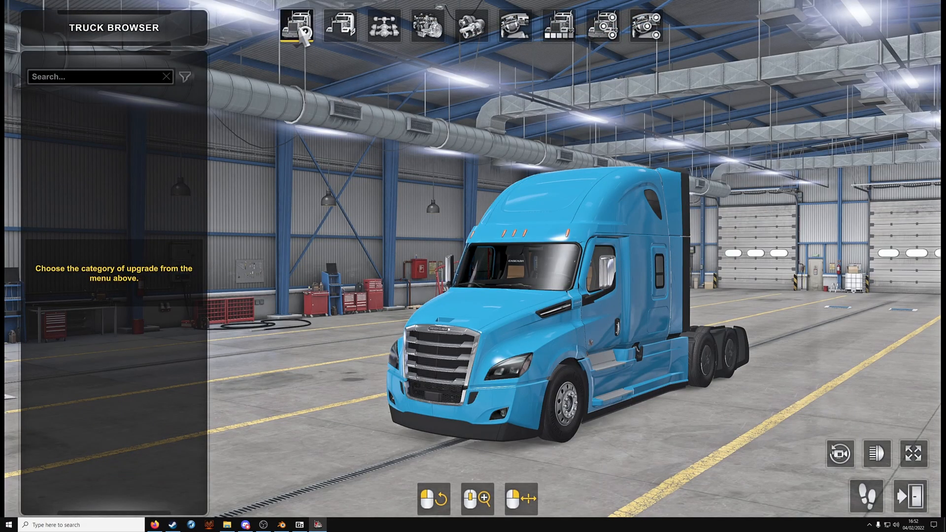
click(297, 26)
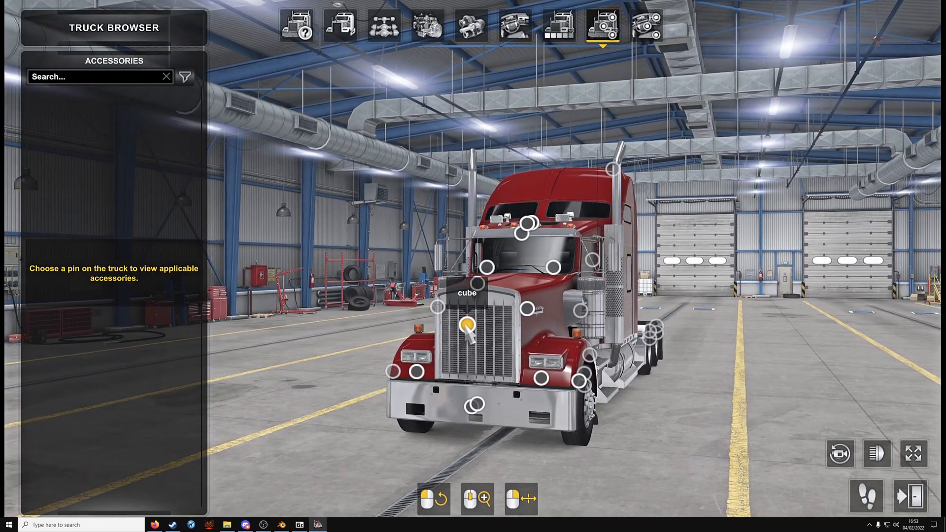
click(469, 323)
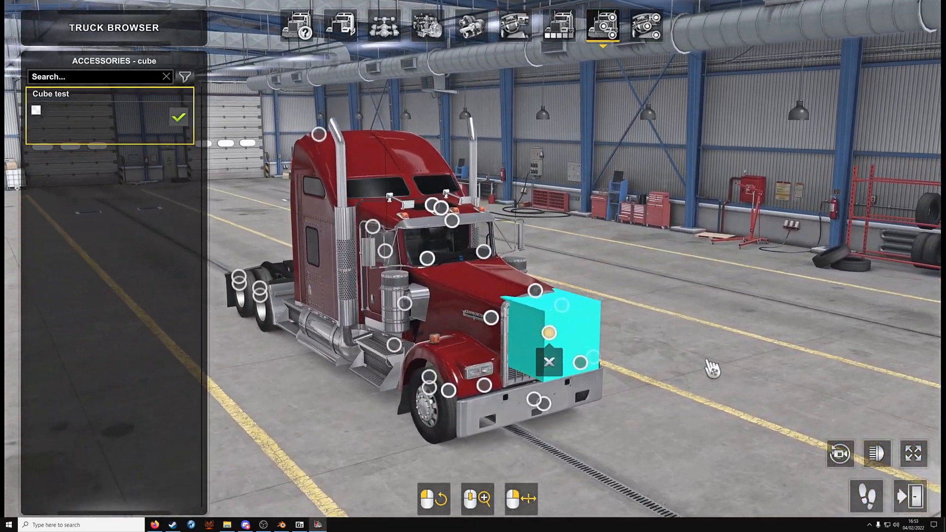
Step: Toggle the Cube test accessory off and back on to see it on the truck's front
drag(712, 371, 512, 350)
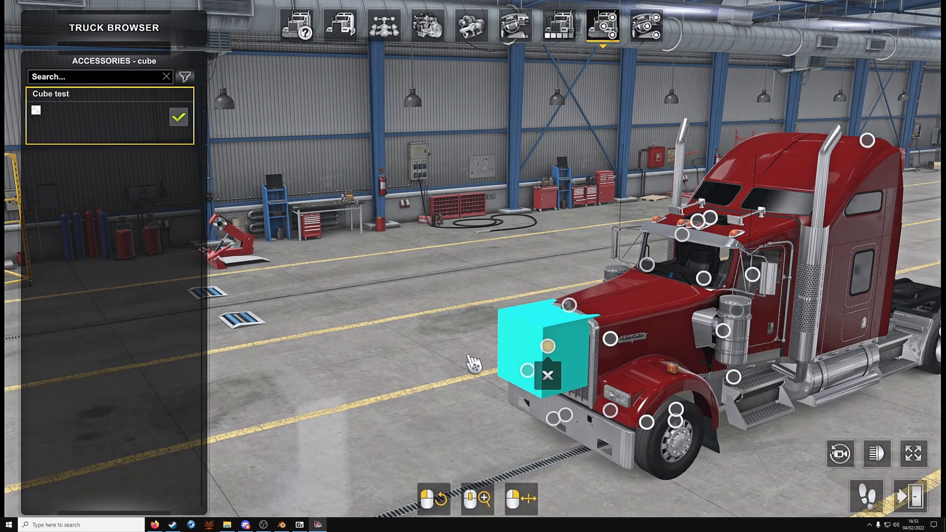
click(178, 117)
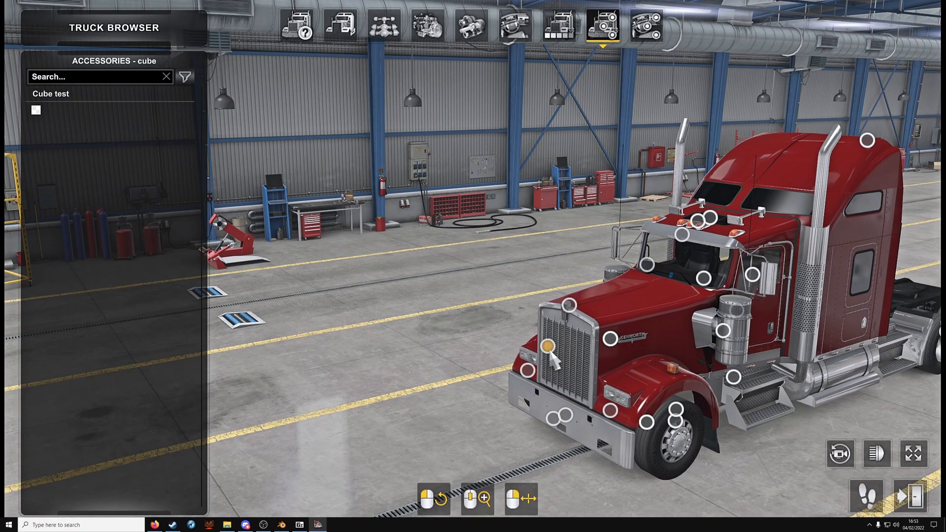
click(34, 111)
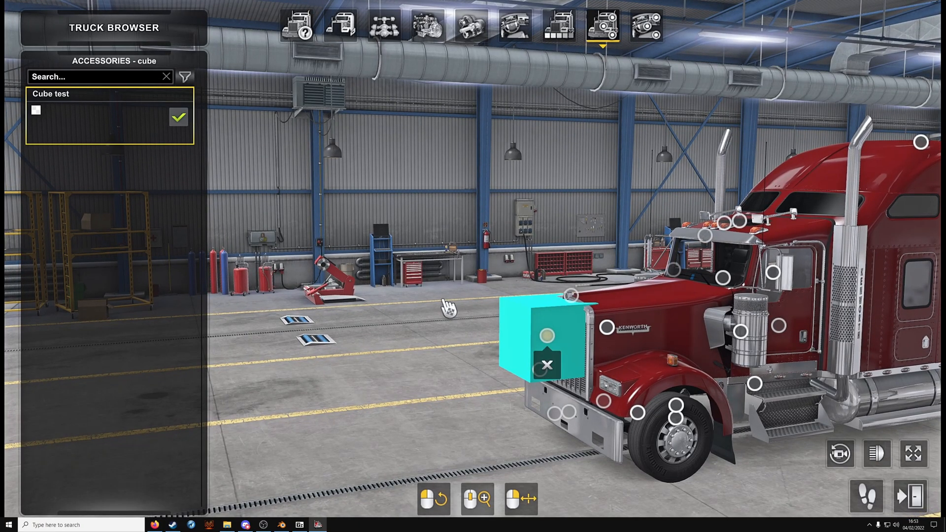
mouse_move(404, 305)
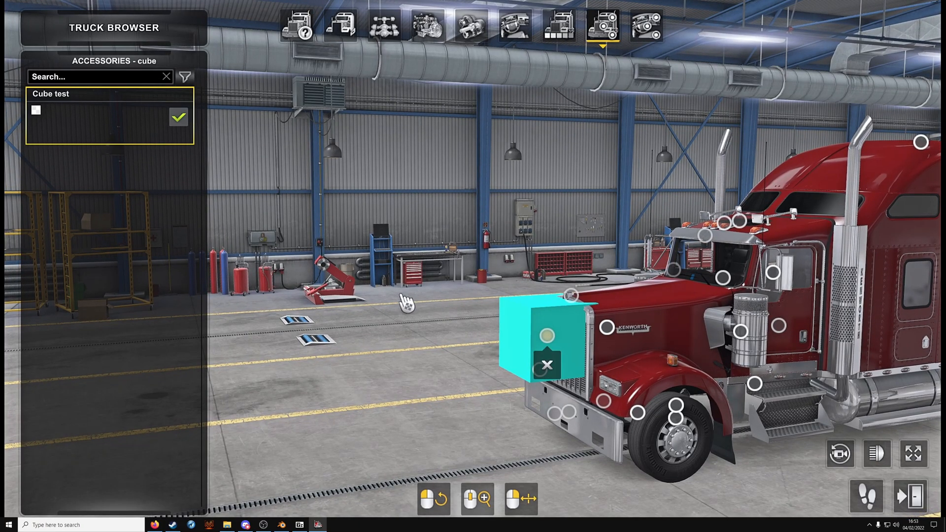